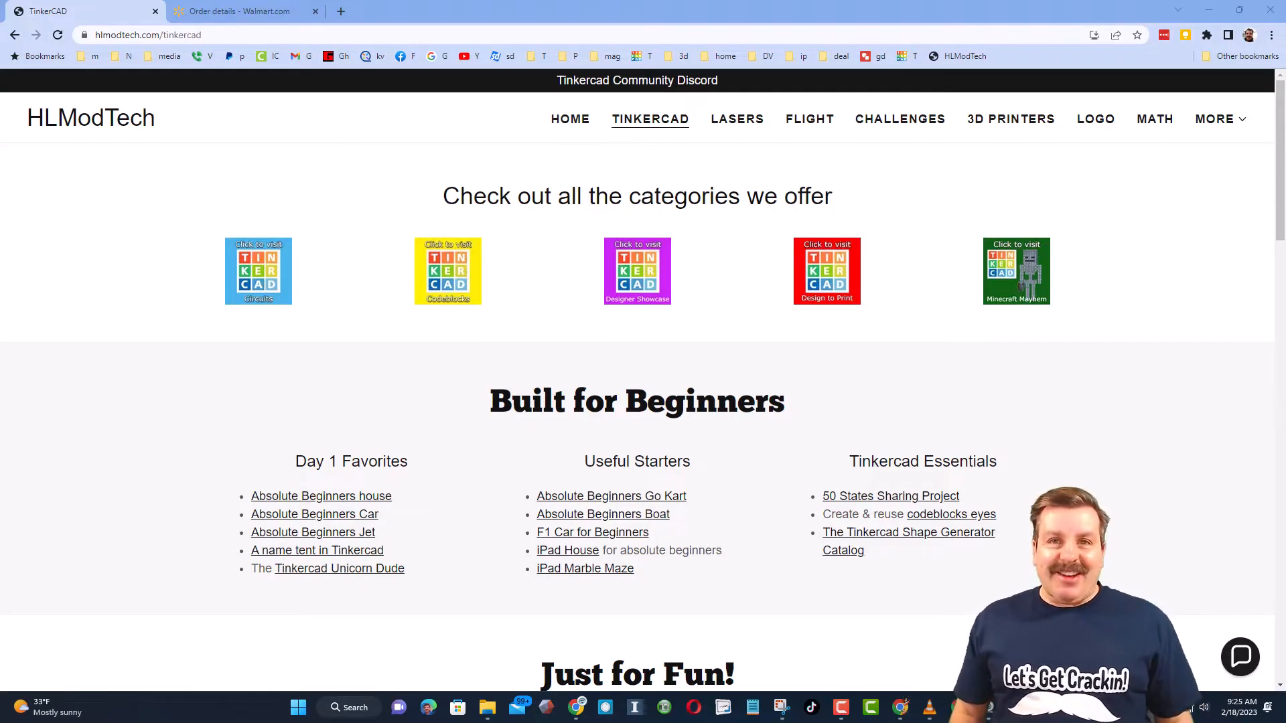
- Create a new empty 3D design from the Tinkercad dashboard
left_click(278, 11)
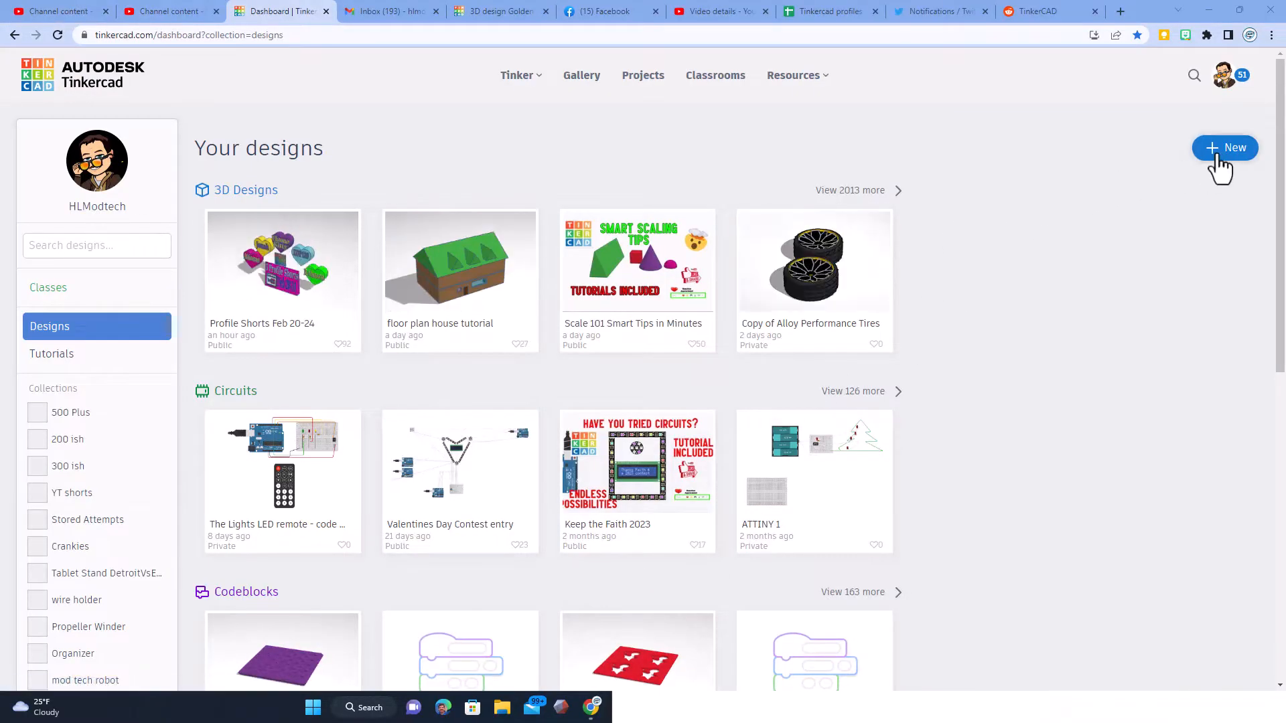
left_click(1224, 148)
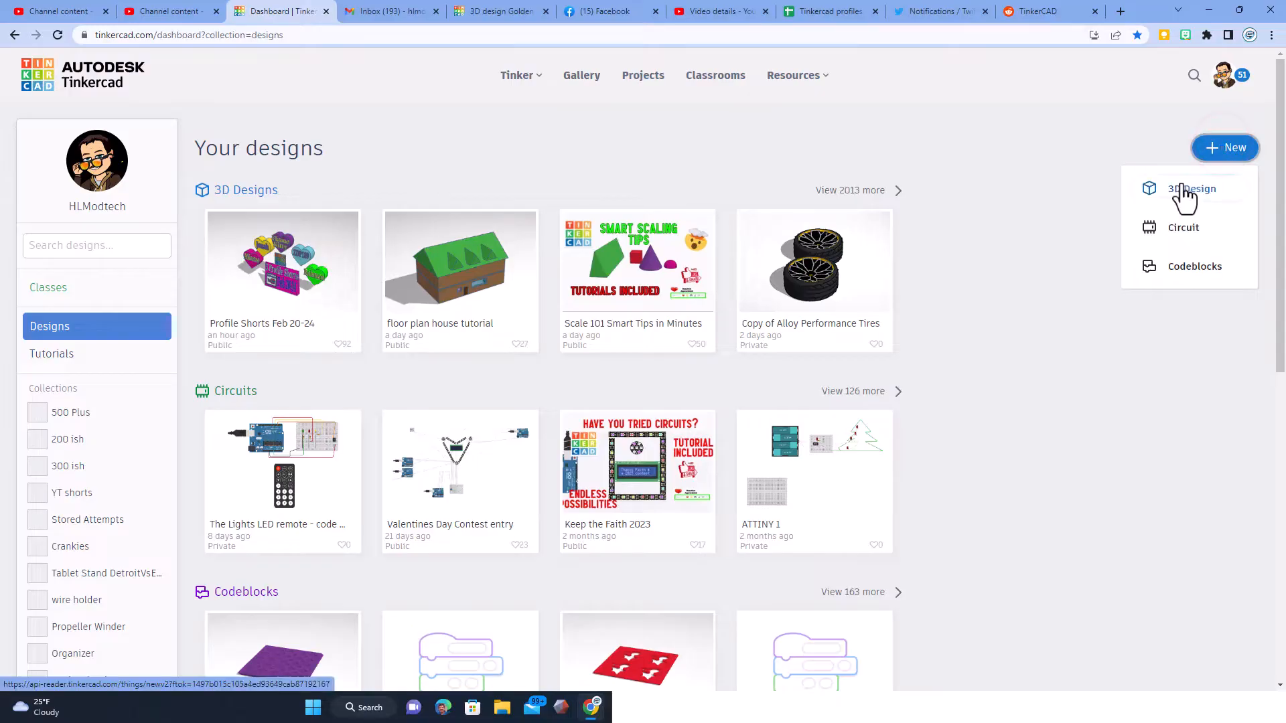
left_click(1191, 189)
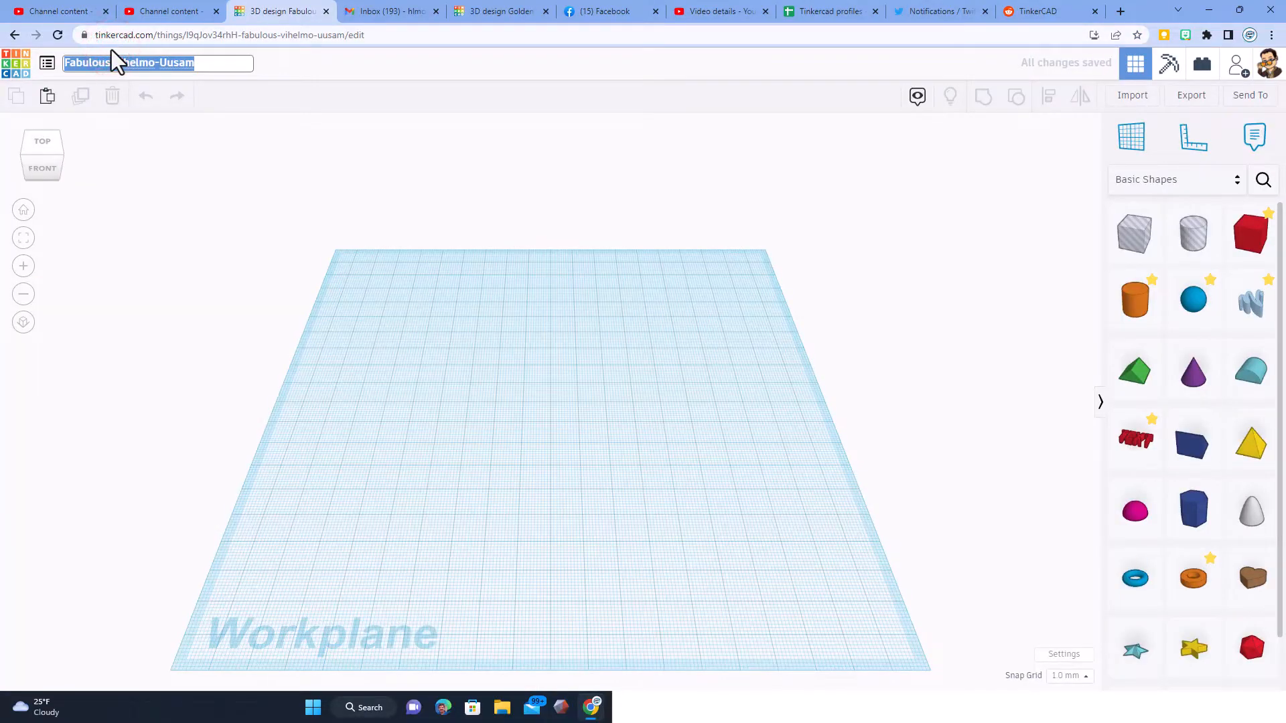
- Rename the design to a title starting with 'kinetic coaster'
type("kinetic coaster mike")
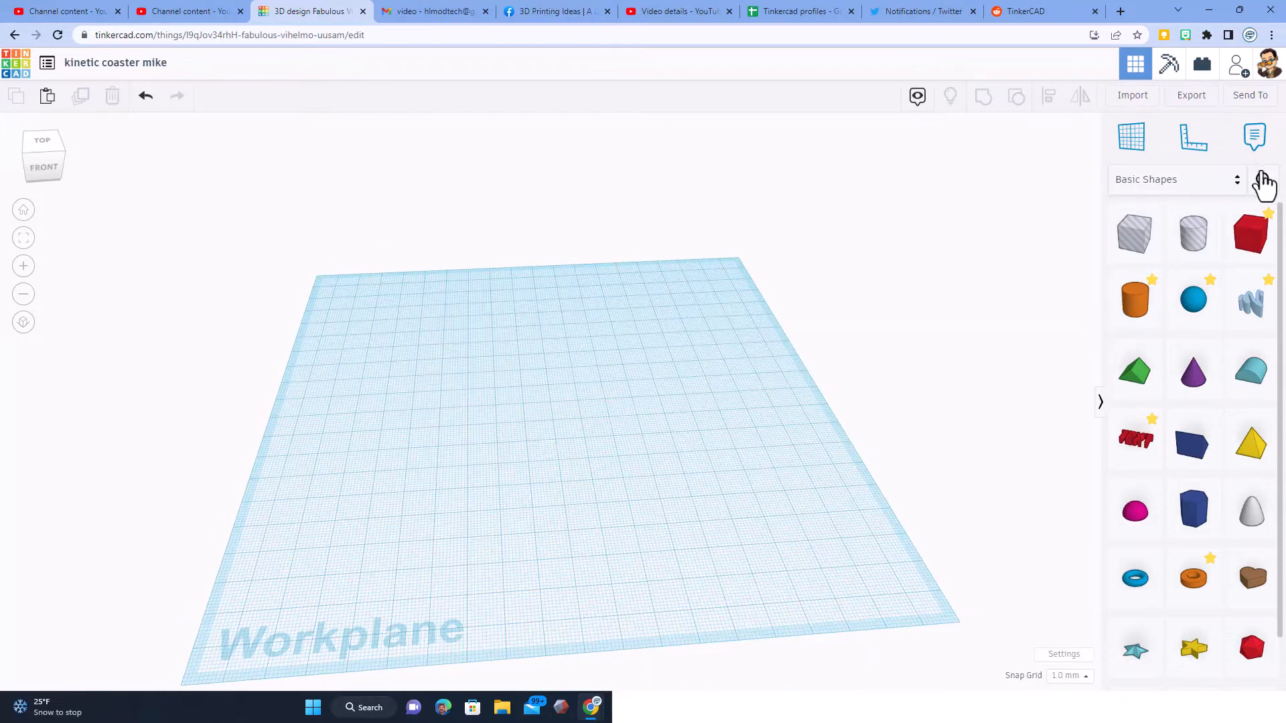
- Add a community SoftBox sized 100 × 100 × 4 with wall 50 as a solid yellow plate
left_click(1253, 136)
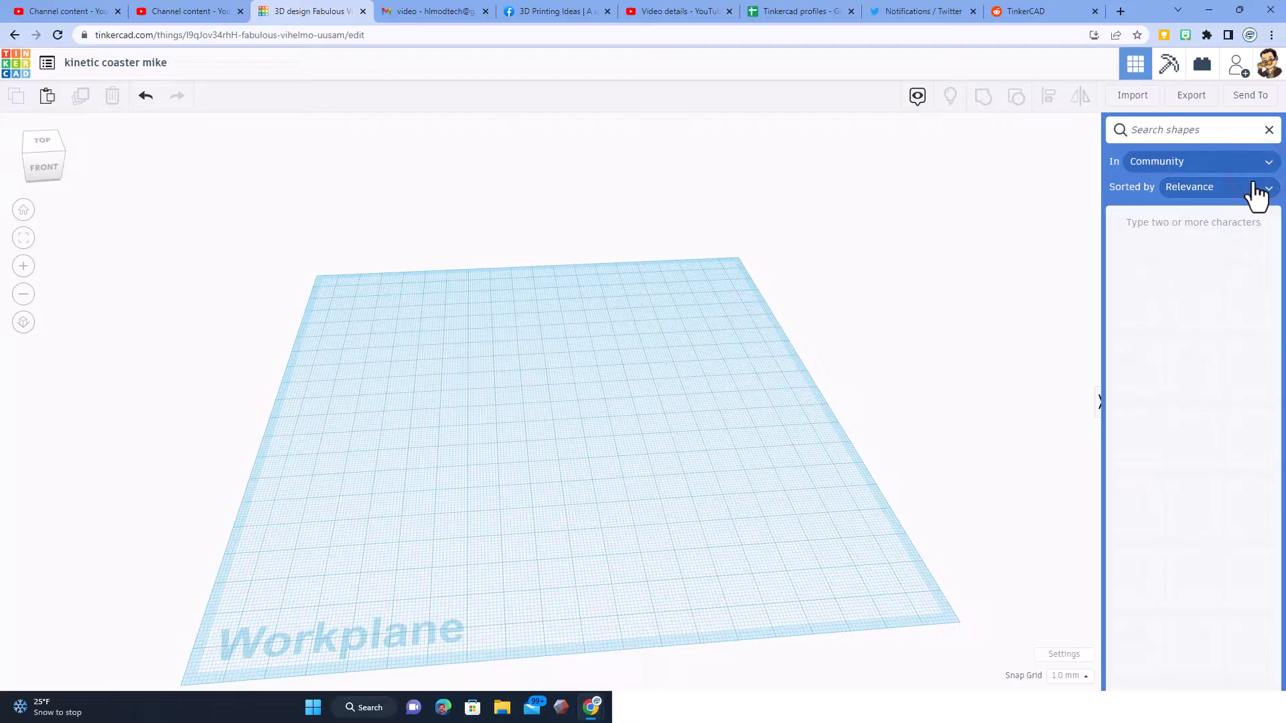
type("soft")
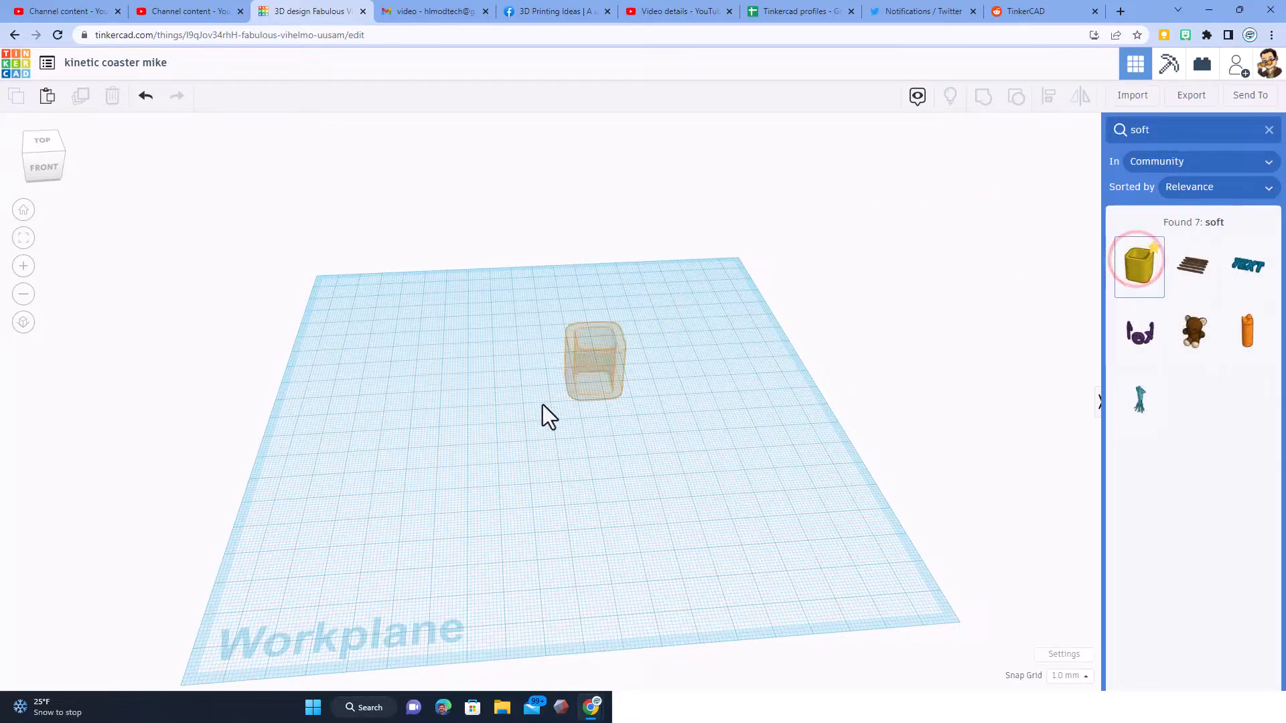
left_click(1139, 265)
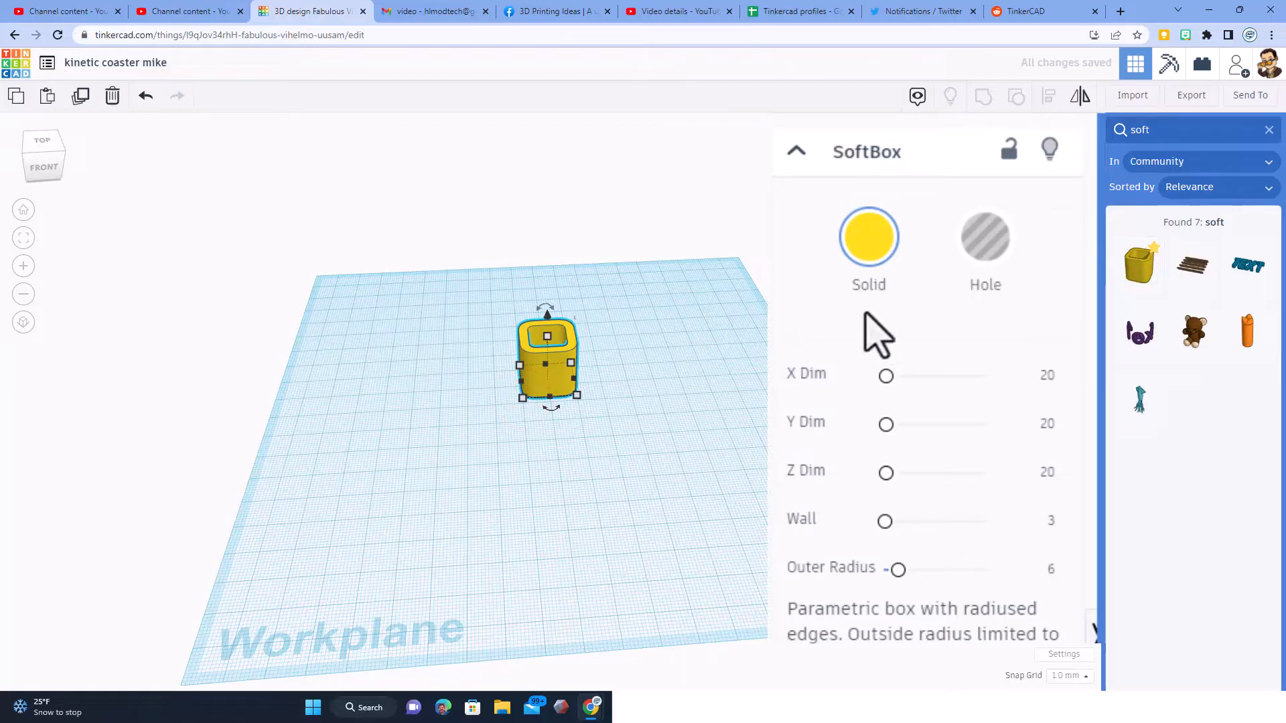
left_click(1048, 375)
type("100")
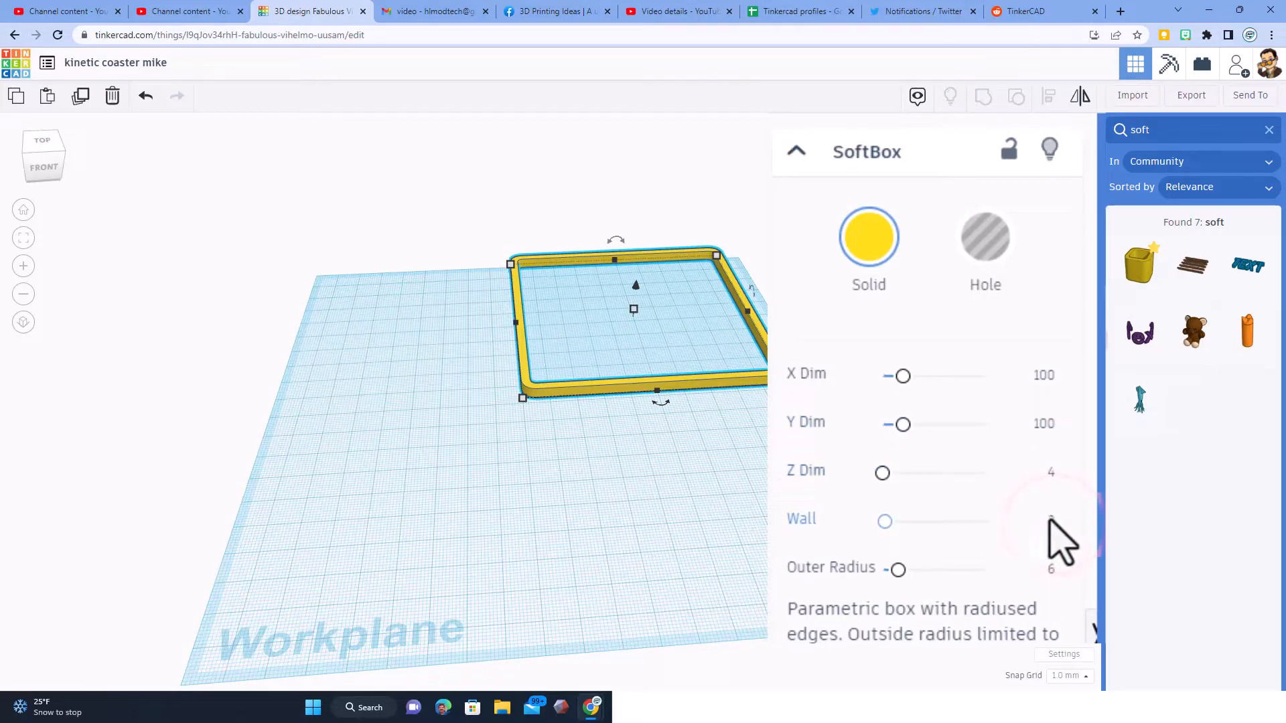
left_click(1050, 518)
type("50")
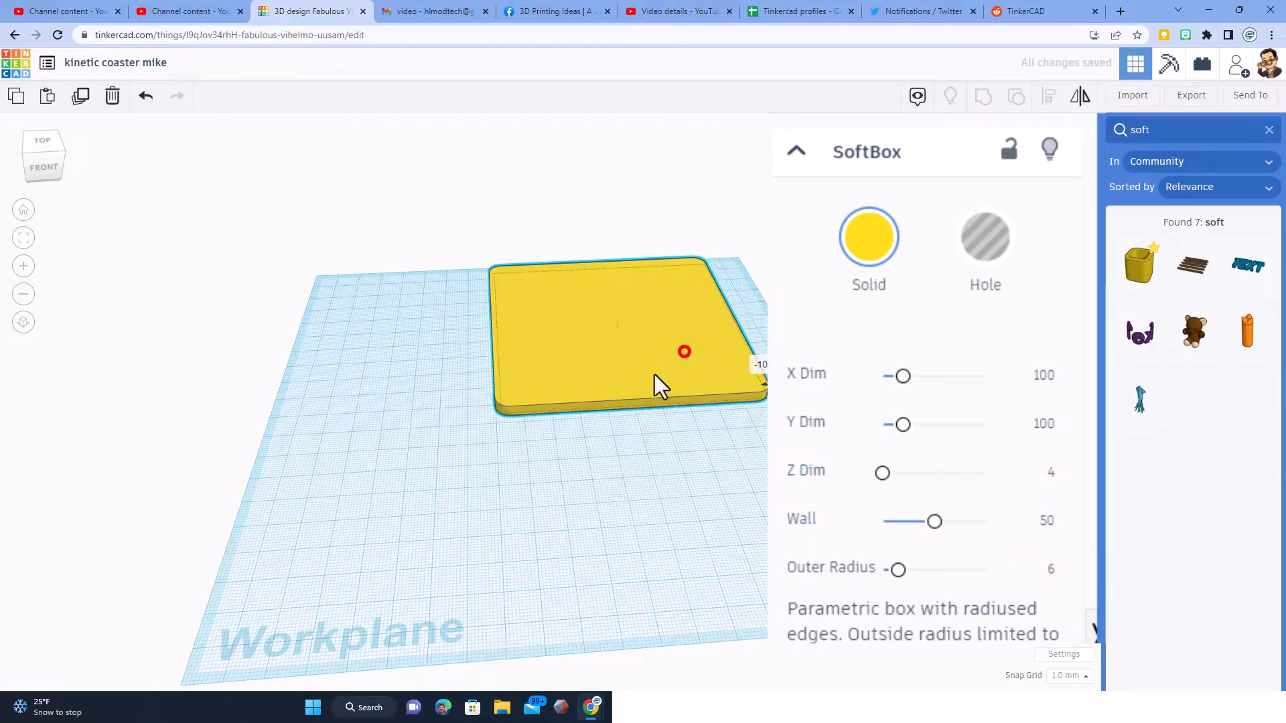
left_click(660, 384)
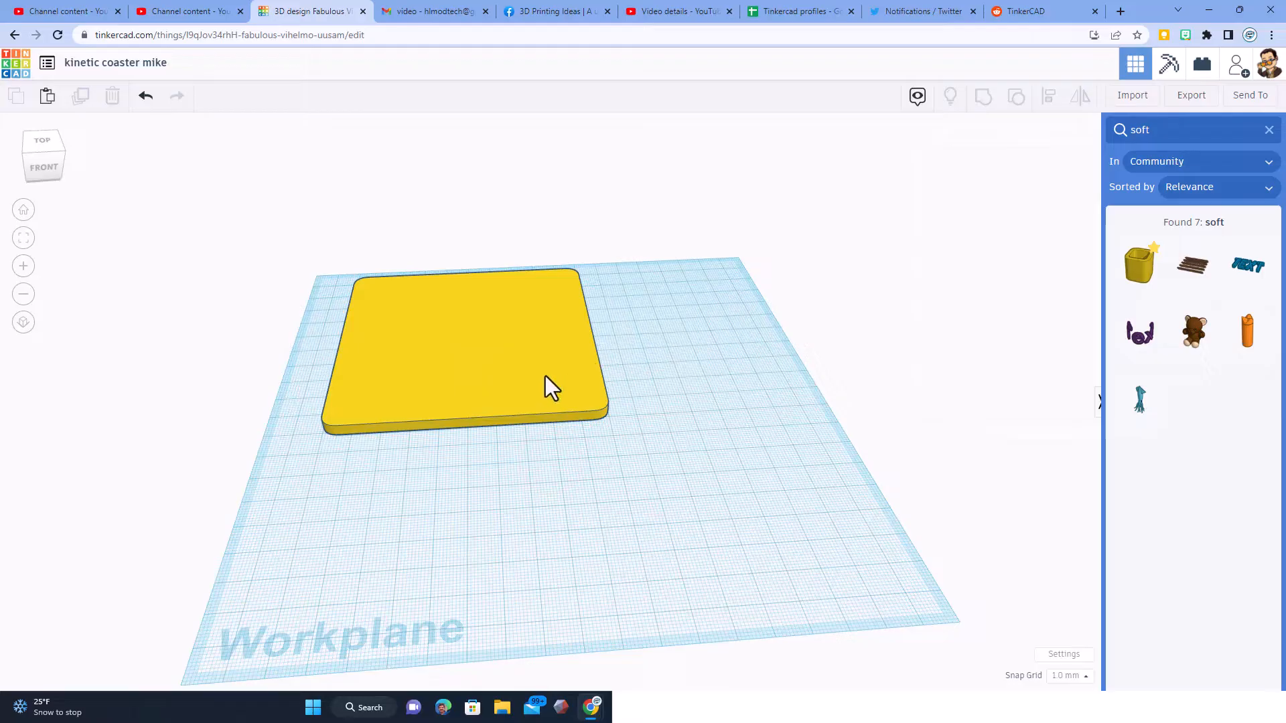
mouse_move(355, 323)
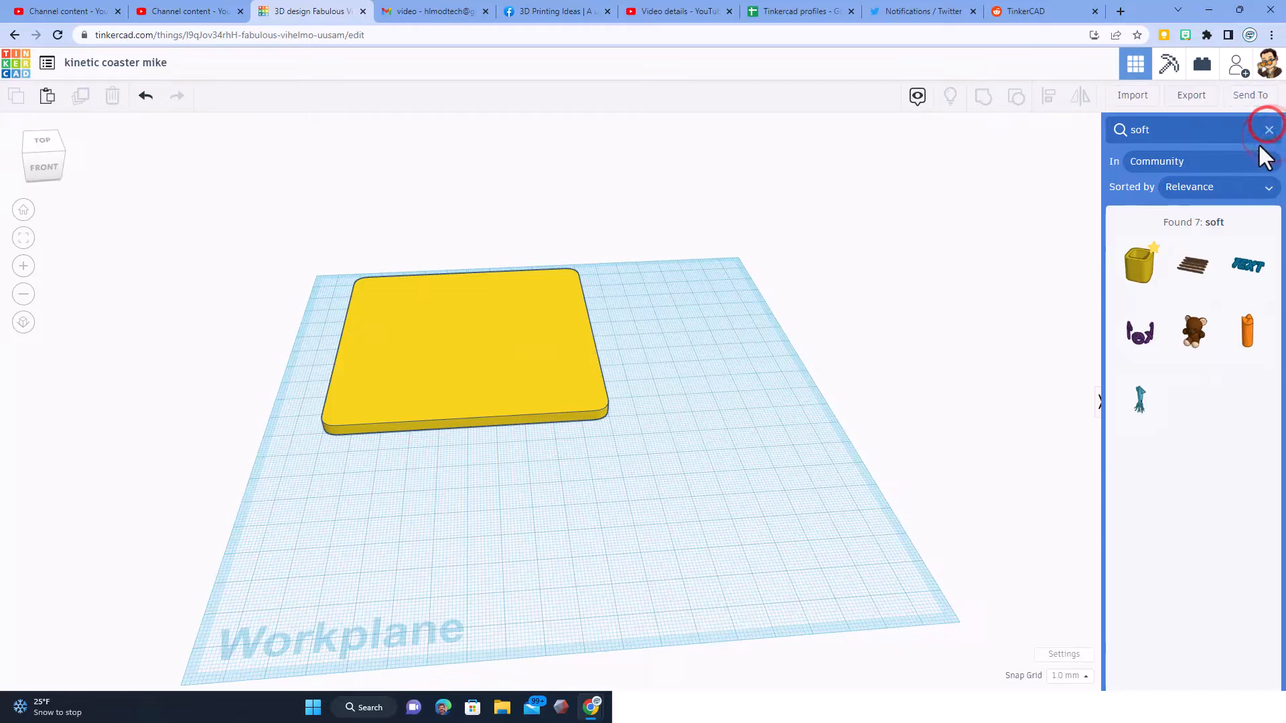
- Cut elliptical hole notches into the plate's edges, aligning duplicates and grouping them in
left_click(1268, 130)
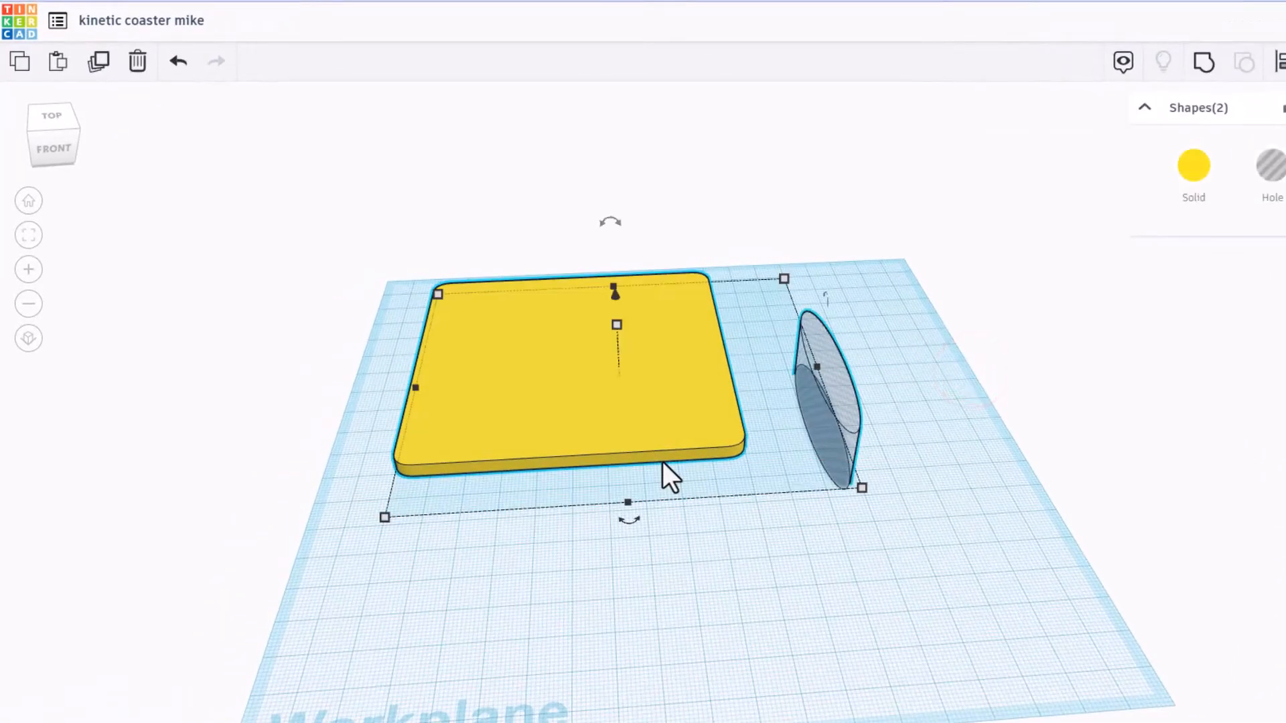
key("l")
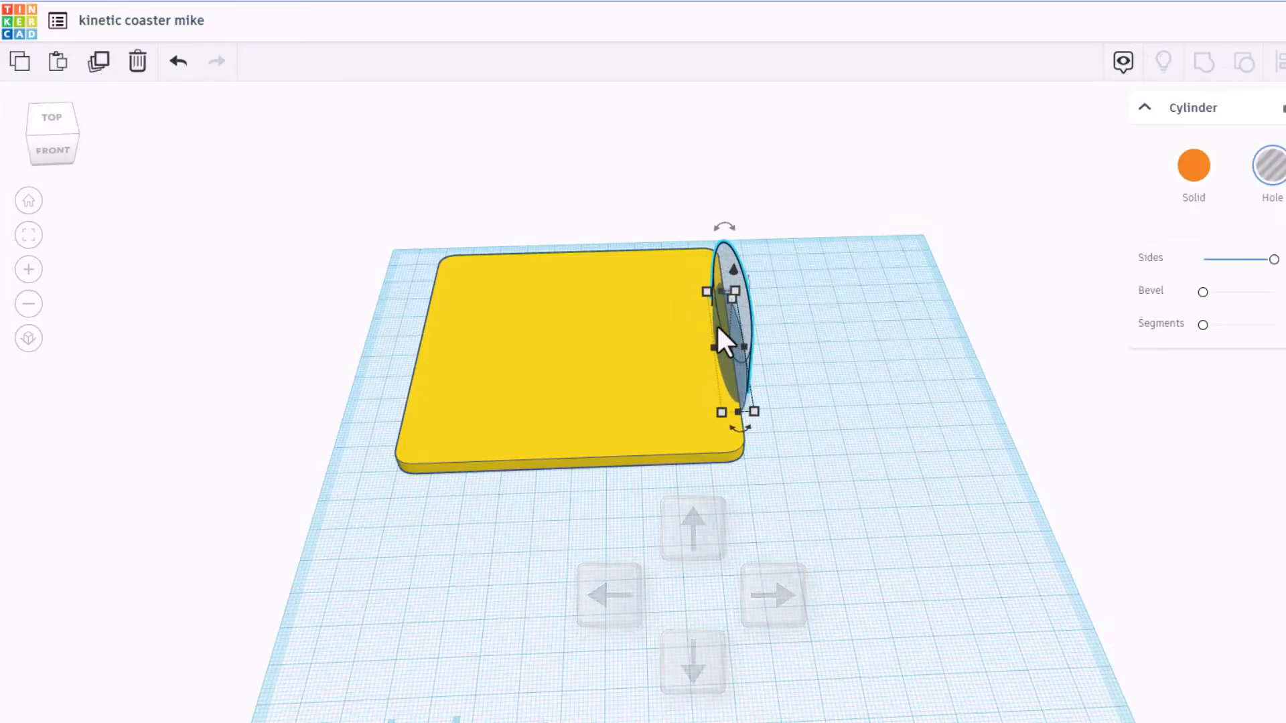
key("ctrl+d")
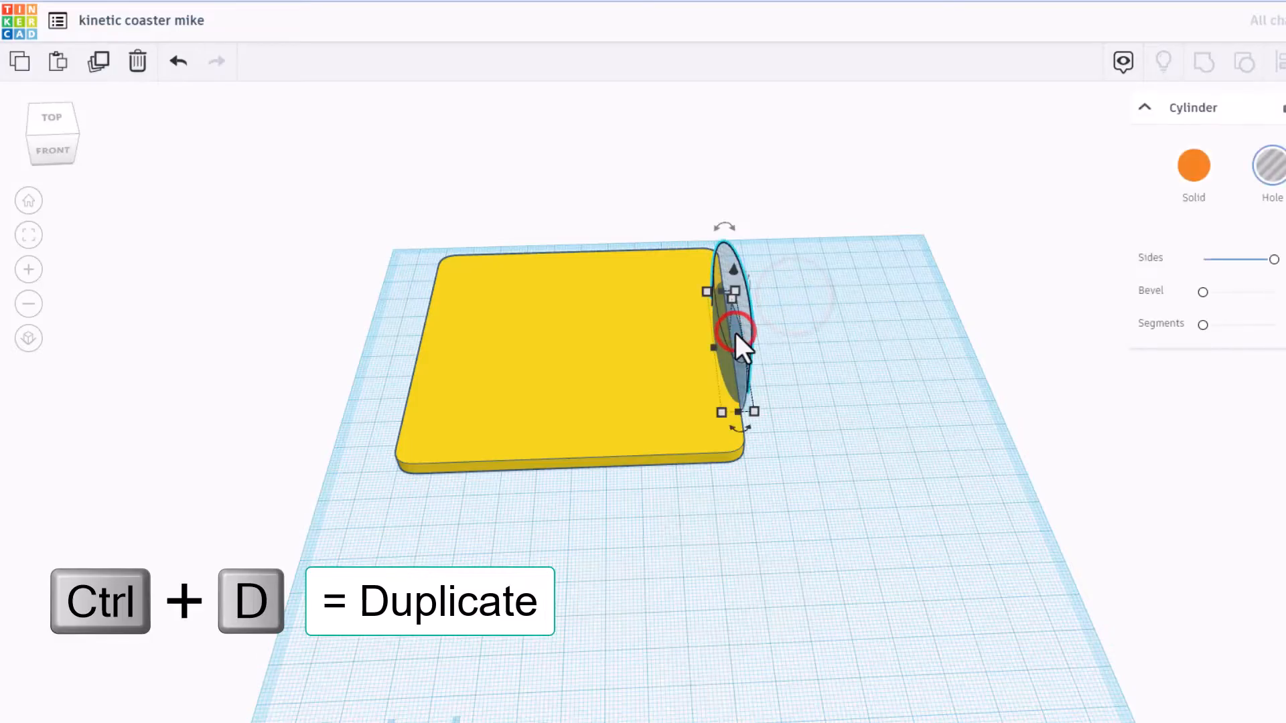
left_click(484, 352)
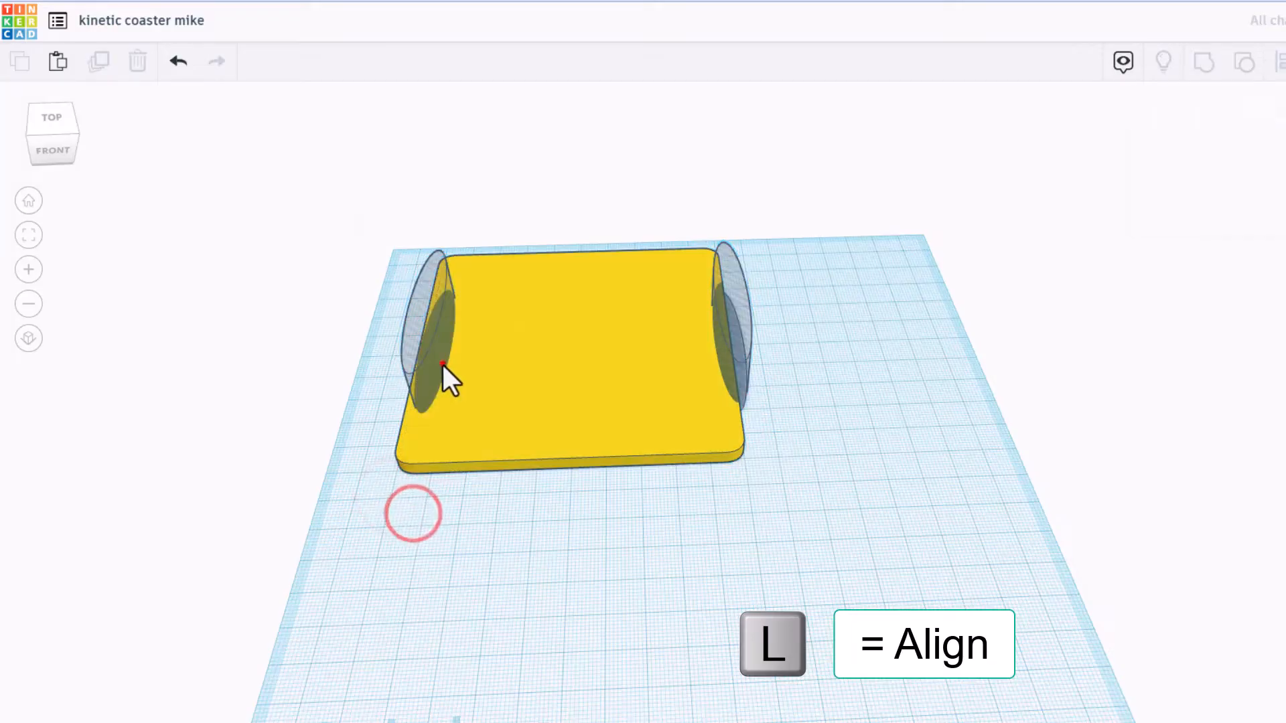
left_click(421, 344)
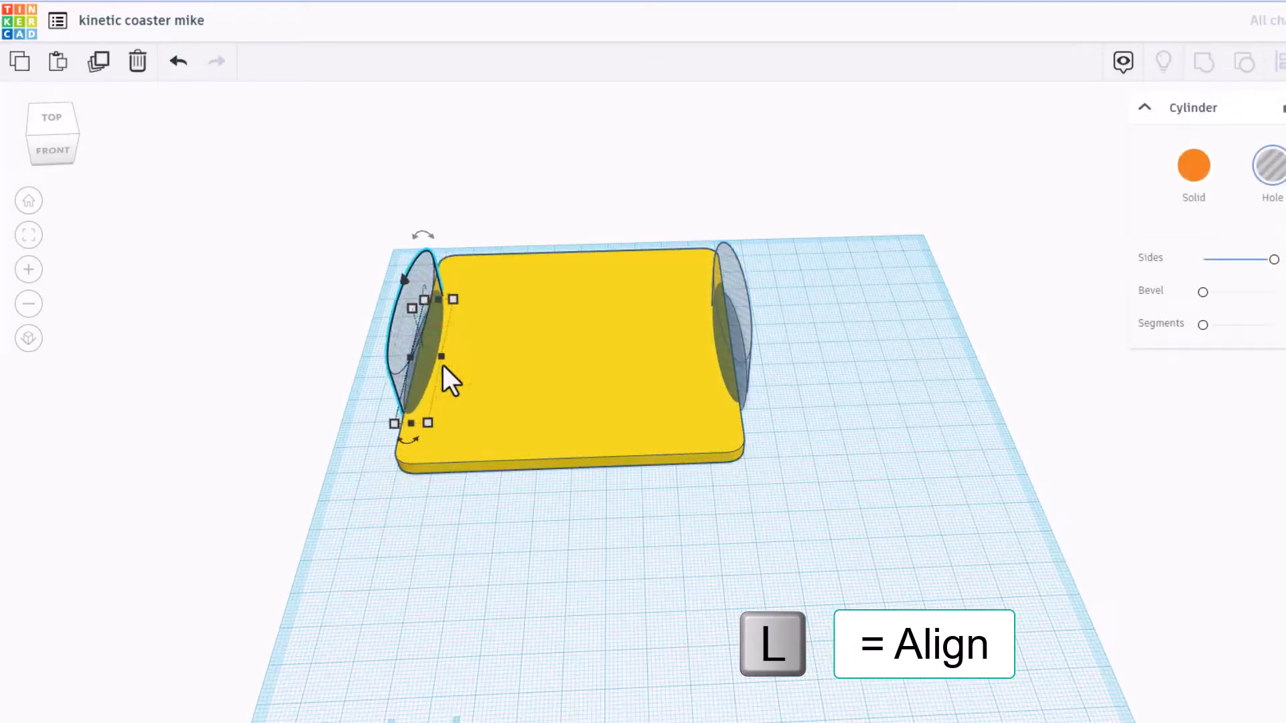
left_click(827, 336)
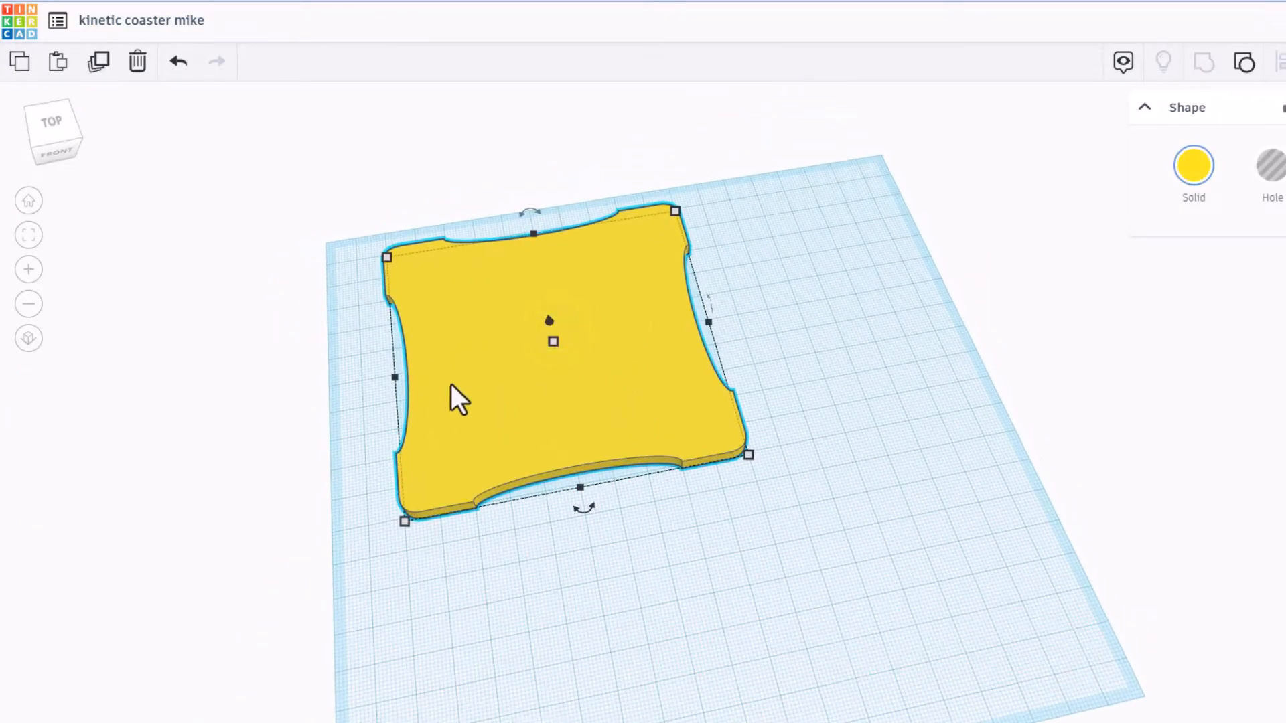
mouse_move(808, 487)
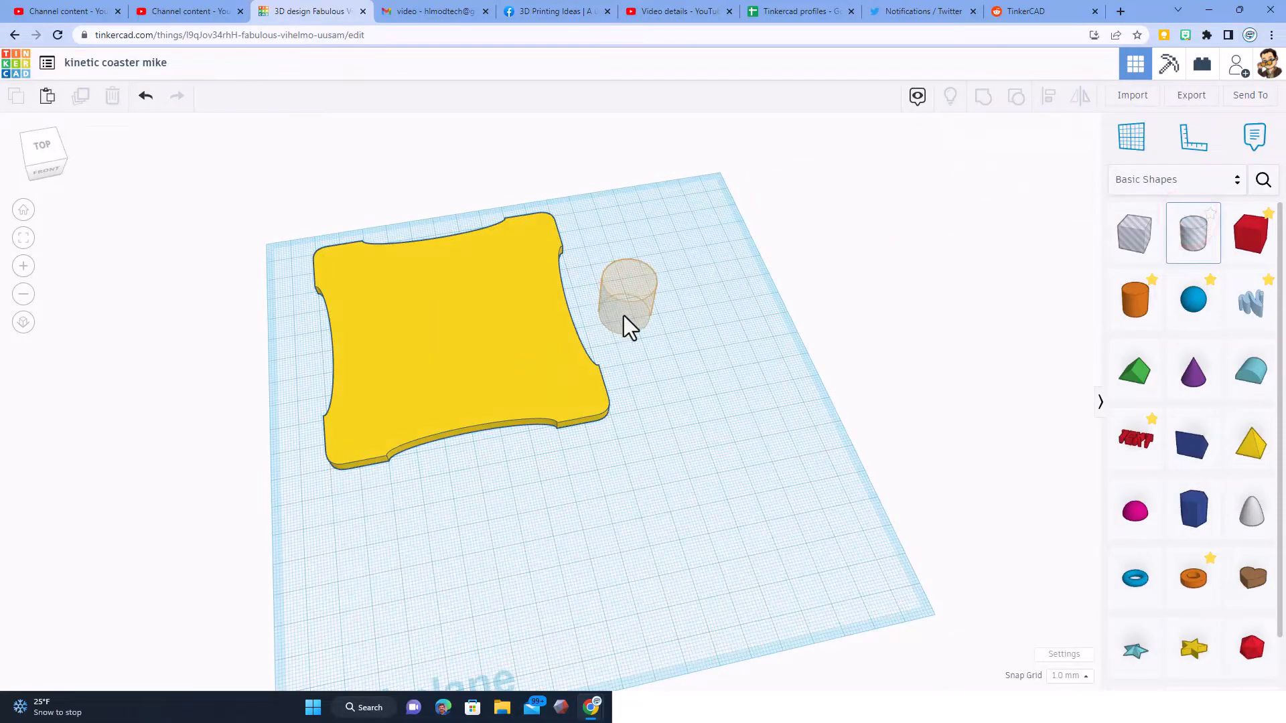
- Center a small cylinder hole on the plate and group it to pierce a centre hole
left_click(627, 295)
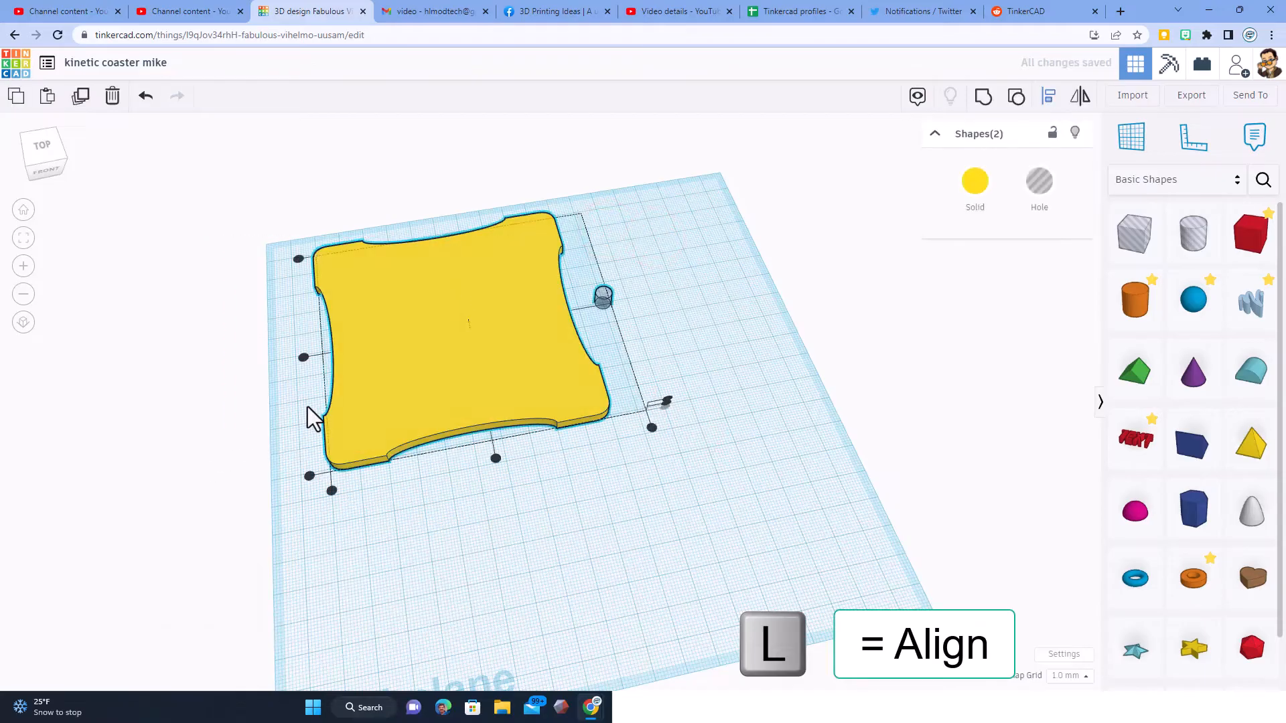
key("l")
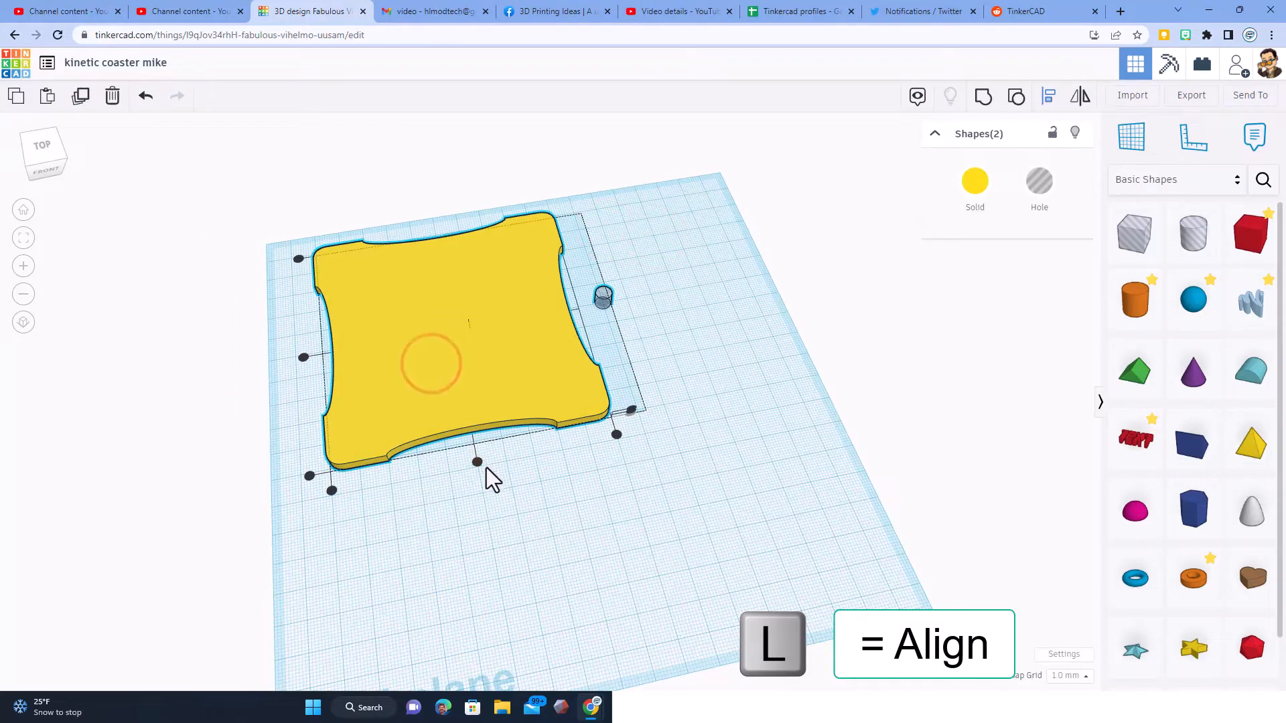
key("ctrl+g")
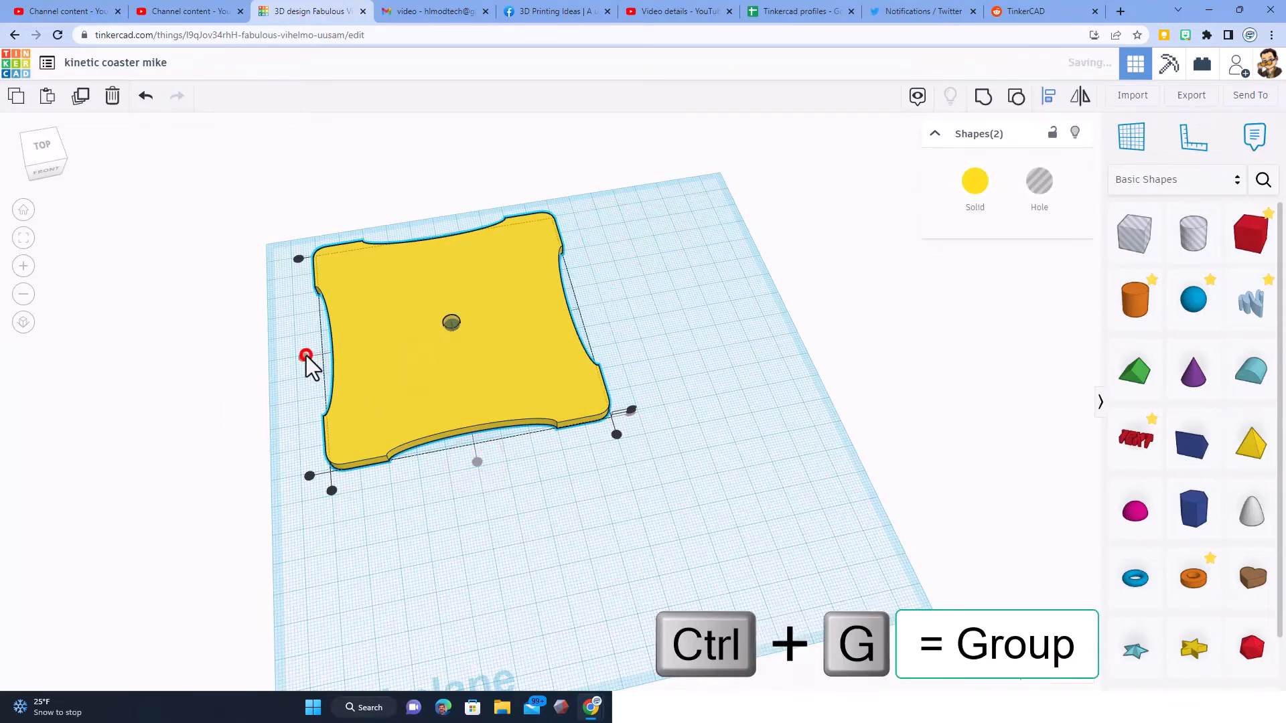
key("ctrl+g")
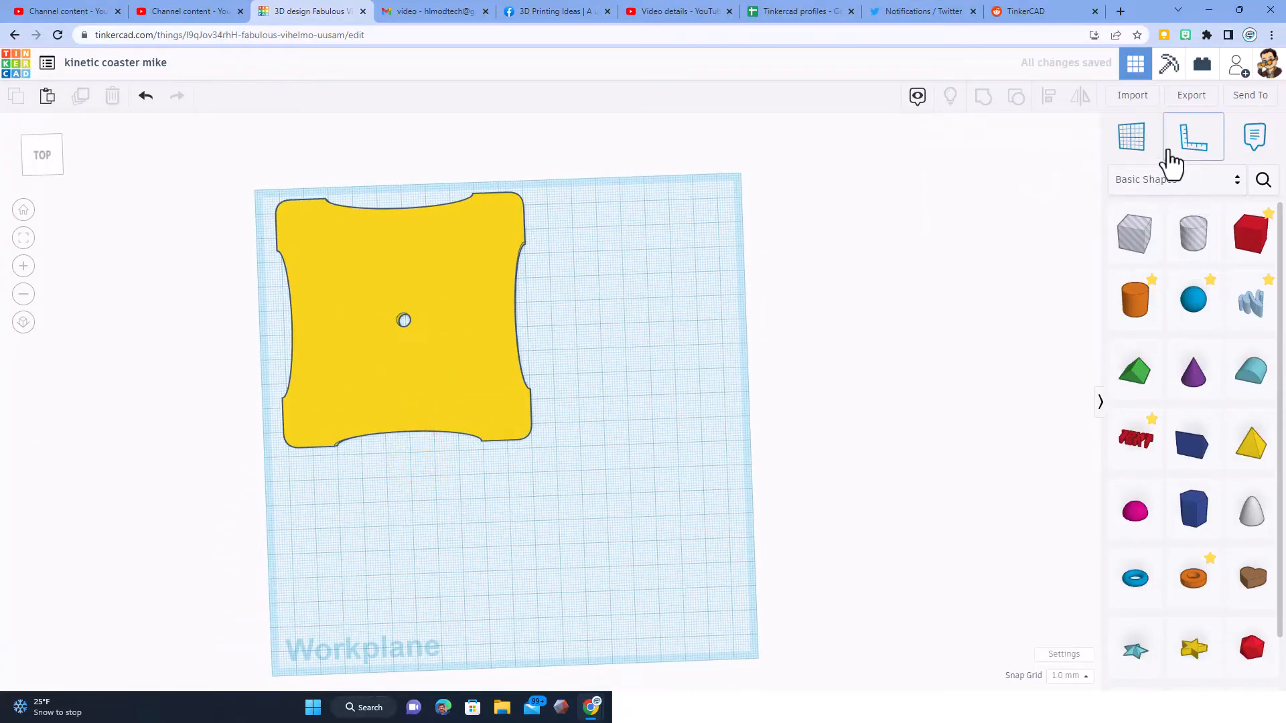
- Add a community Gear with inner radius 26, outer radius 30, 30 teeth, tooth height 4
left_click(1263, 180)
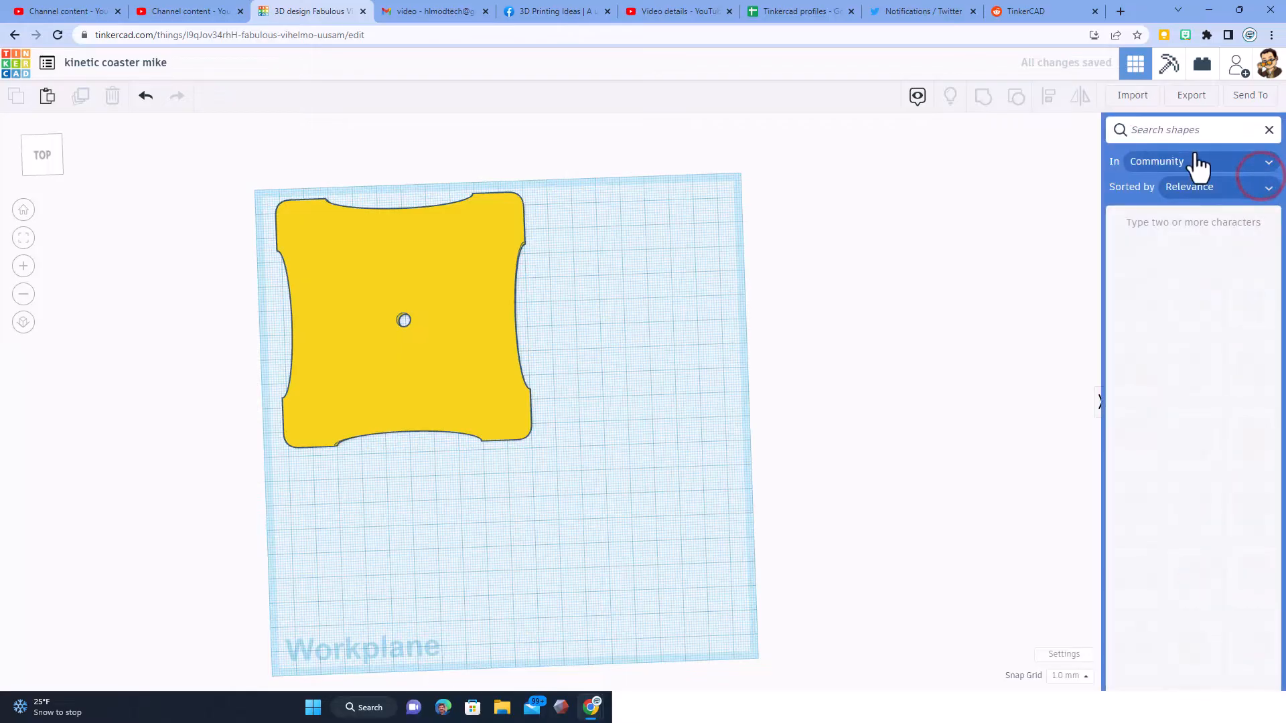
type("gear")
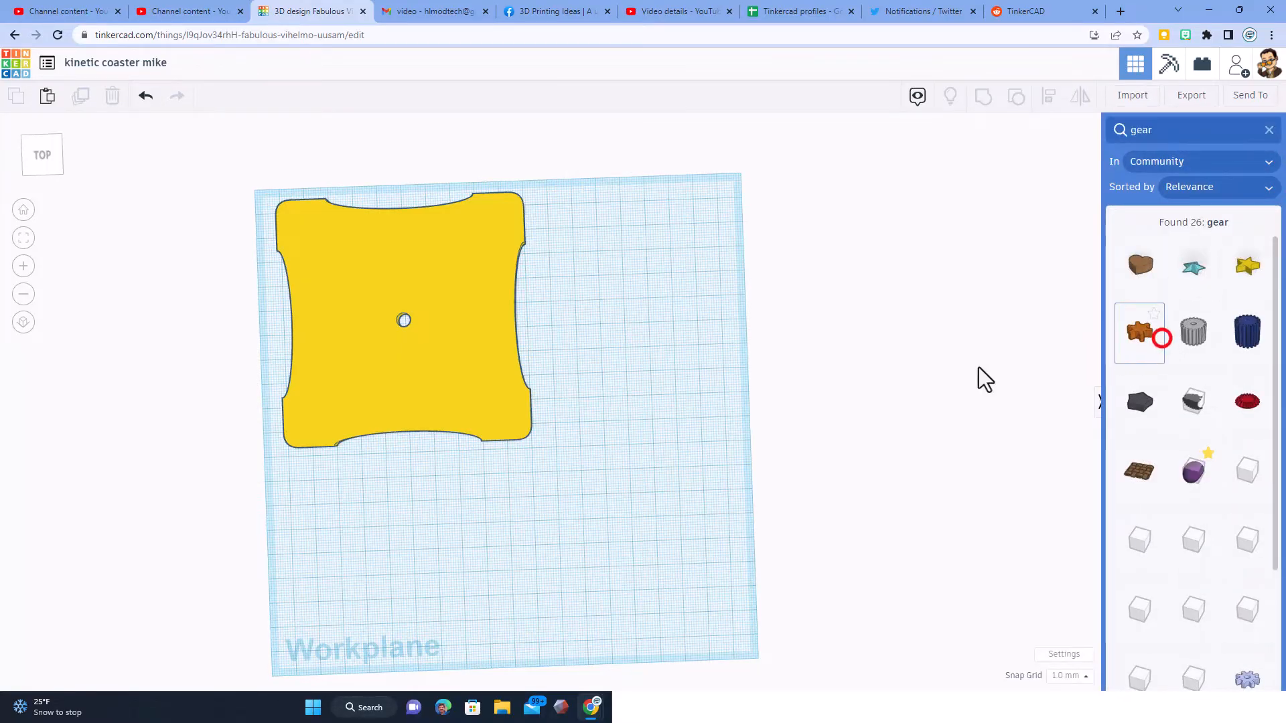
left_click(1138, 330)
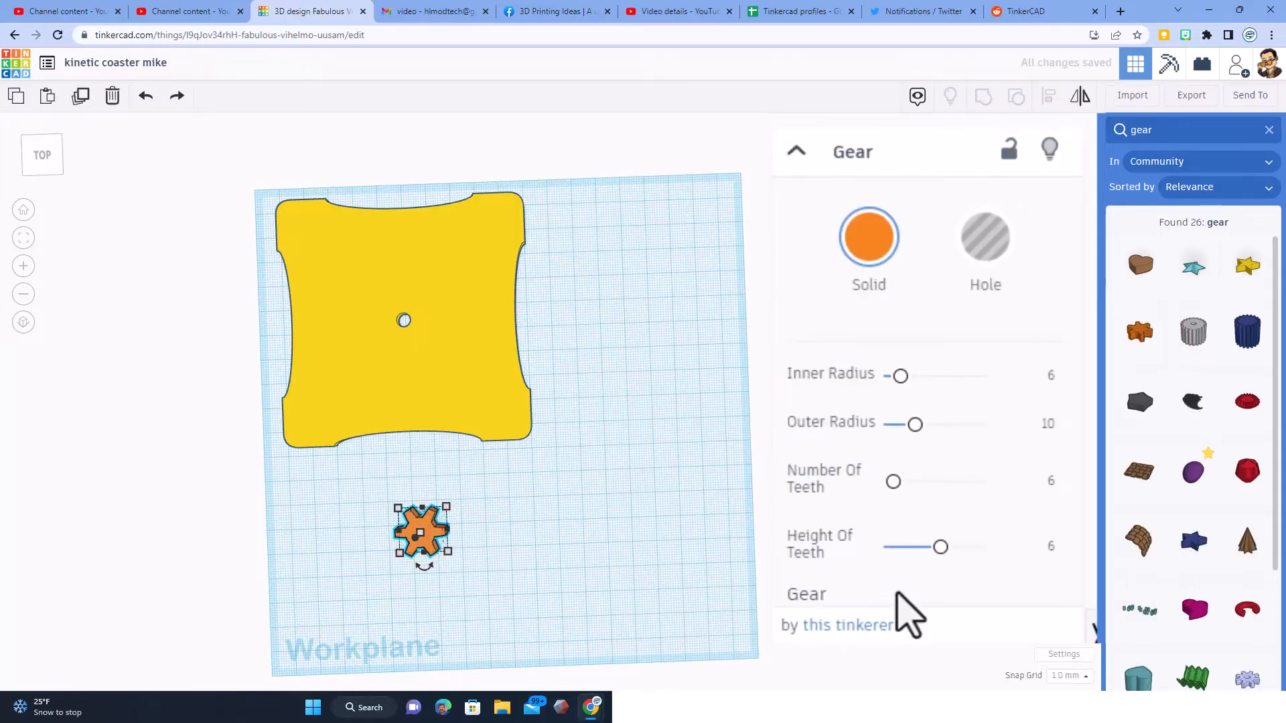
left_click(1050, 375)
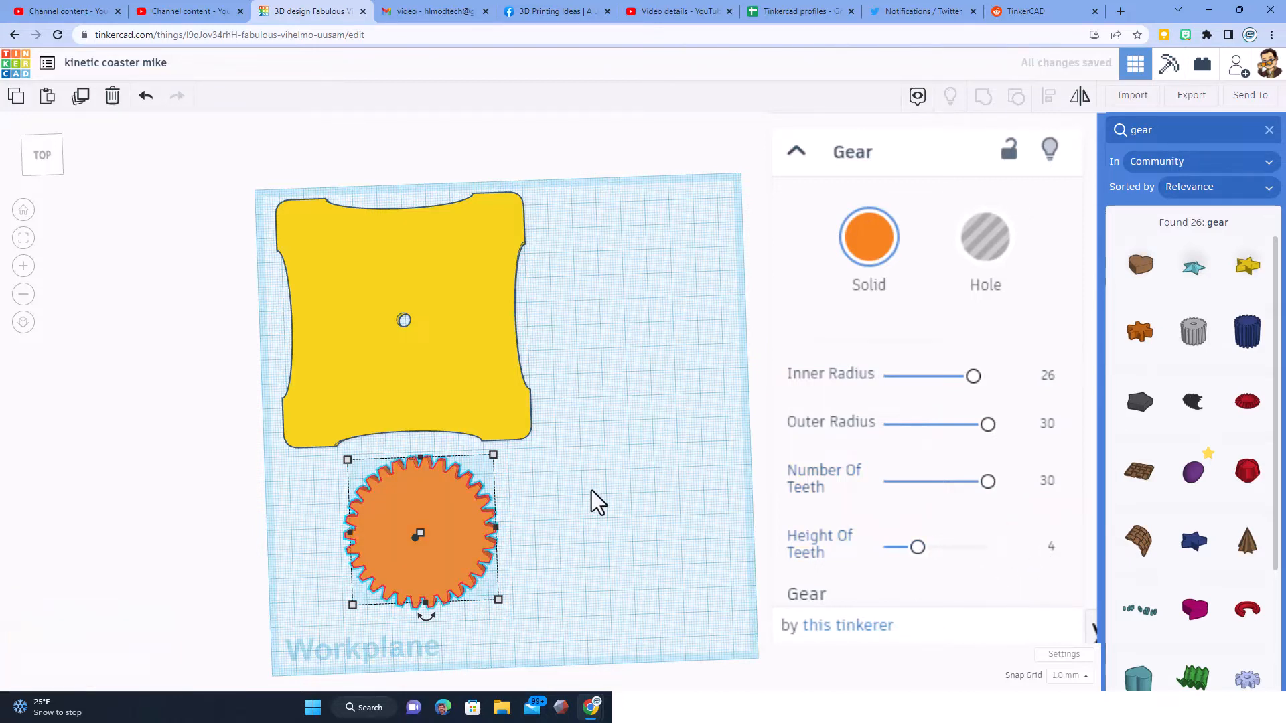
mouse_move(461, 565)
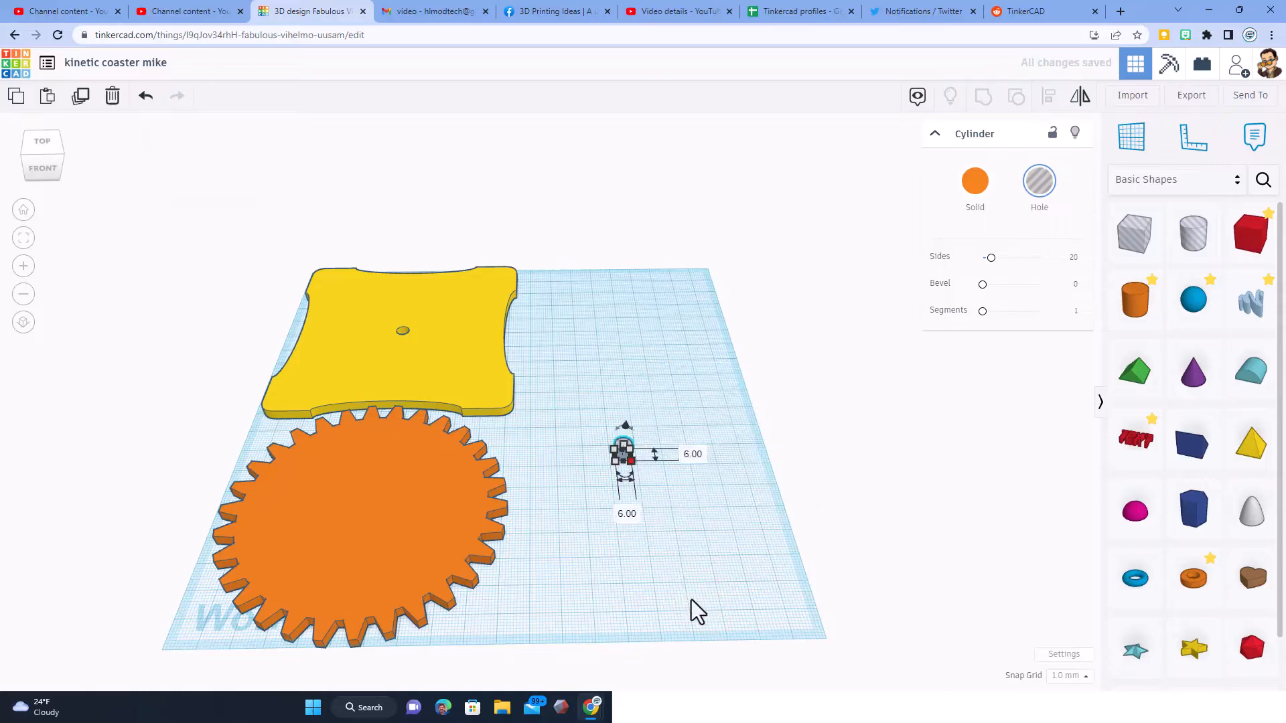
mouse_move(991, 280)
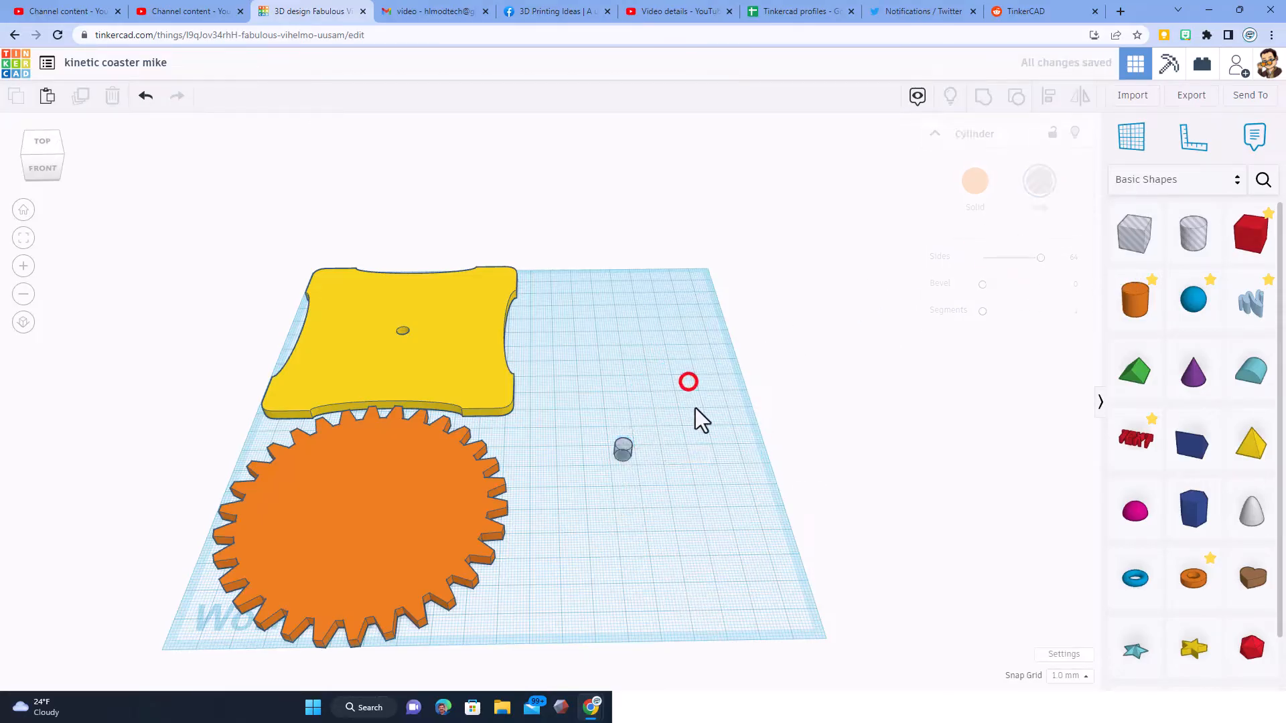
- Group a small cylinder hole into the gear to pierce its centre
left_click(623, 448)
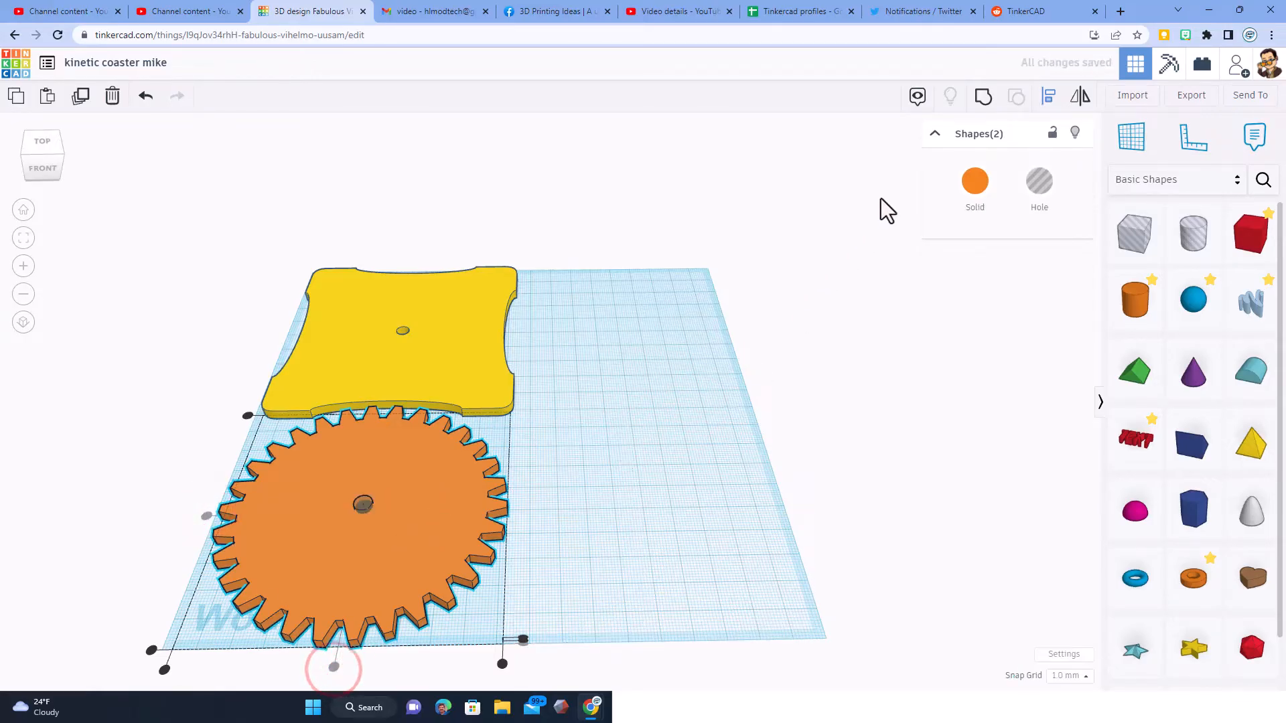
left_click(574, 430)
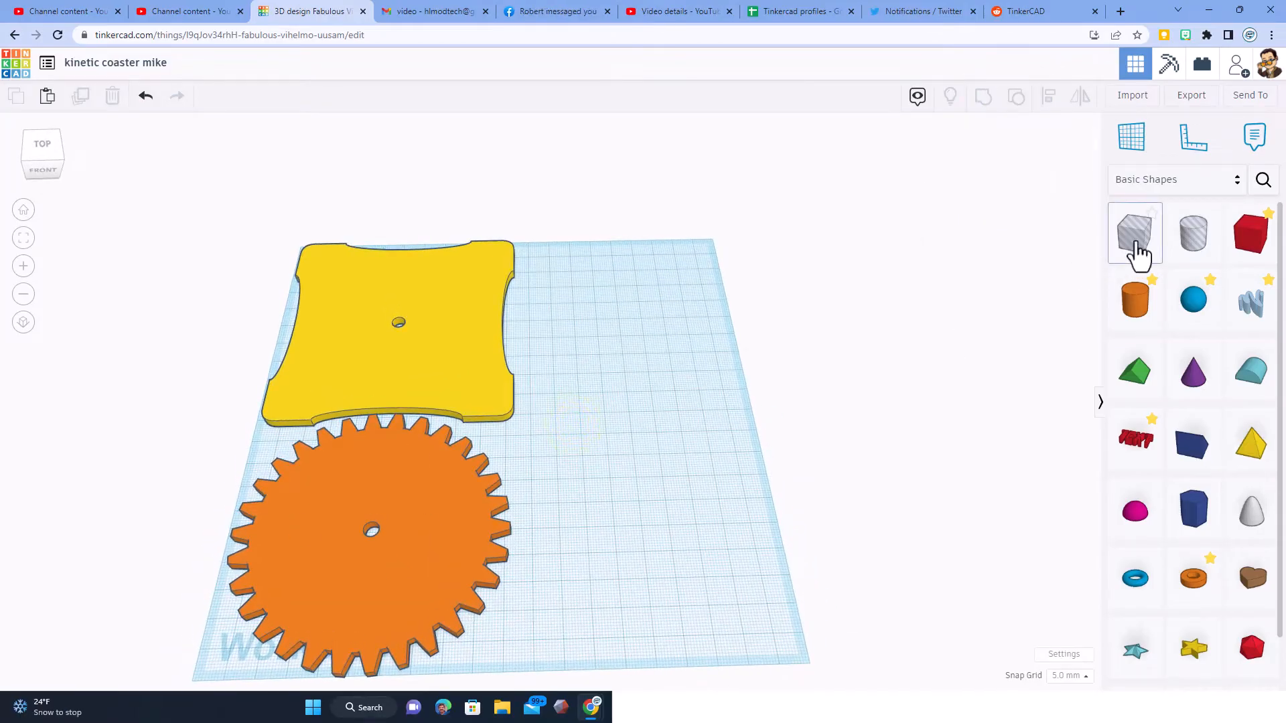
- Place two stretched oval holes above and below the gear's centre and group them
left_click(1193, 233)
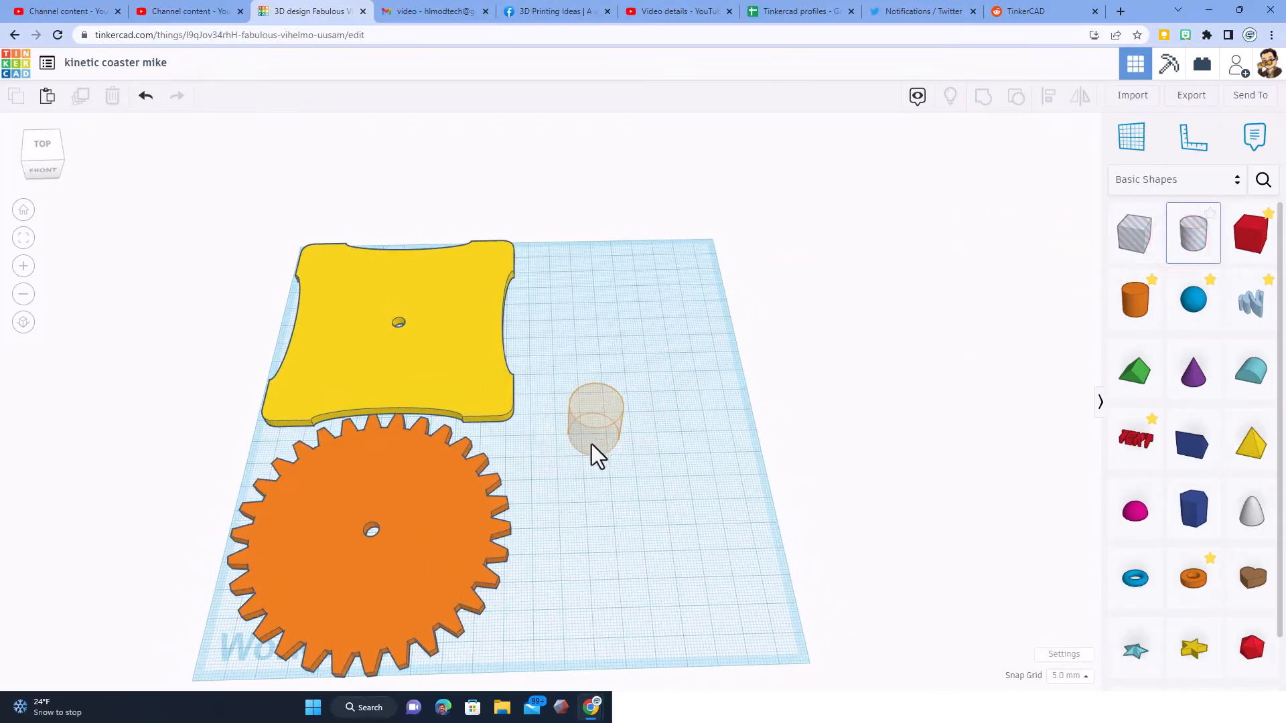
left_click(594, 422)
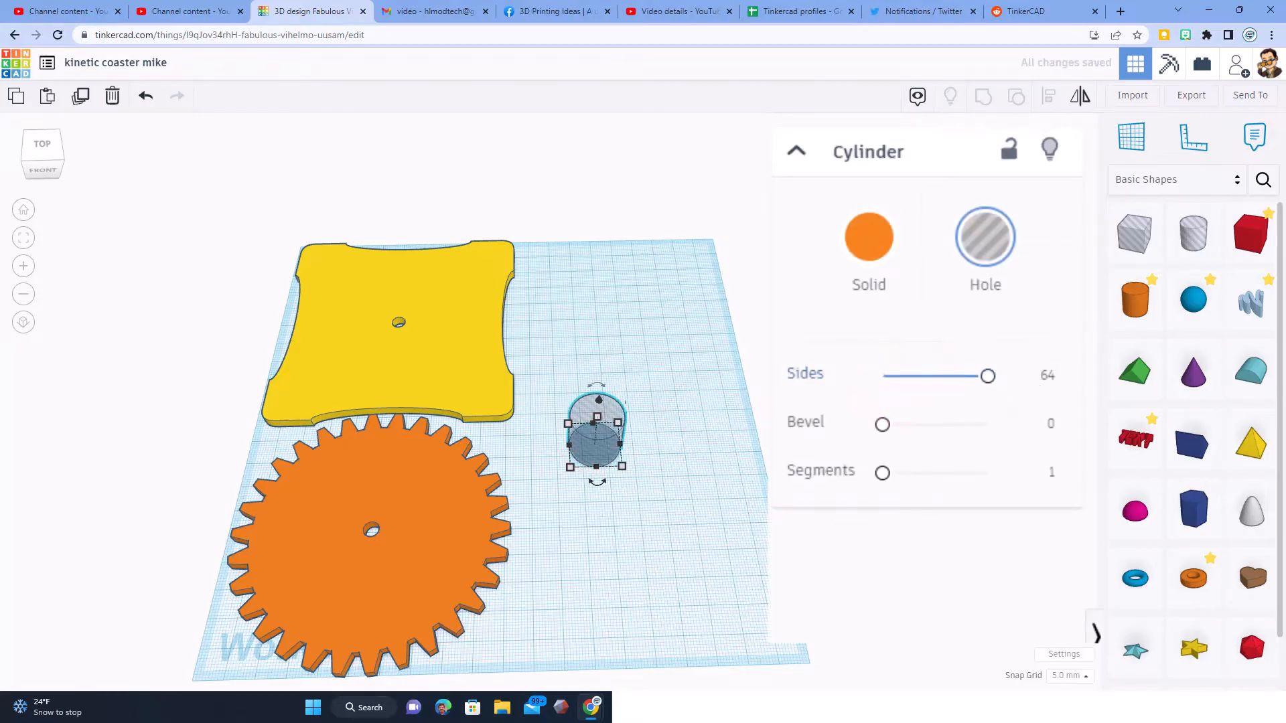
left_click(620, 469)
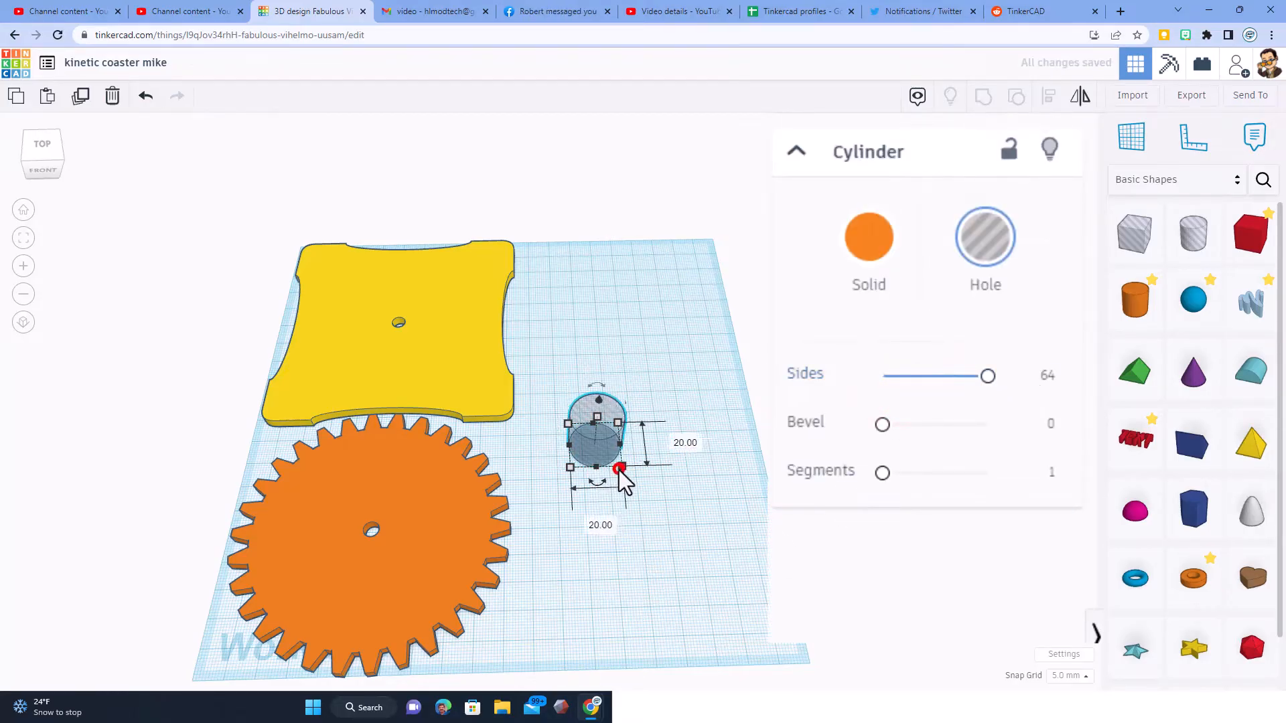
left_click(684, 444)
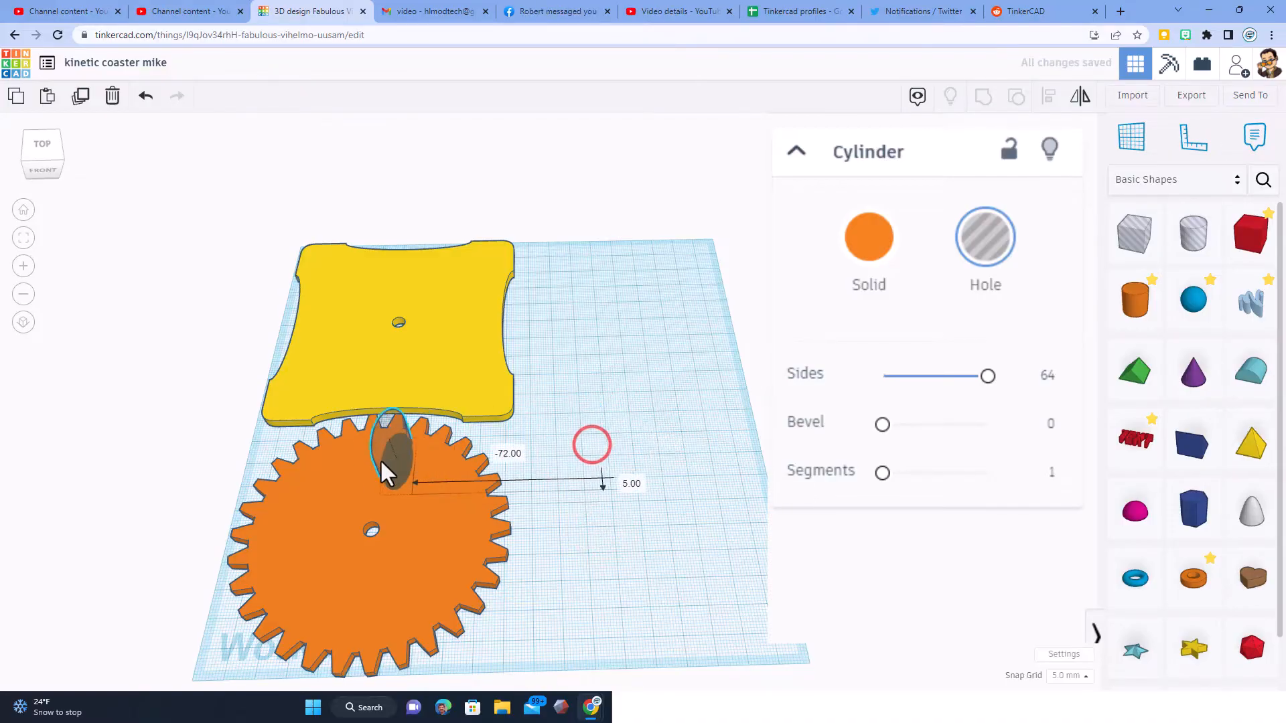
key("ctrl+d")
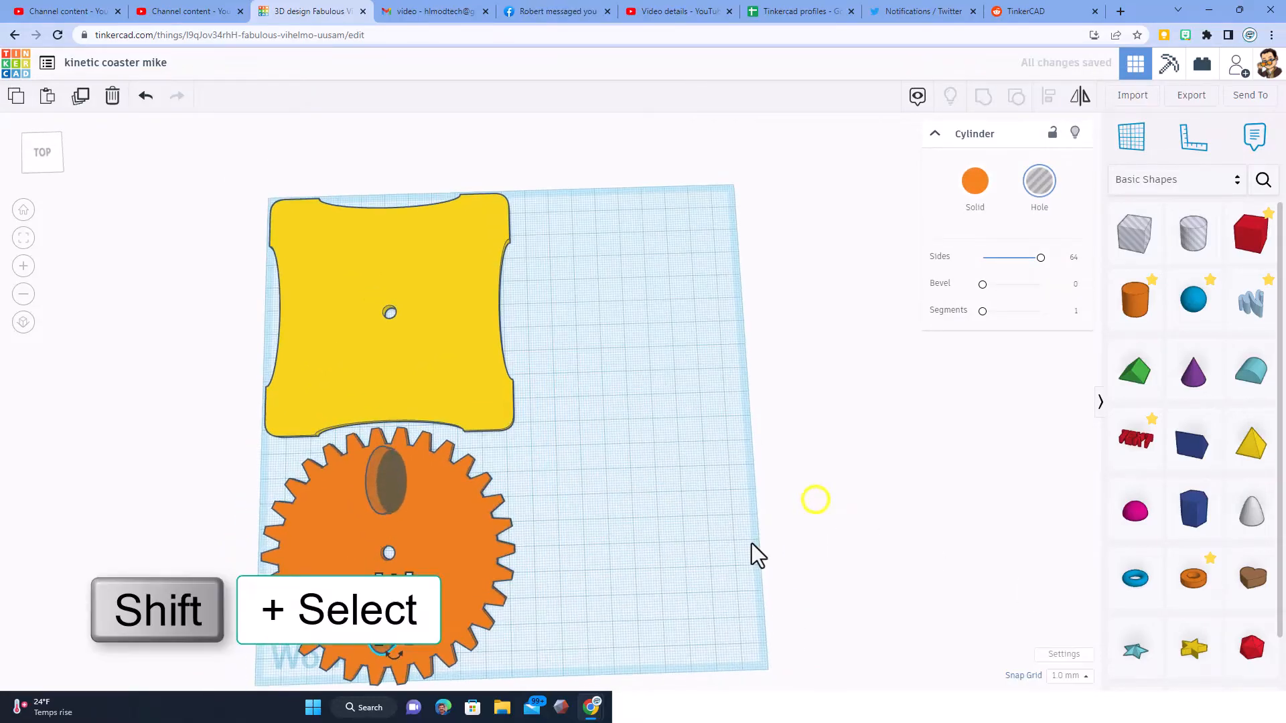
left_click(385, 499)
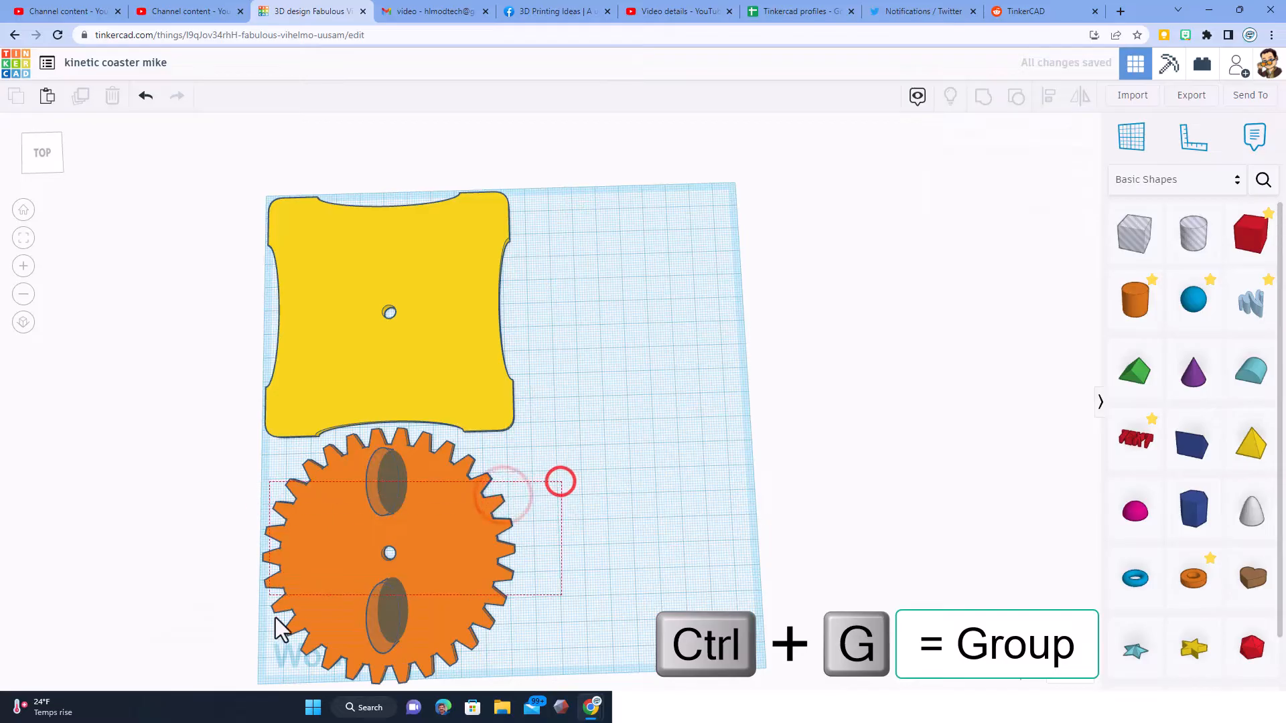
key("ctrl+g")
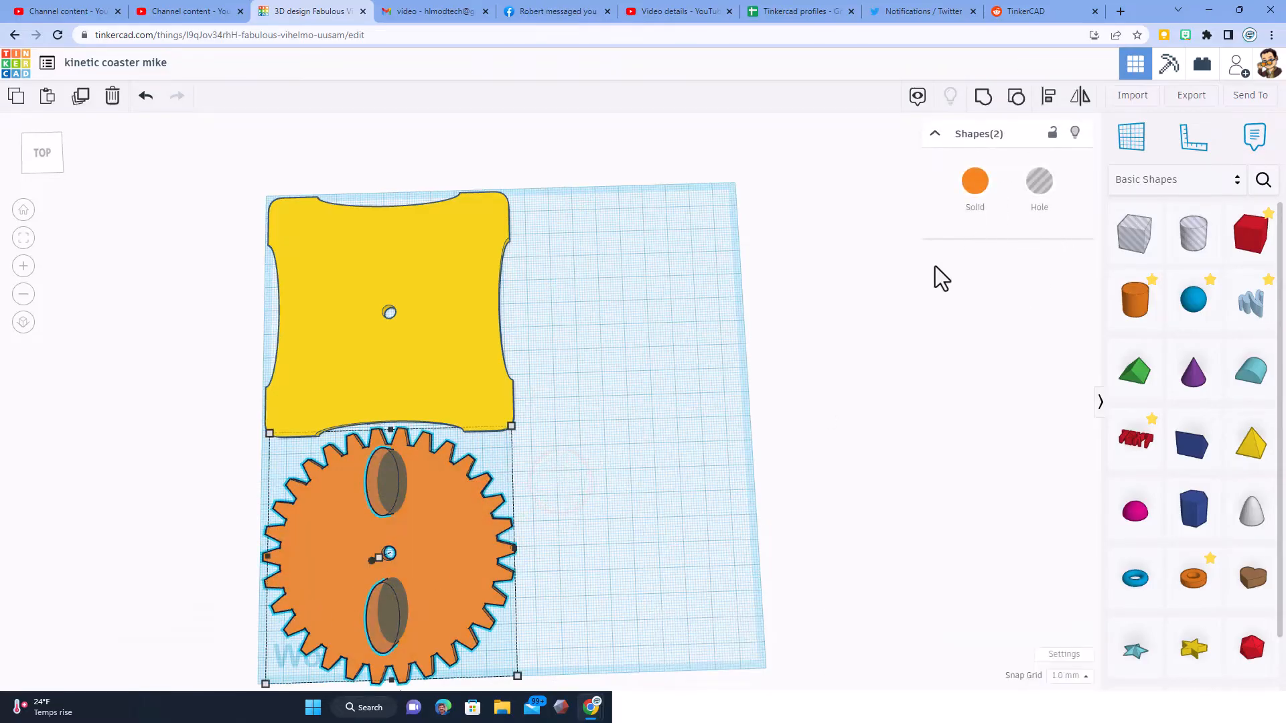
key("l")
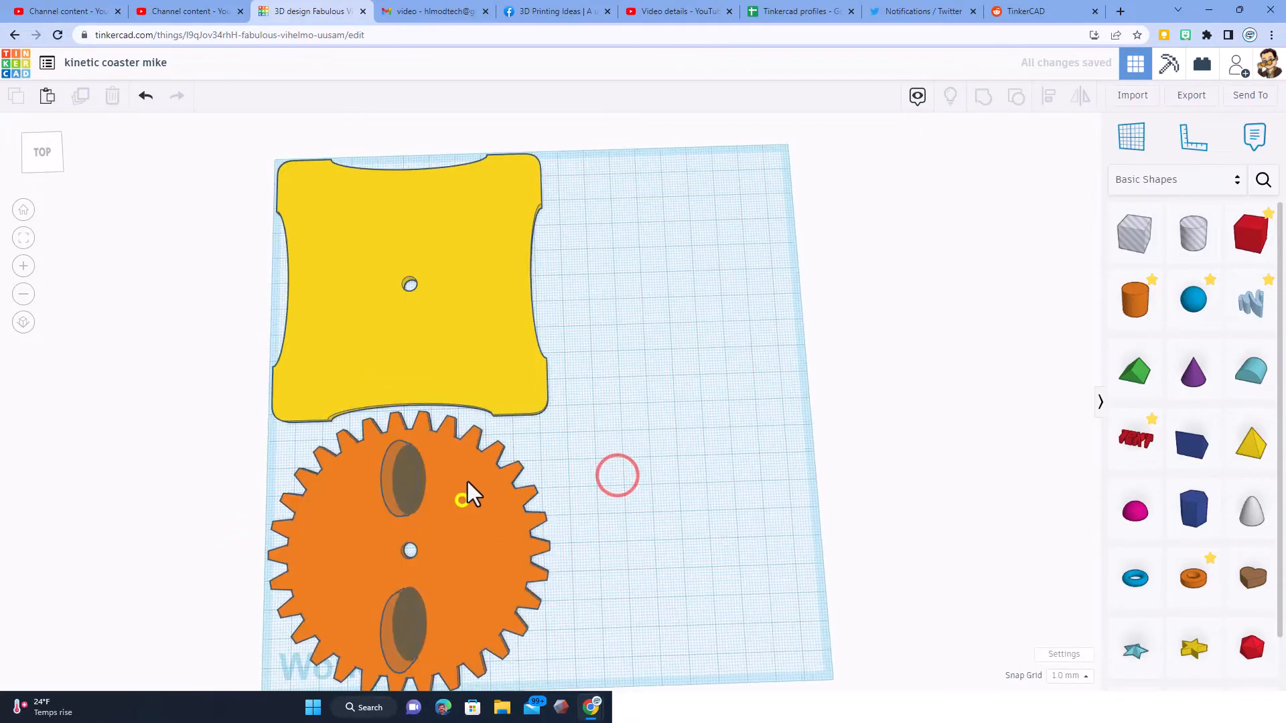
- Duplicate the oval pair rotated -45° repeatedly to form eight radiating petals
key("ctrl+d")
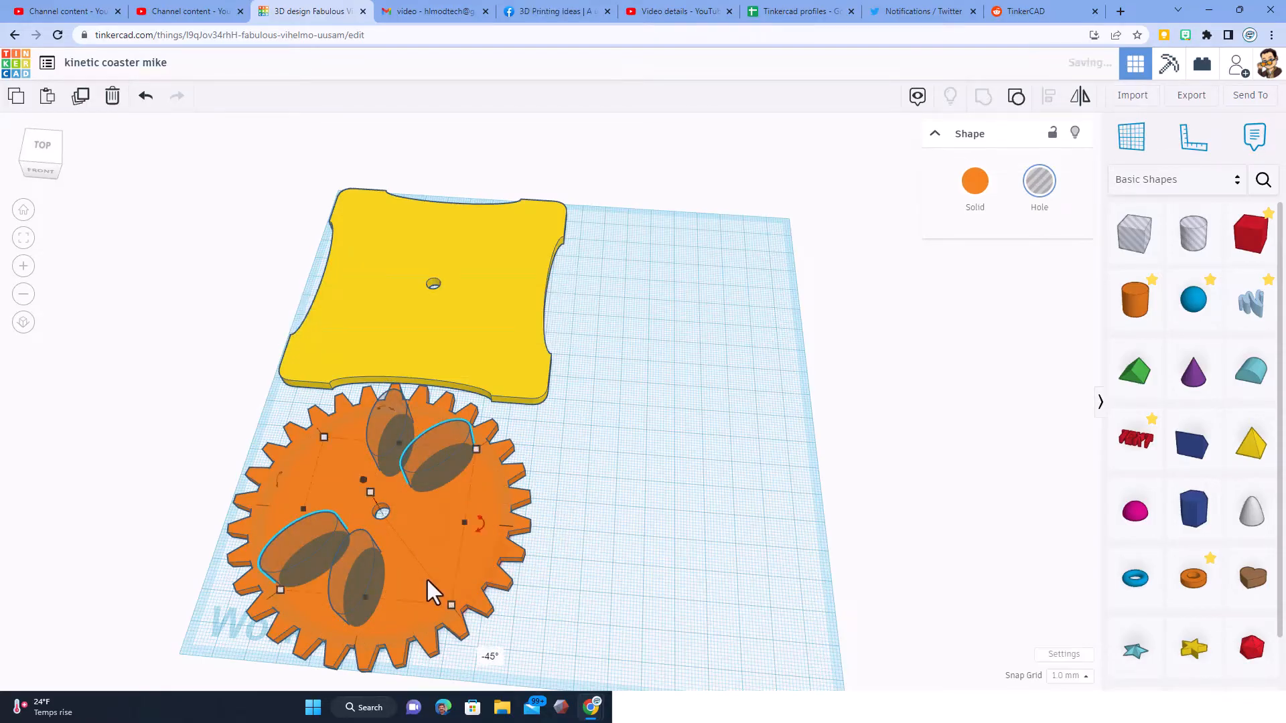
mouse_move(533, 533)
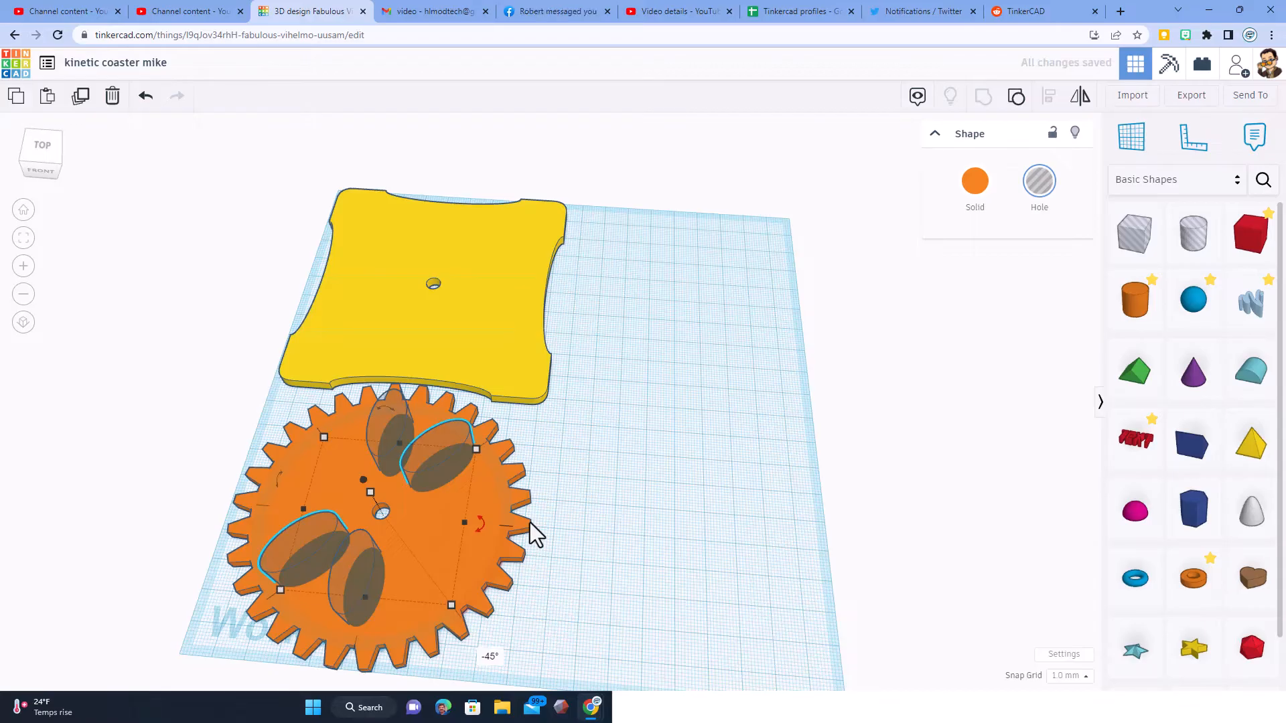
key("ctrl+d")
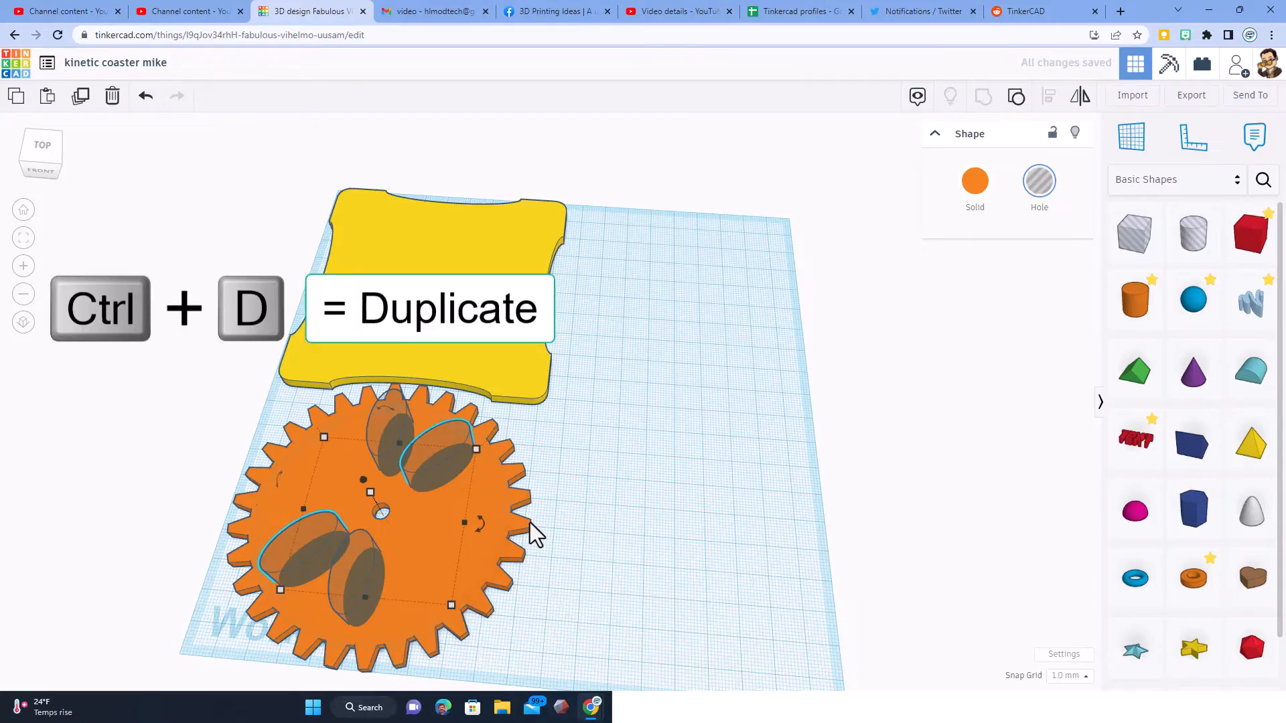
key("ctrl+d")
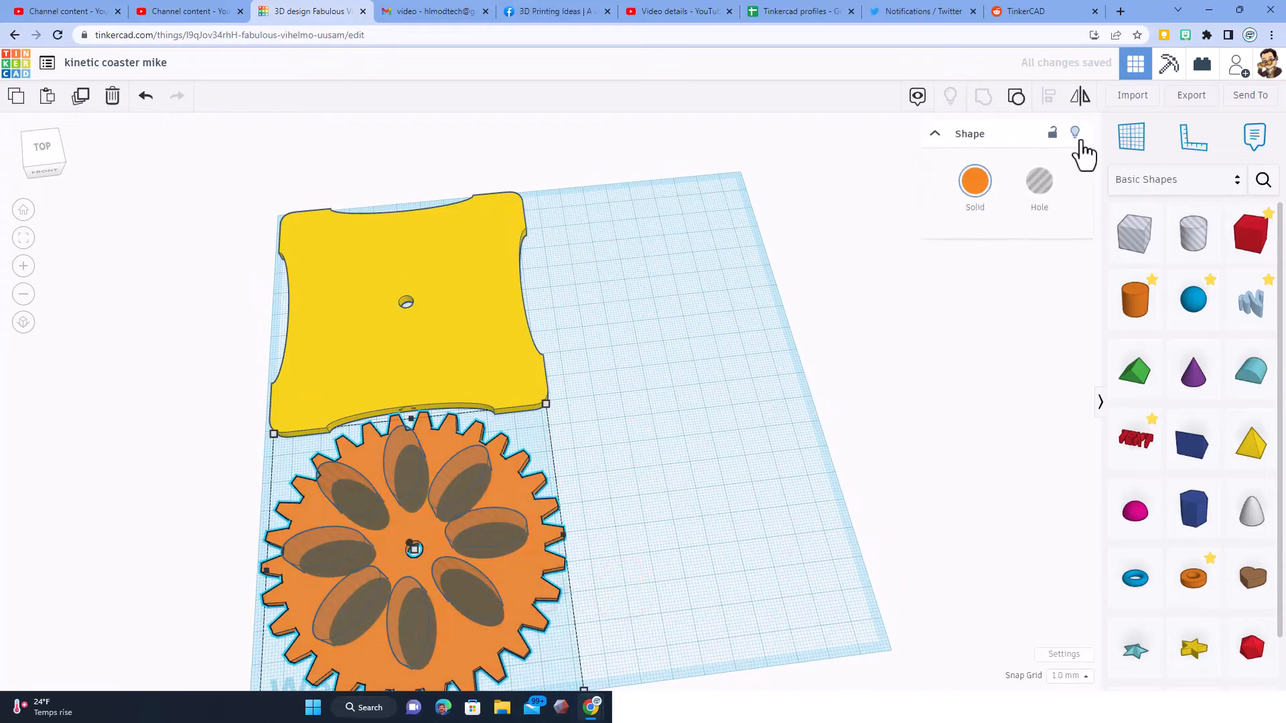
- Hide the gear, group the eight ovals into a flower and place a copy over the yellow plate
key("ctrl+d")
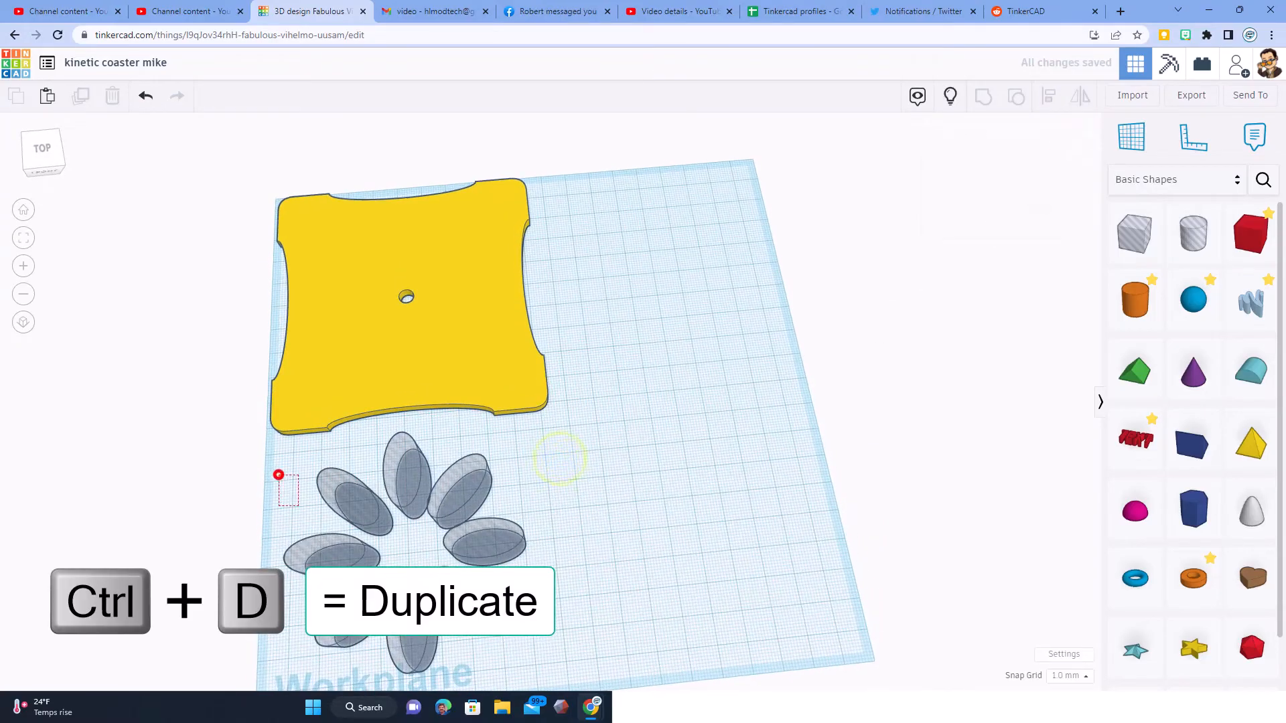
key("ctrl+d")
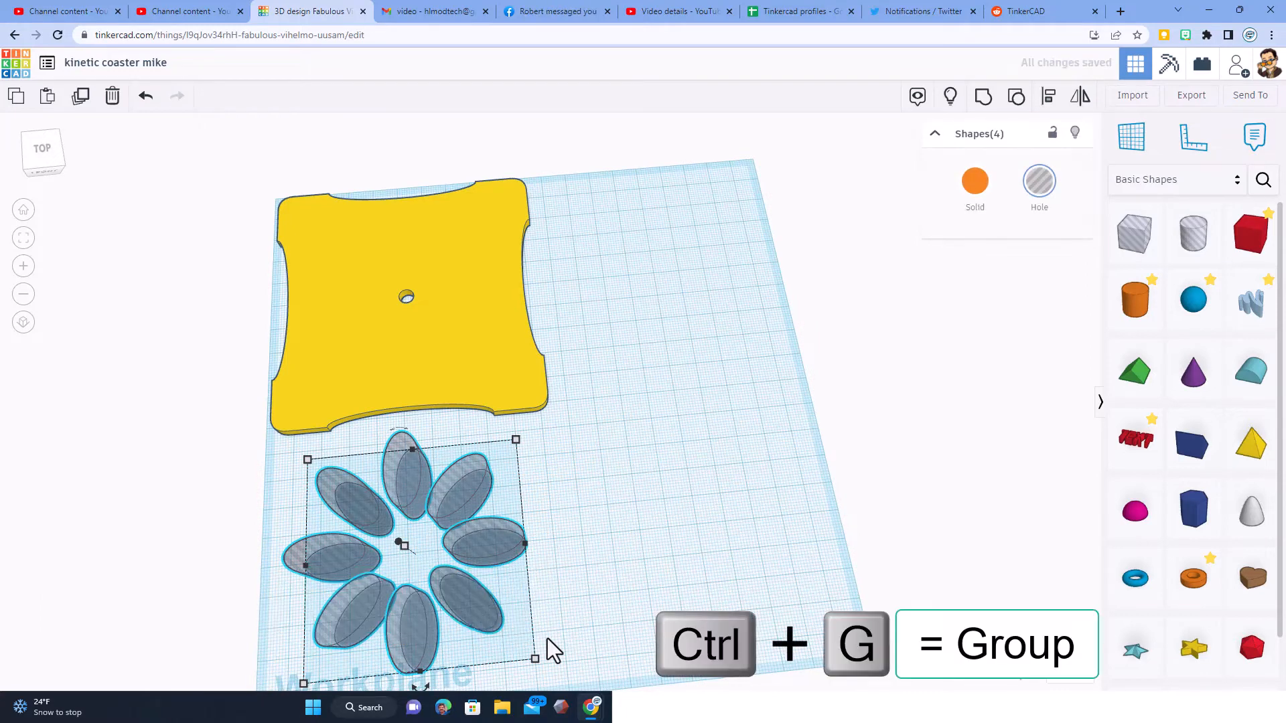
key("ctrl+g")
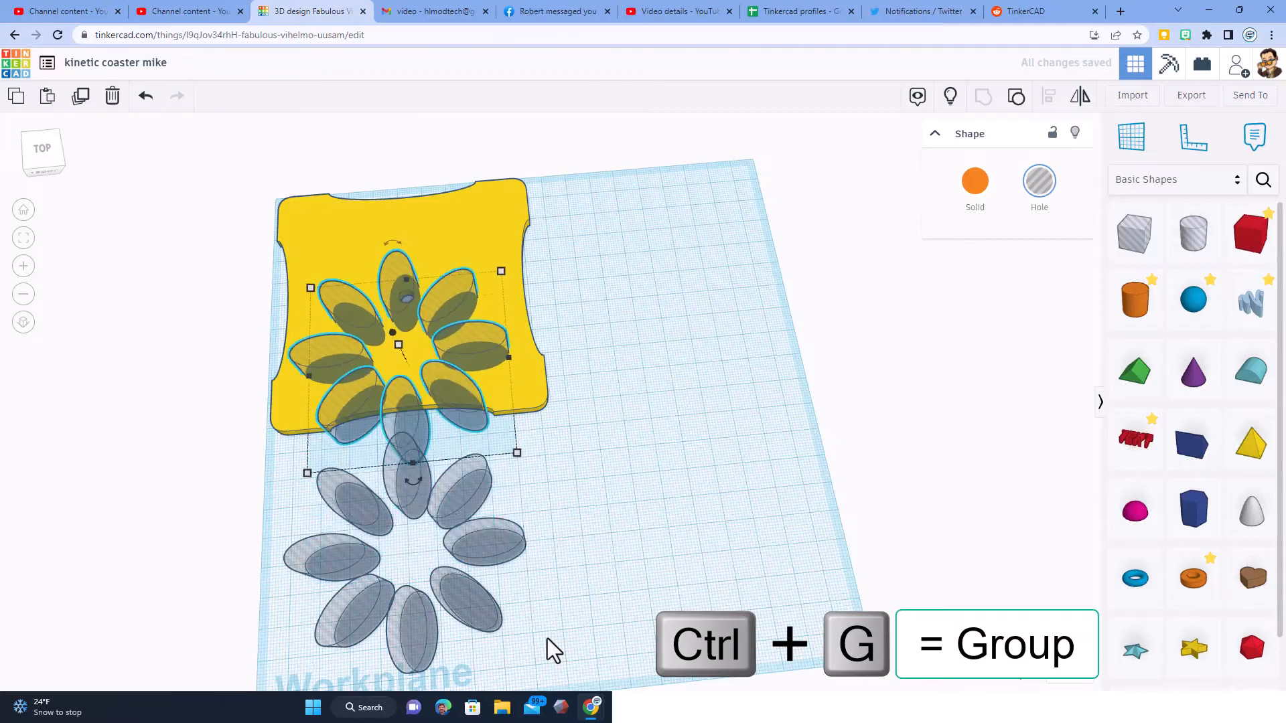
key("ctrl+g")
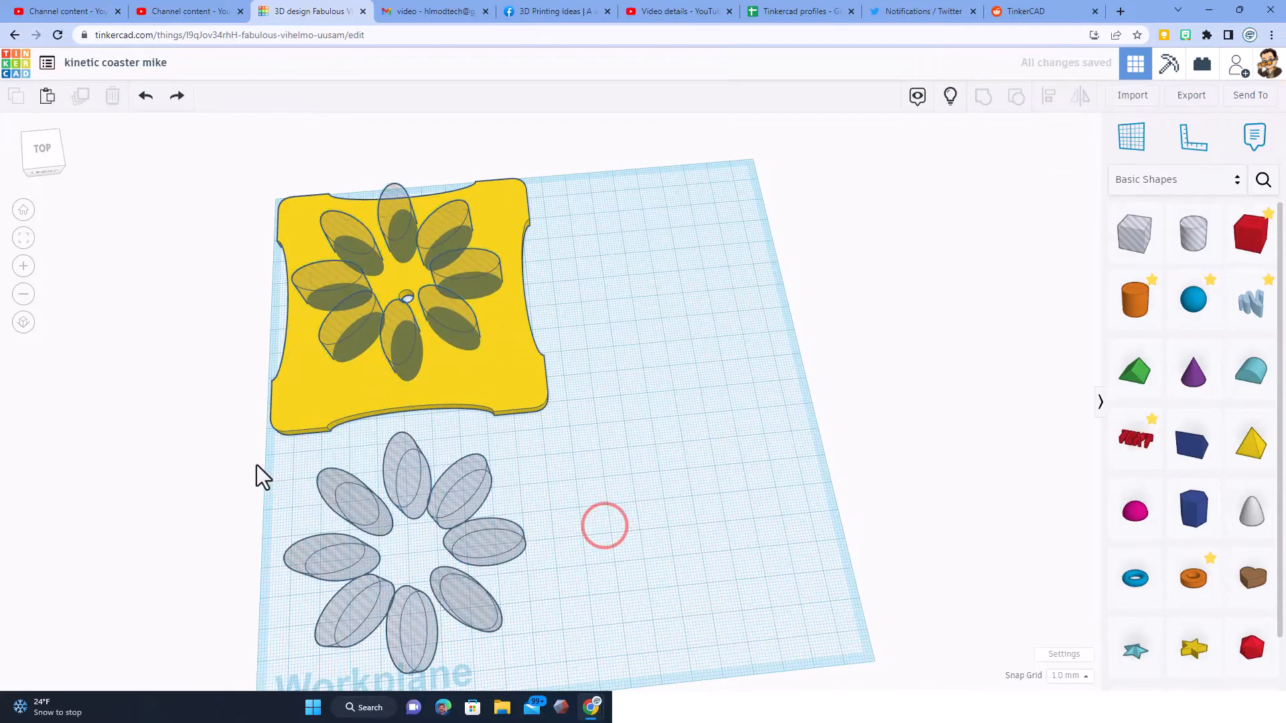
- Reveal all hidden shapes so both flower-cut plates and the gear are shown
left_click(410, 541)
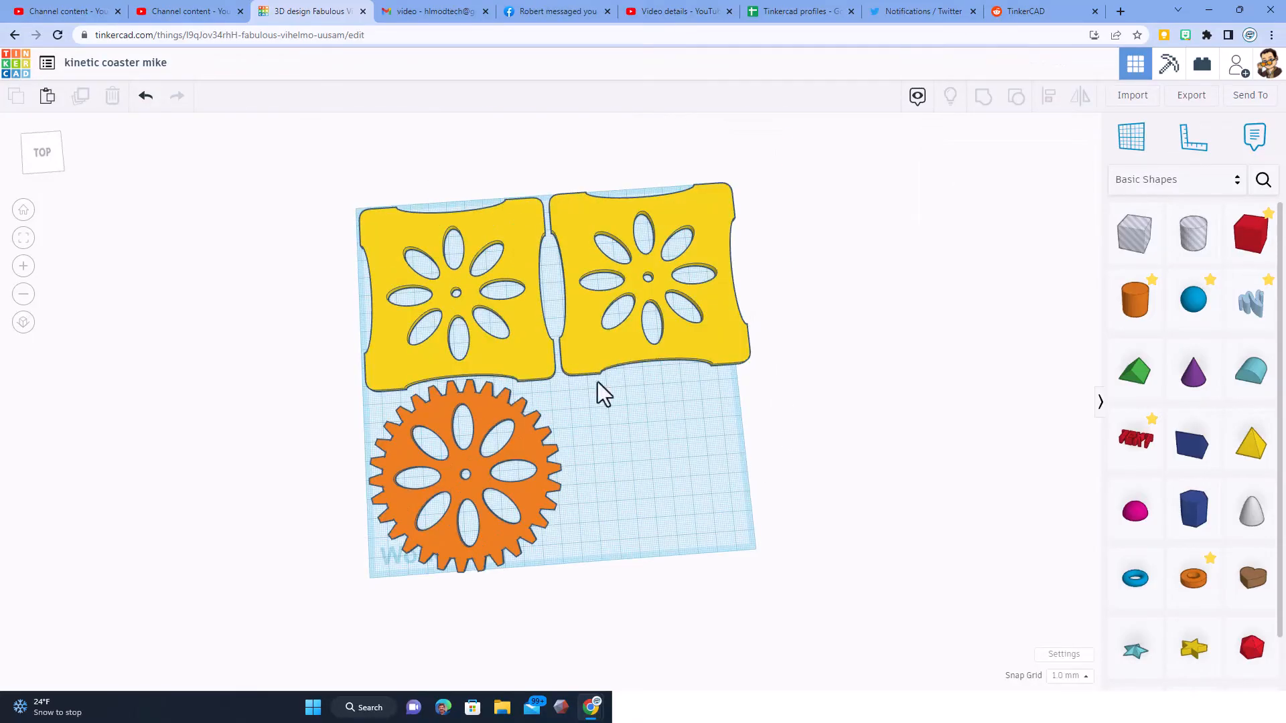
- Widen the workplane to 400 mm in Settings and make it the default
left_click(1063, 654)
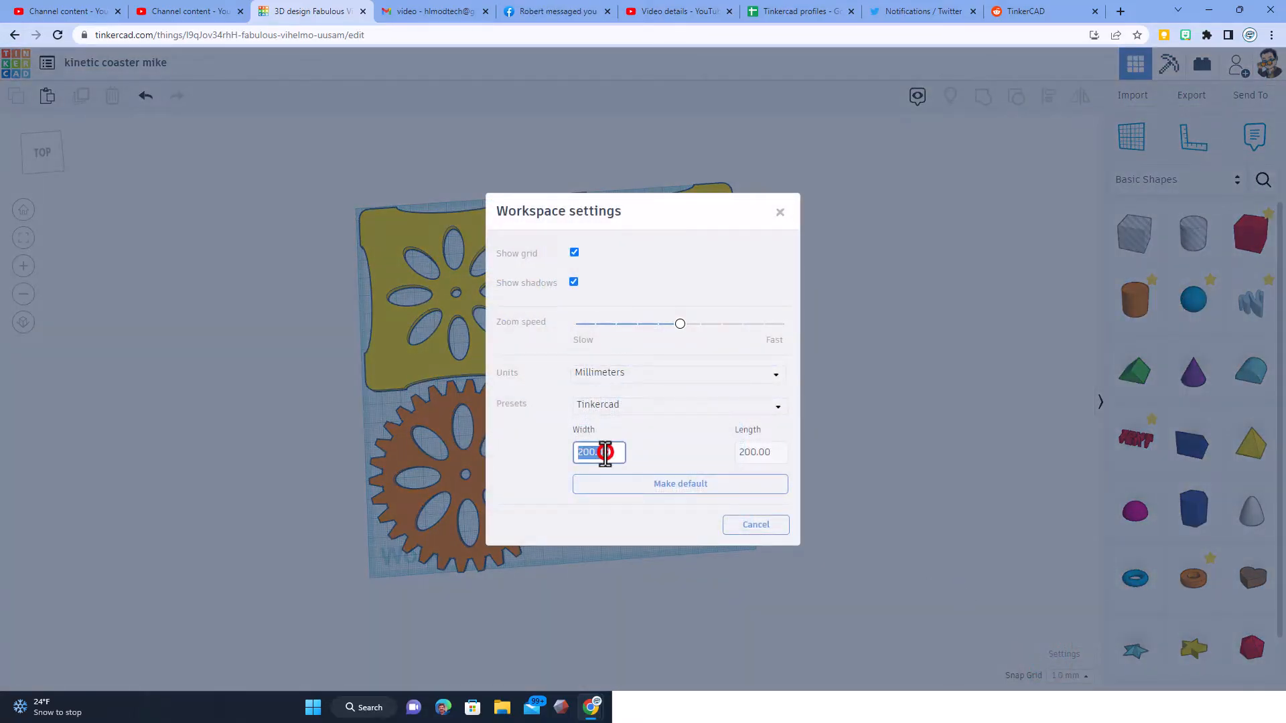
type("400")
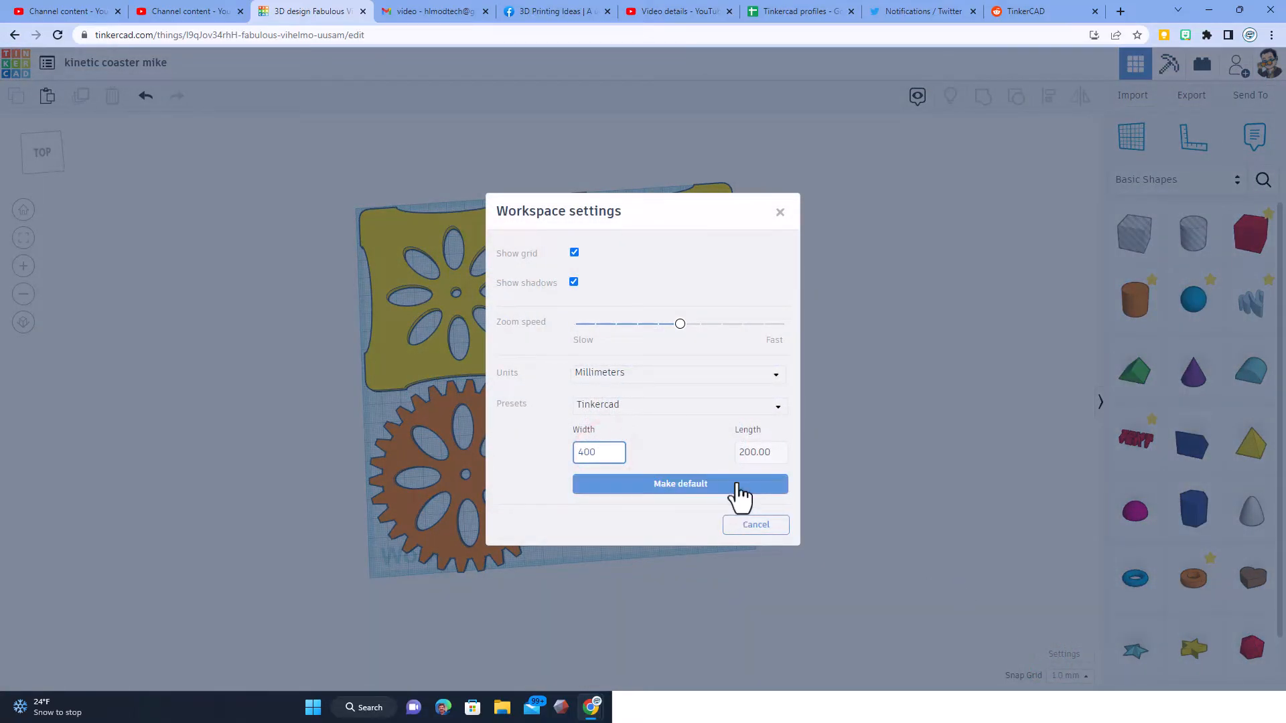
left_click(760, 451)
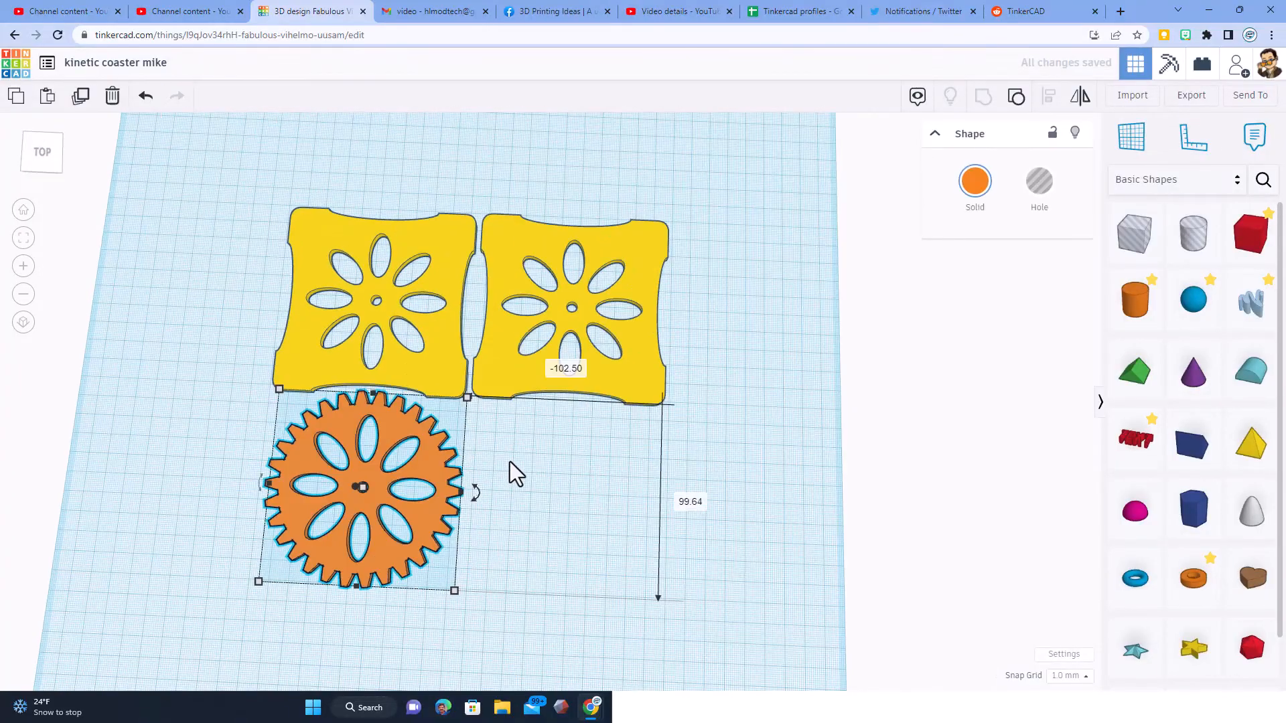
mouse_move(640, 398)
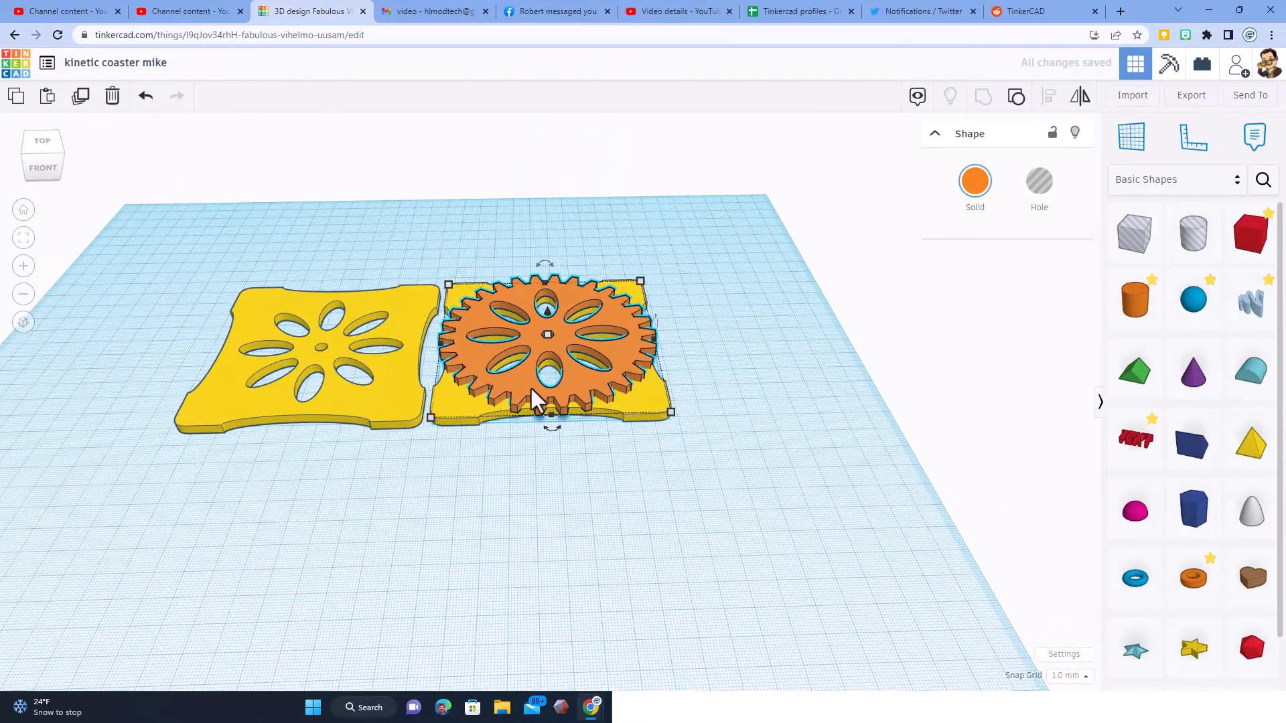
- From top view, search community shapes for 'soft' and add a SoftBox
left_click(42, 140)
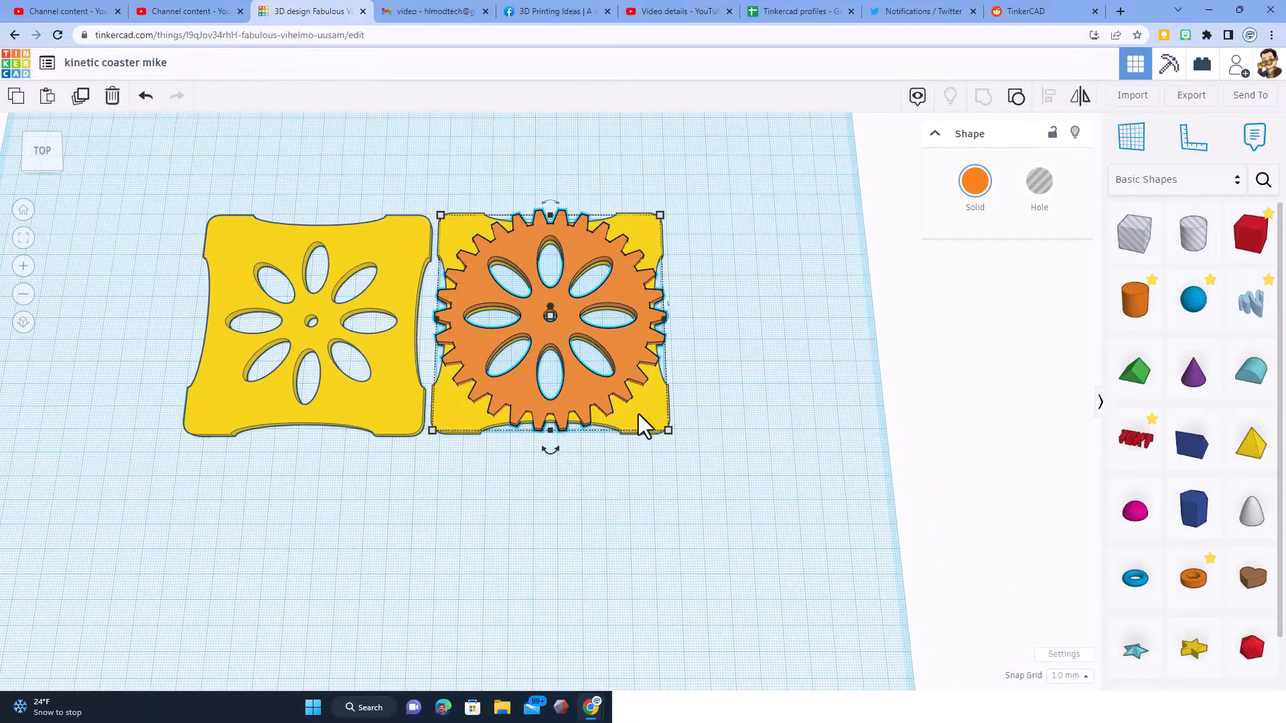
left_click(1263, 179)
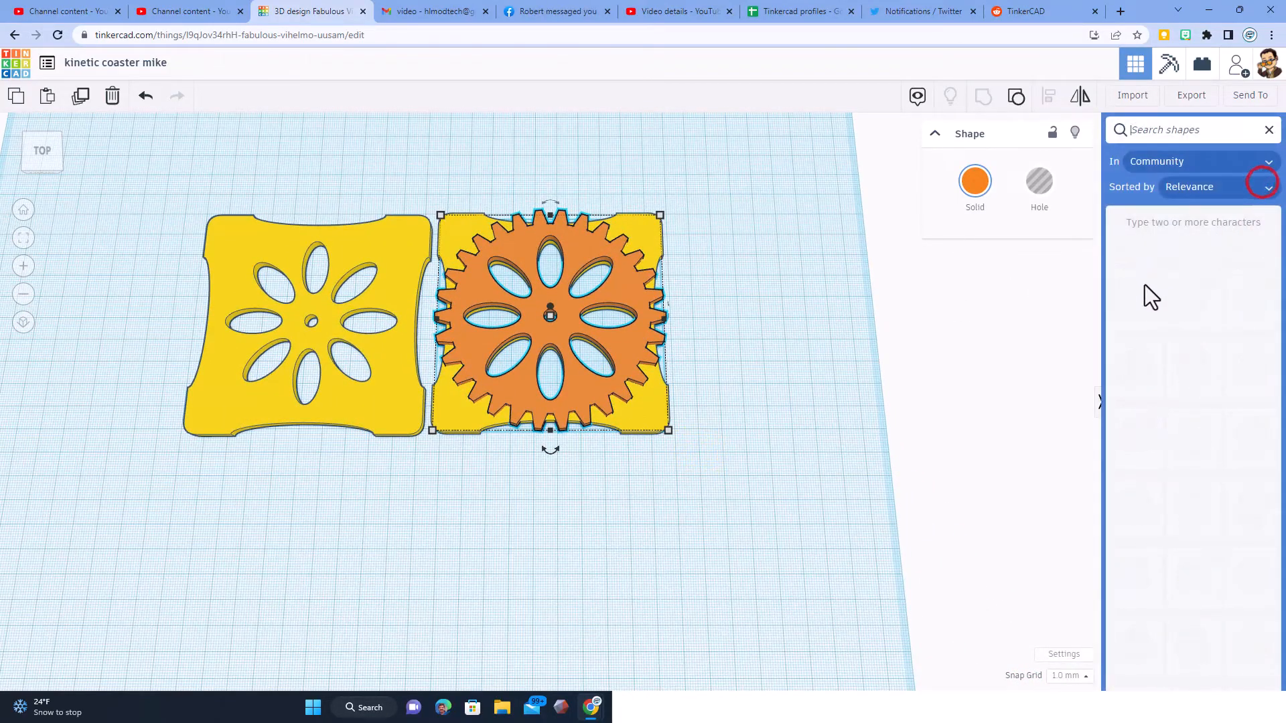
type("so")
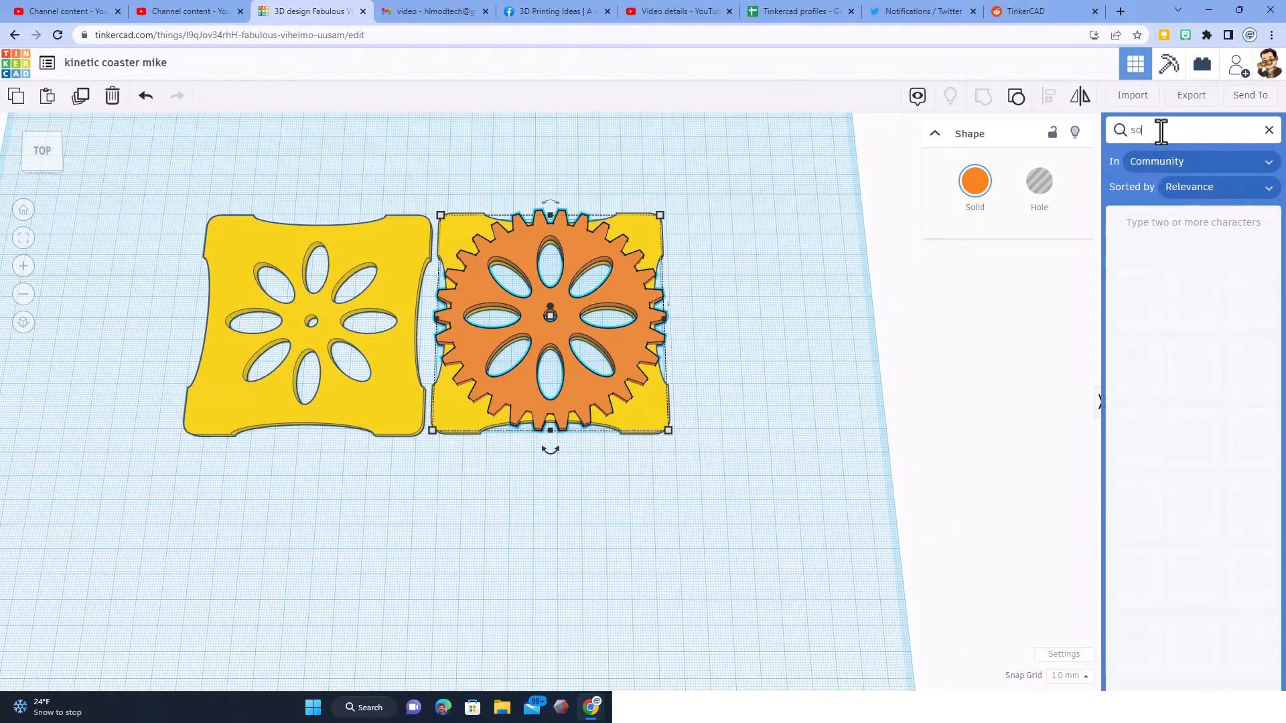
type("ft")
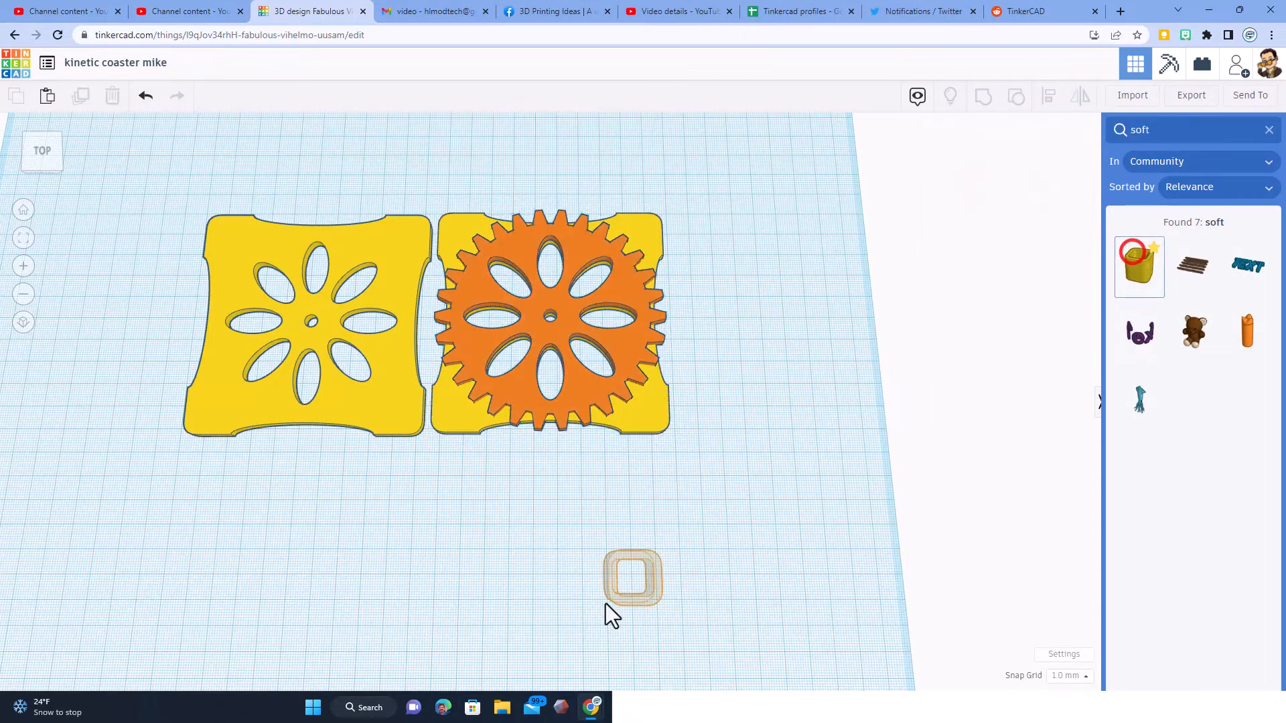
- Size the SoftBox to 25 × 25 × 4 mm and align it to the plate's lower-right corner
left_click(633, 576)
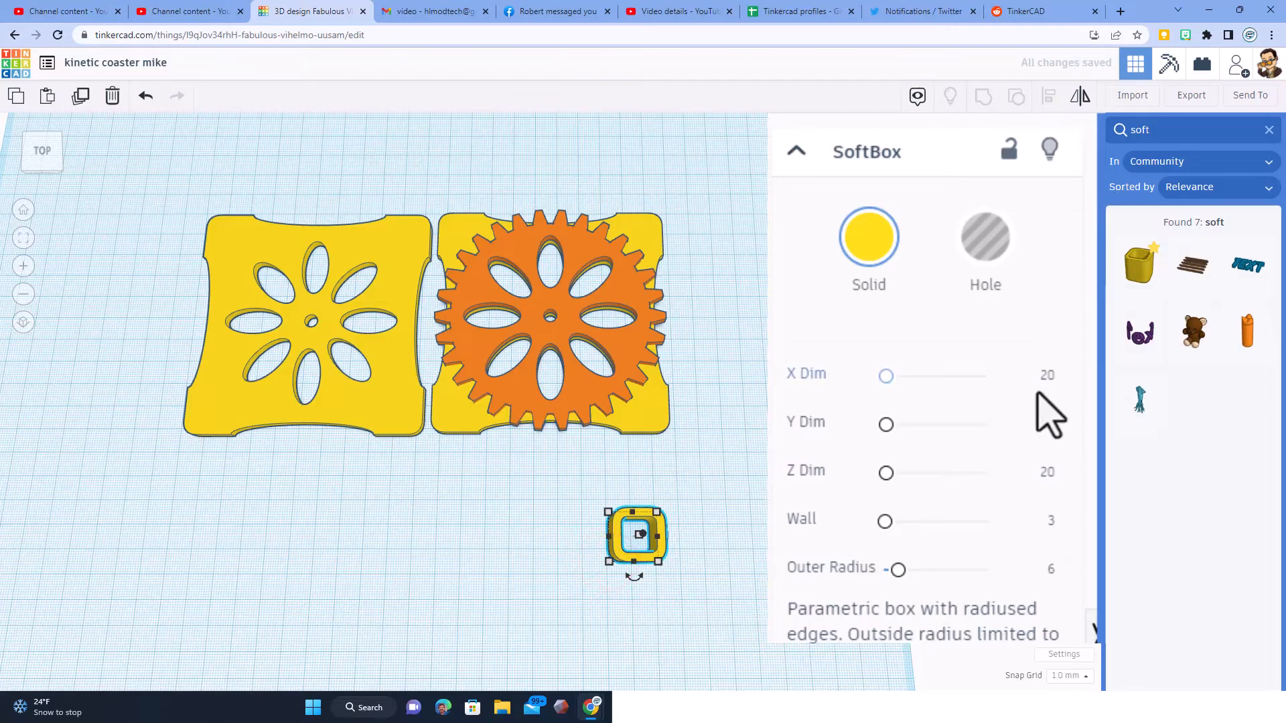
left_click(1046, 375)
type("25")
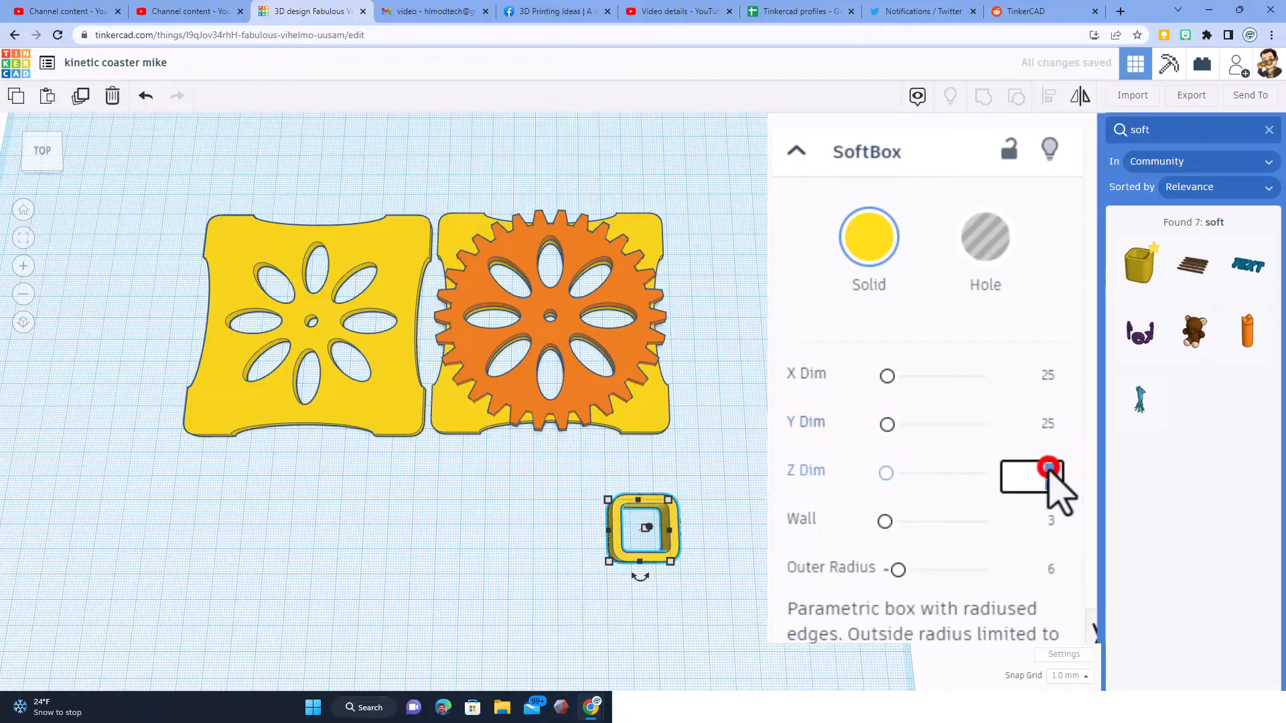
left_click(1047, 471)
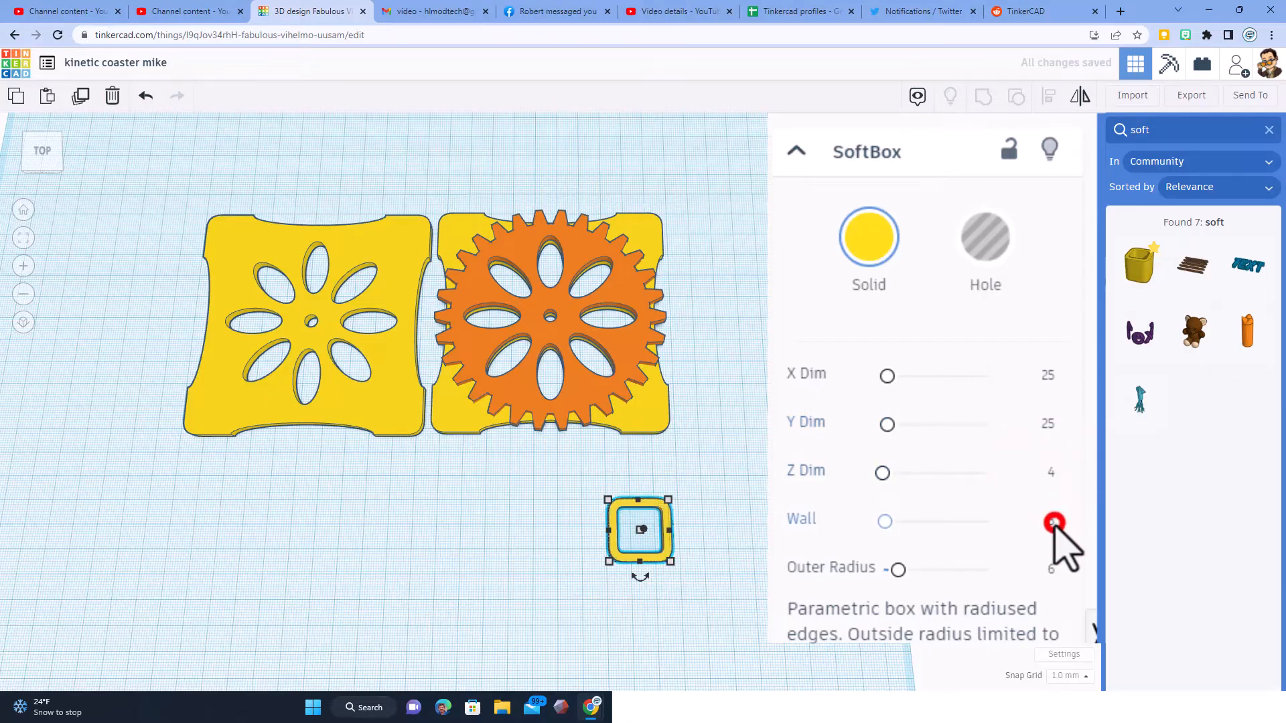
left_click(1052, 524)
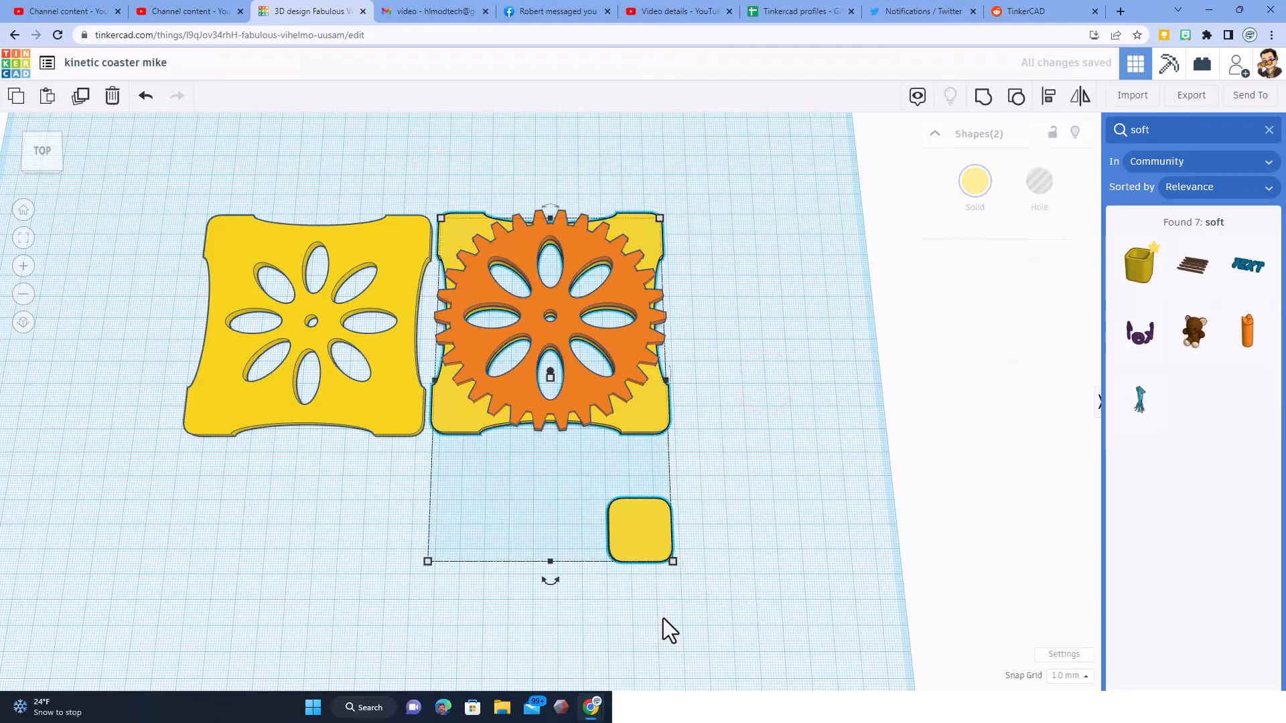
key("l")
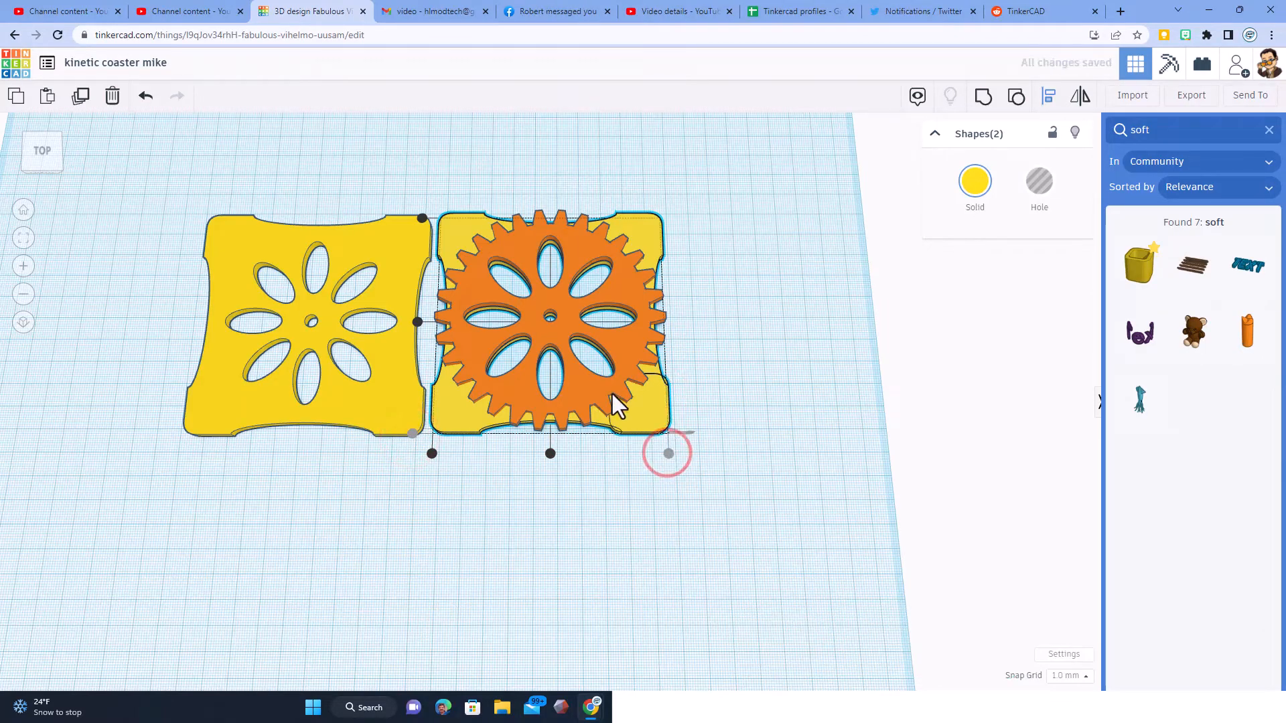
mouse_move(709, 430)
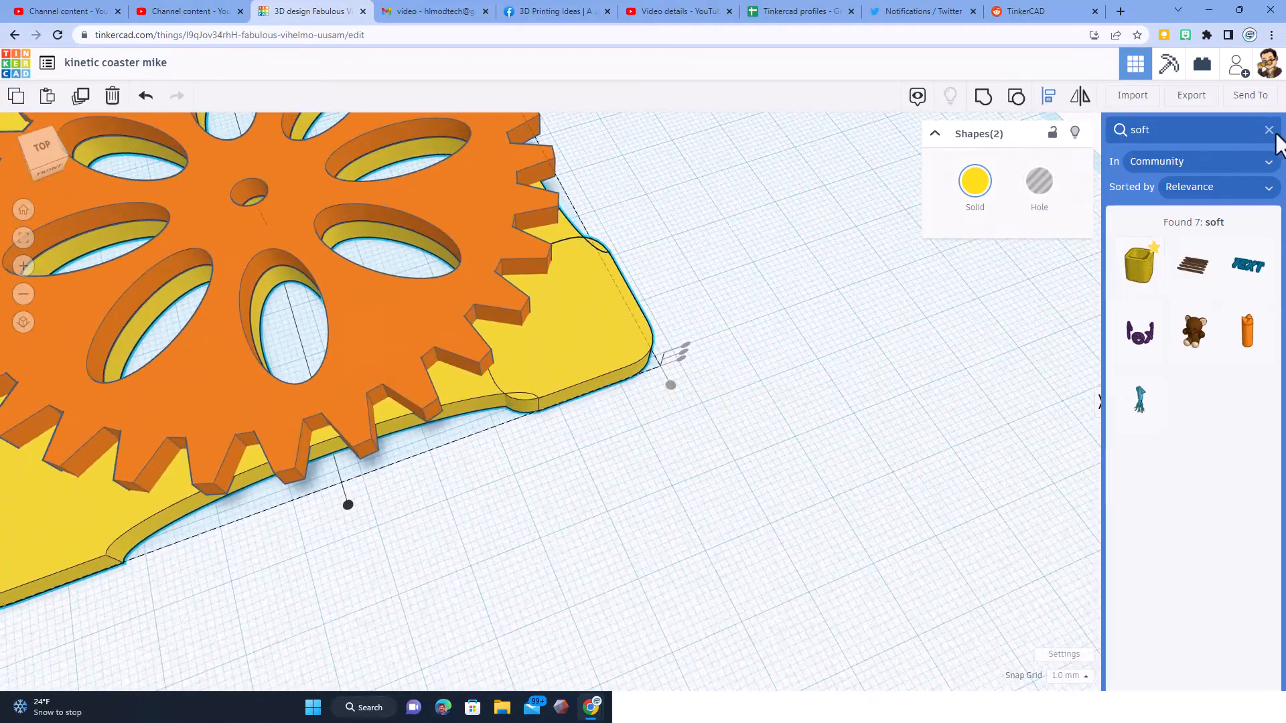
- Close the shape search and set the snap grid to 0.1 mm for the diagonal box hole
left_click(1269, 130)
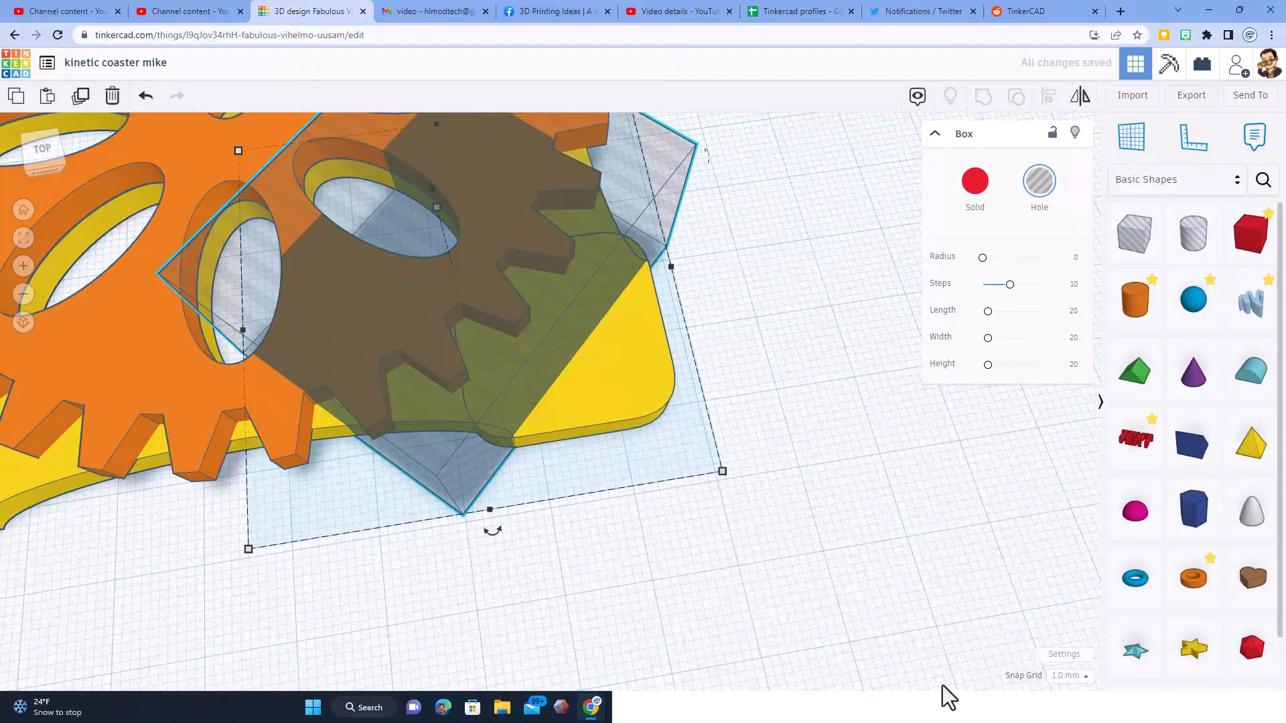
left_click(1068, 675)
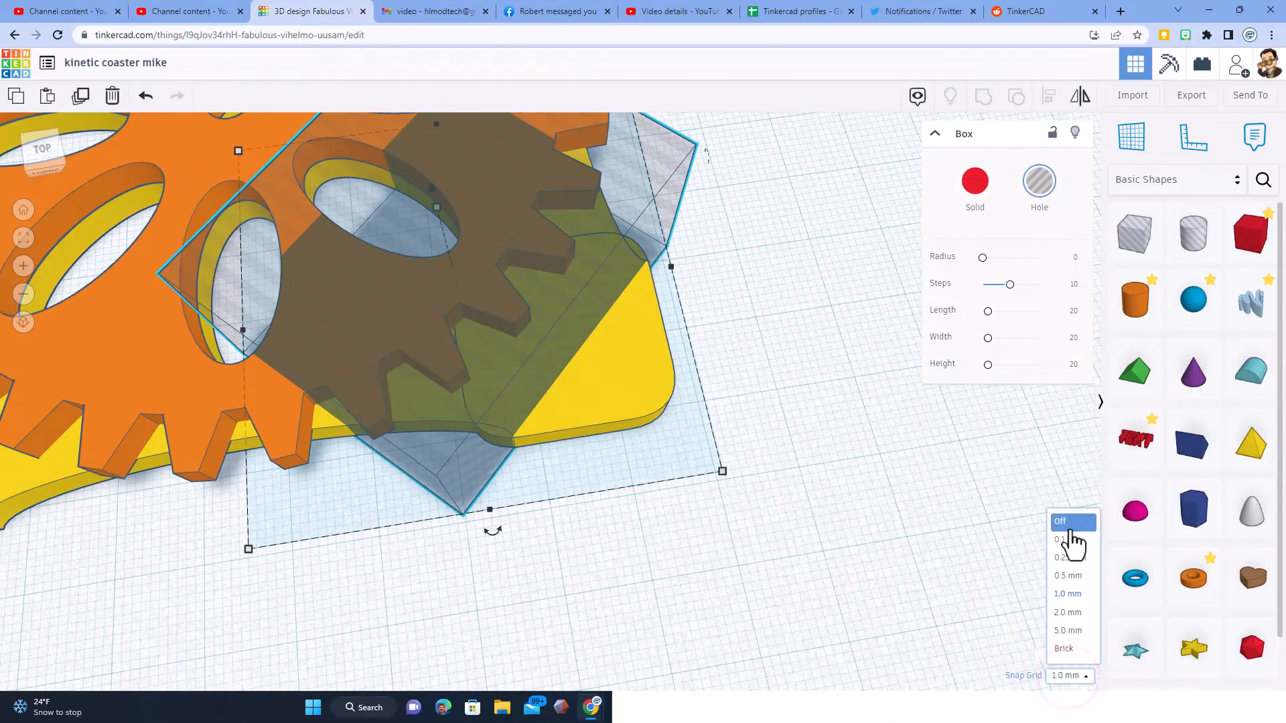
left_click(1064, 540)
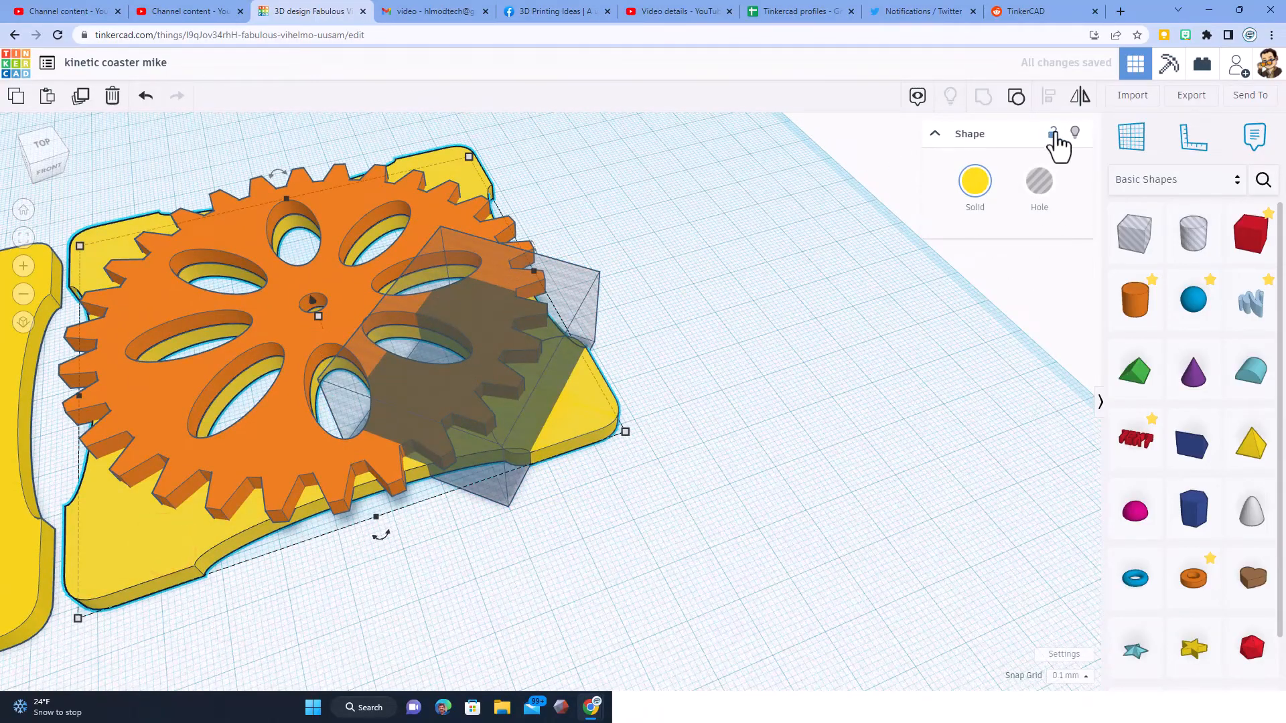
- Hide the coaster plate and group the 45° box hole with the block into a triangular spacer
key("ctrl+g")
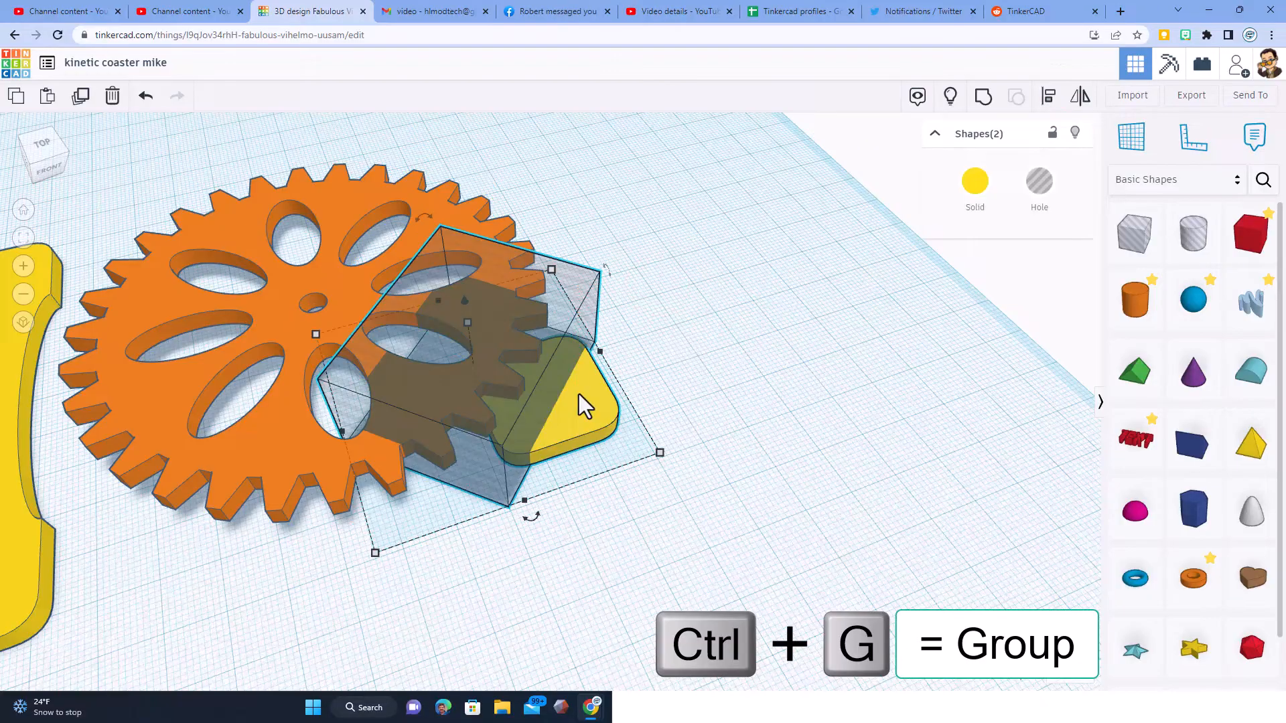
key("ctrl+g")
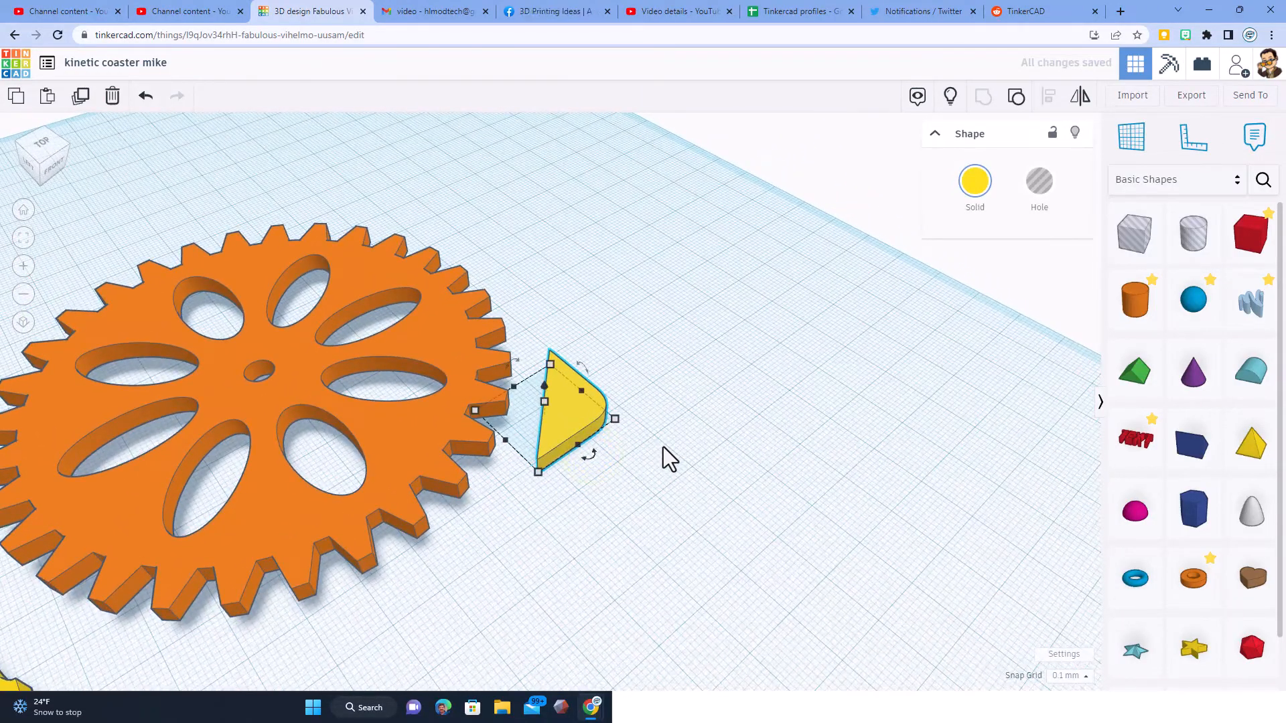
- Show the hidden coaster plate again and drop the selection onto the workplane
left_click(951, 96)
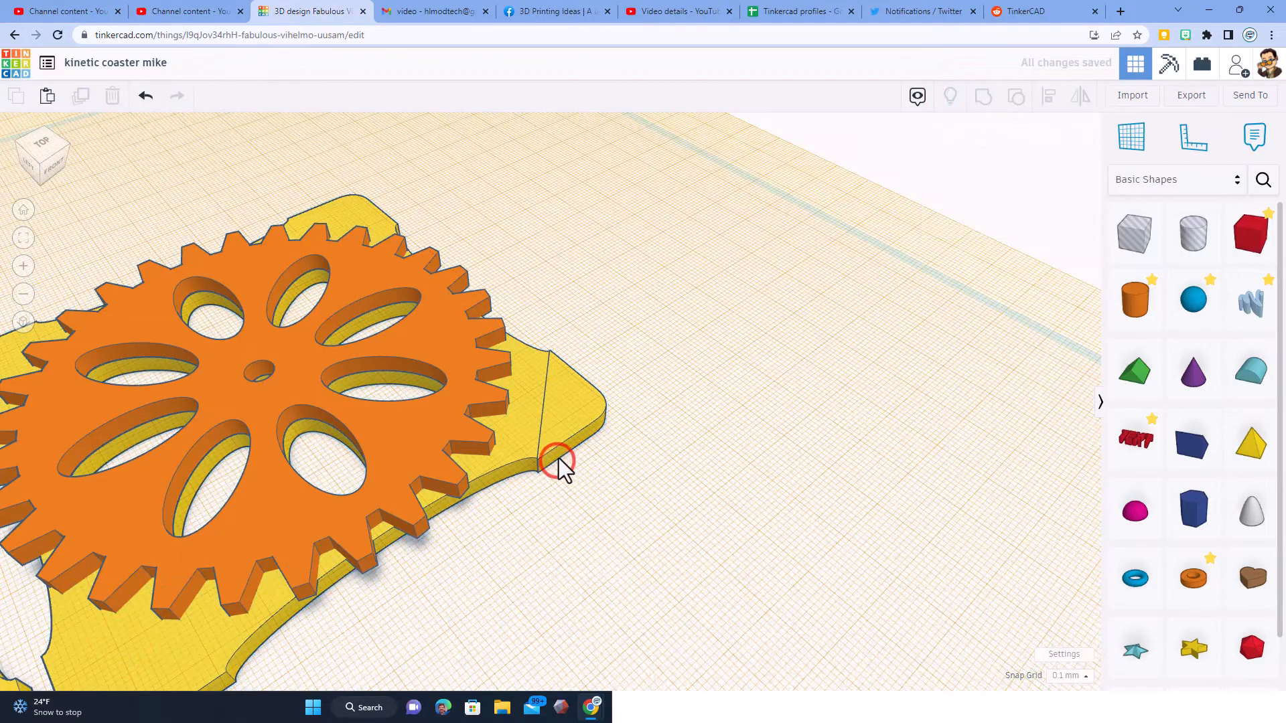
left_click(560, 459)
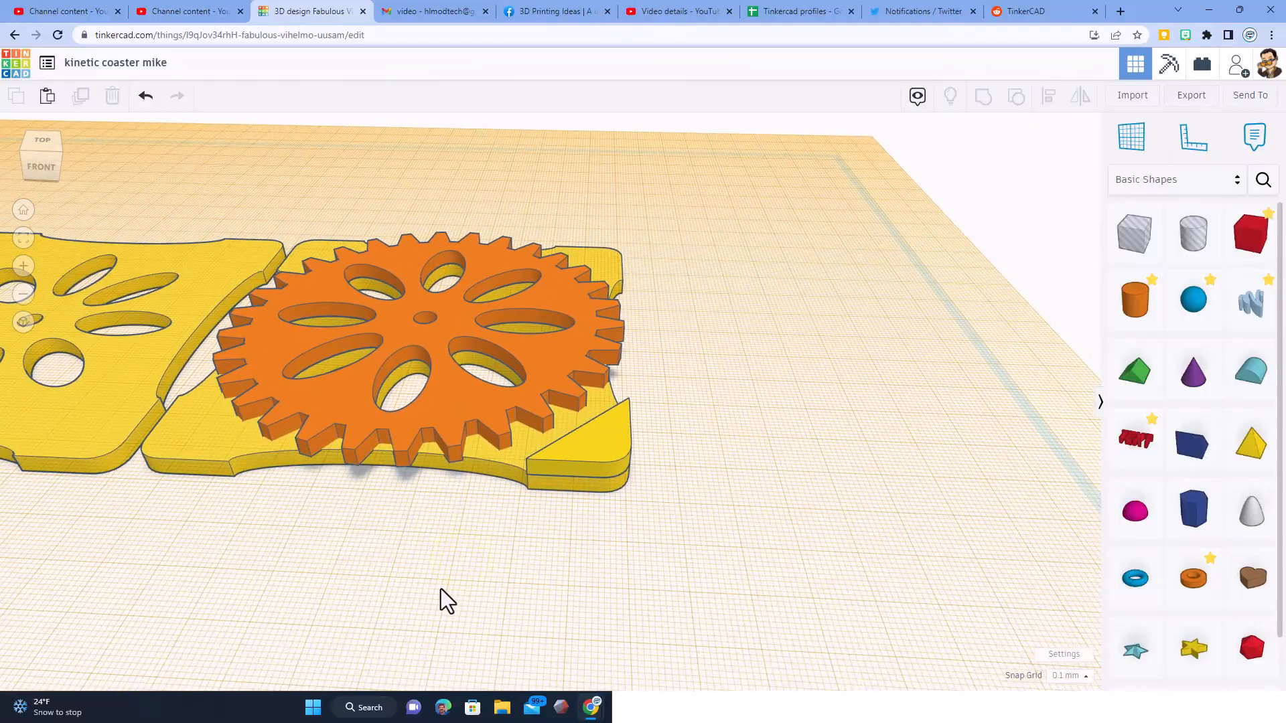
key("d")
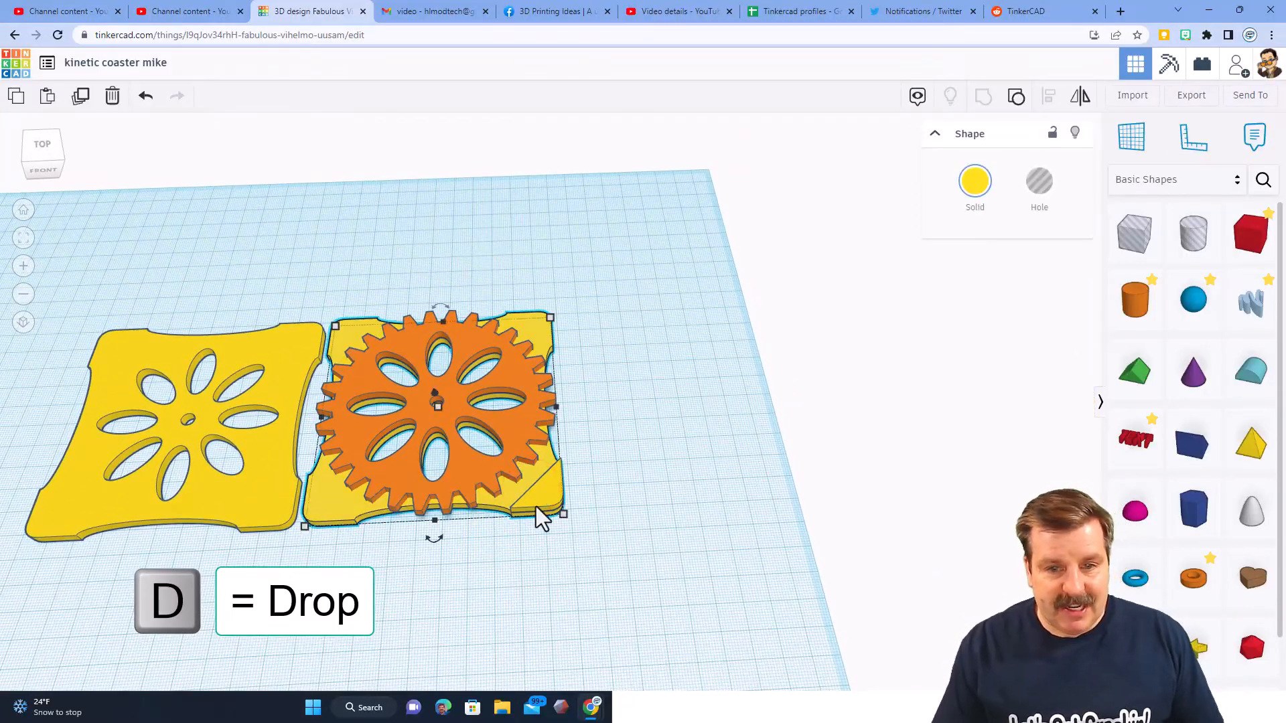
- Duplicate the triangular spacer and place the copy beside the original under the plate
key("d")
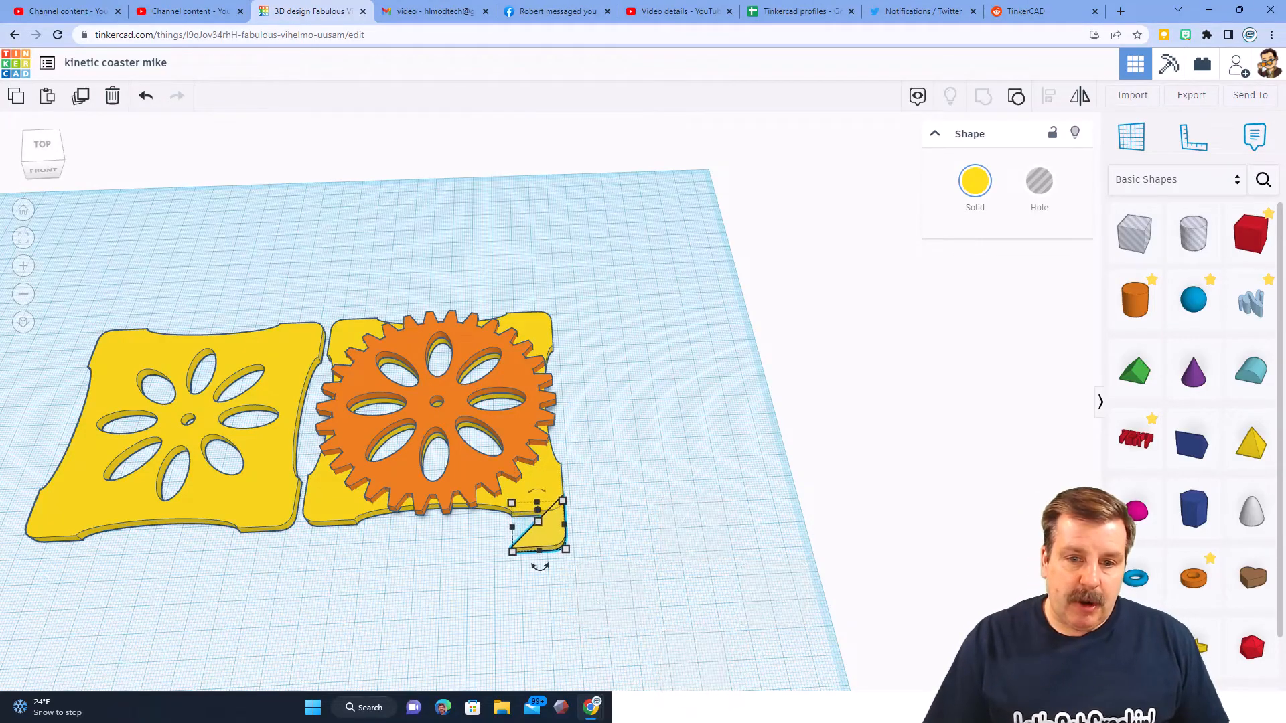
key("ctrl+d")
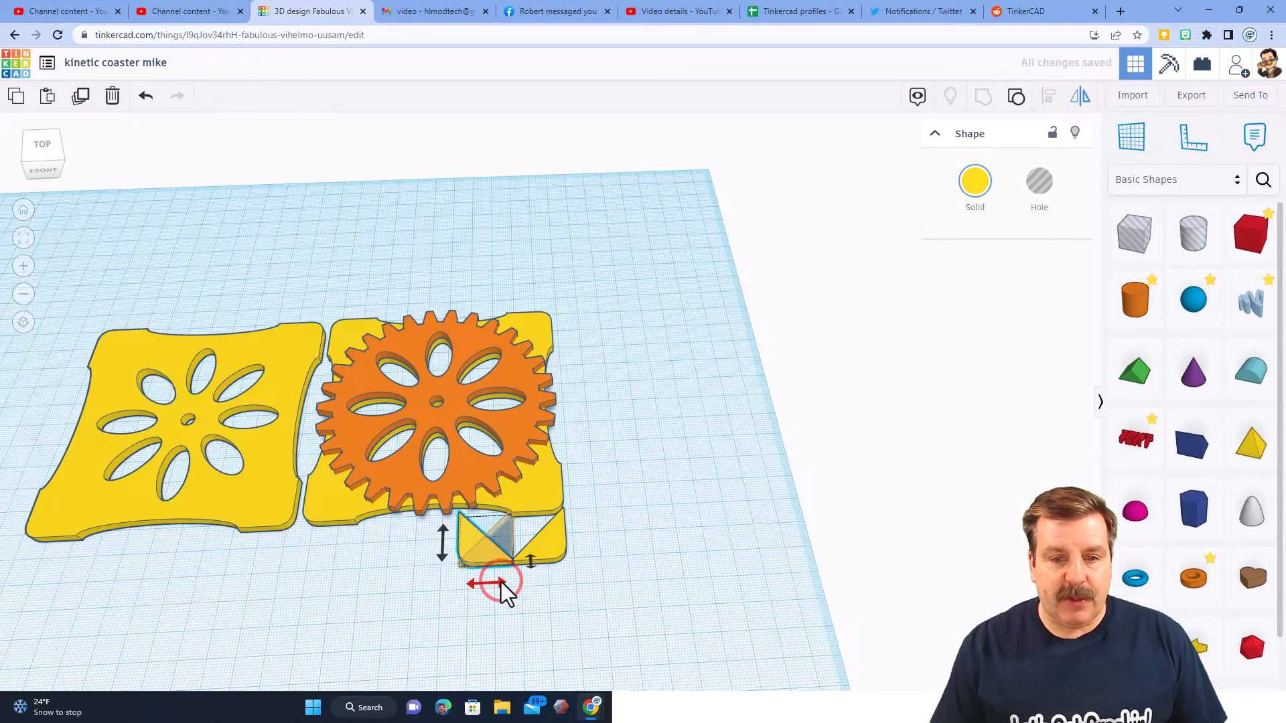
left_click(526, 599)
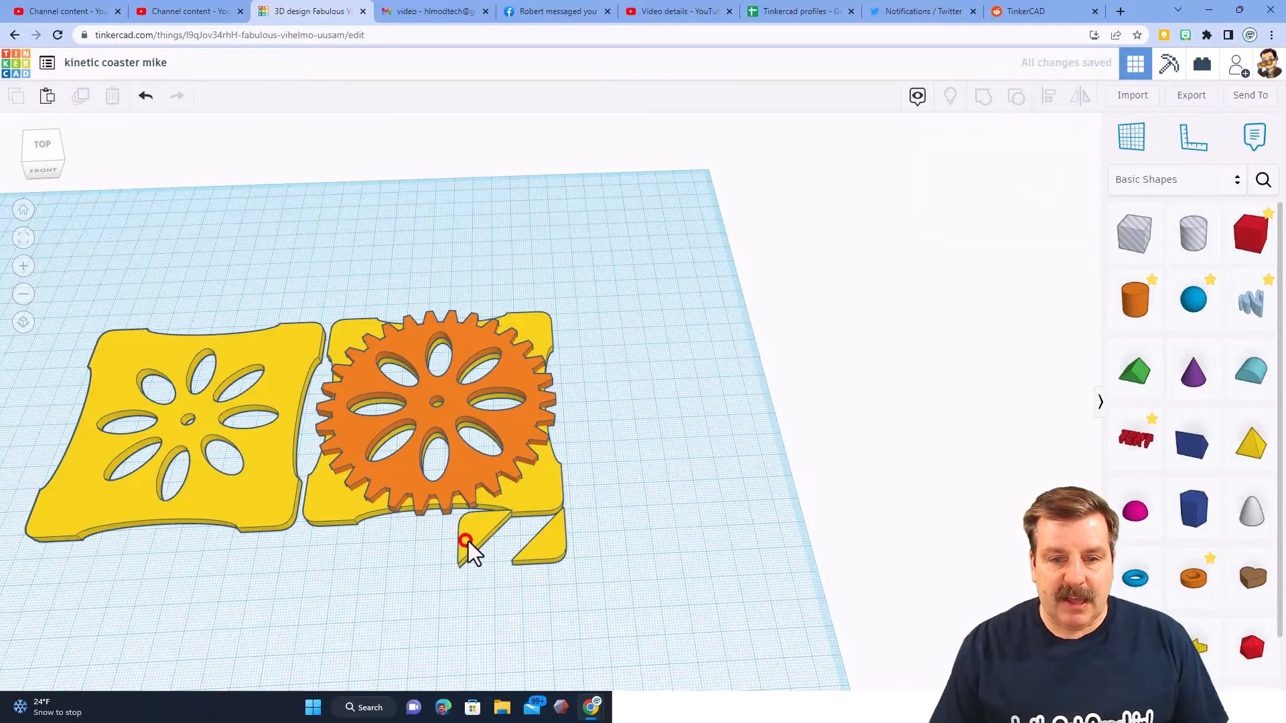
left_click(483, 541)
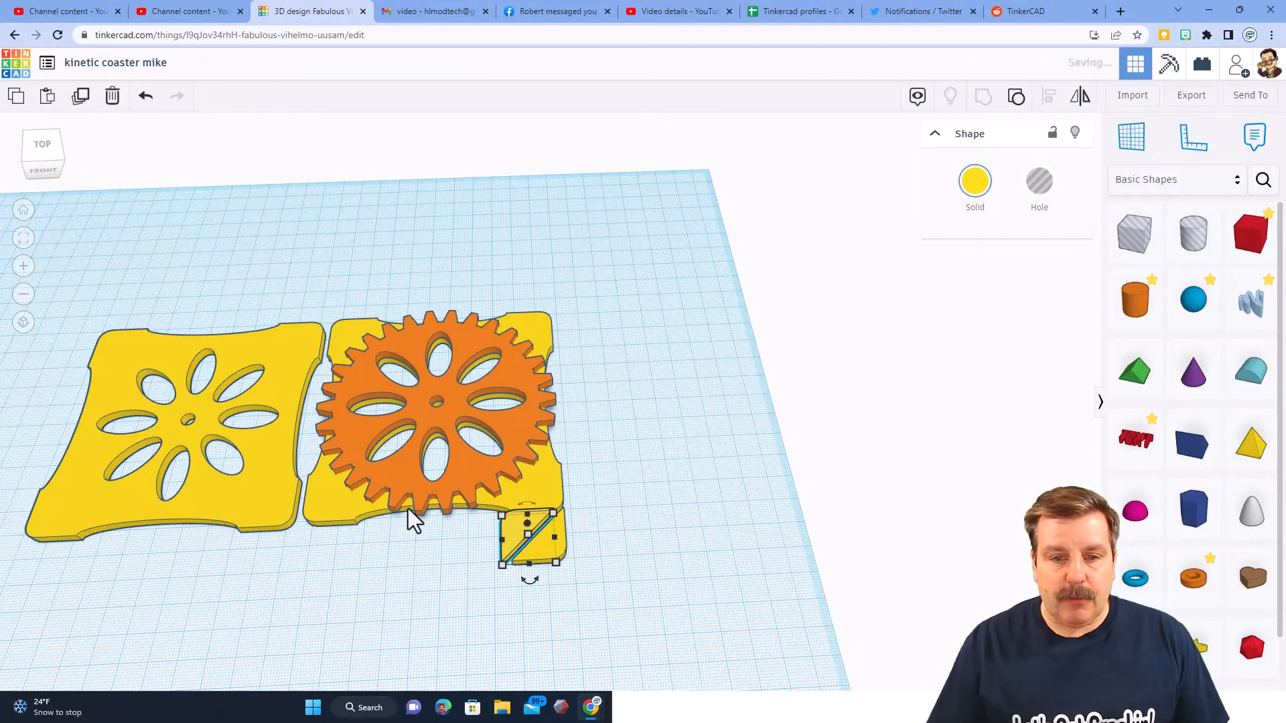
left_click(532, 537)
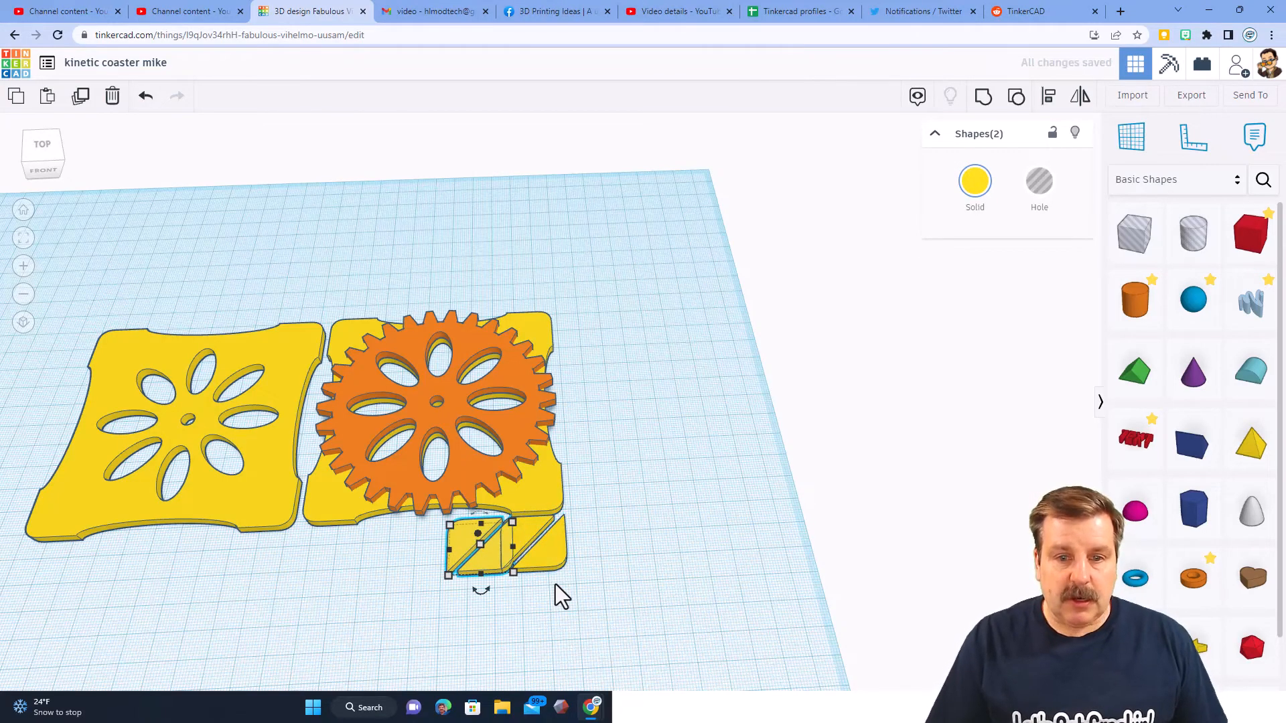
- Drop the orange gear onto the workplane and nudge it forward off the plate with Shift+Down
key("d")
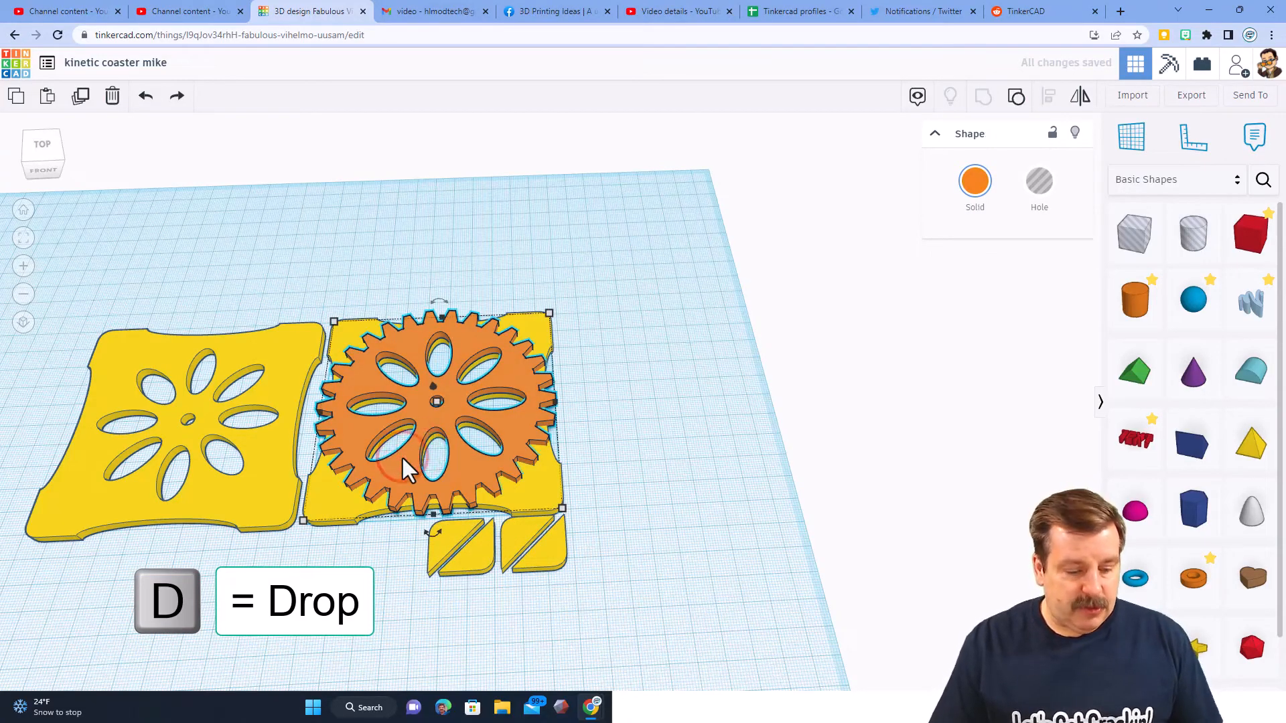
key("Shift+Down")
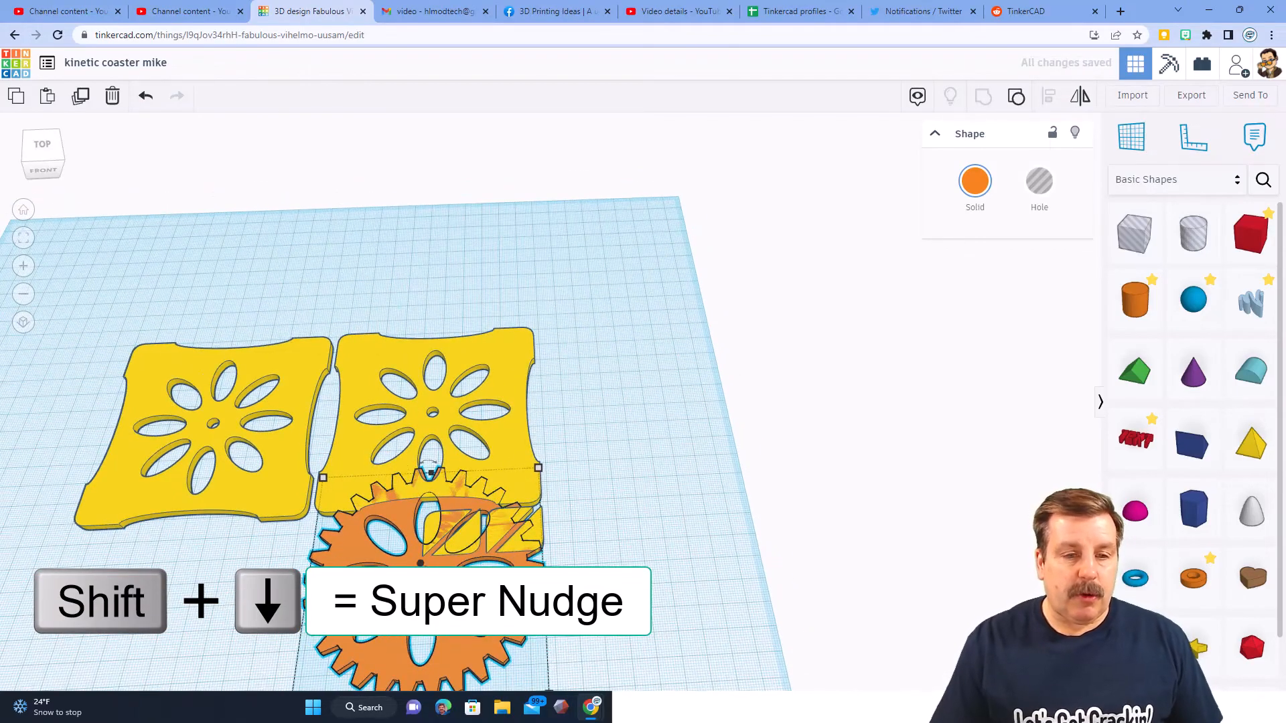
key("shift+down")
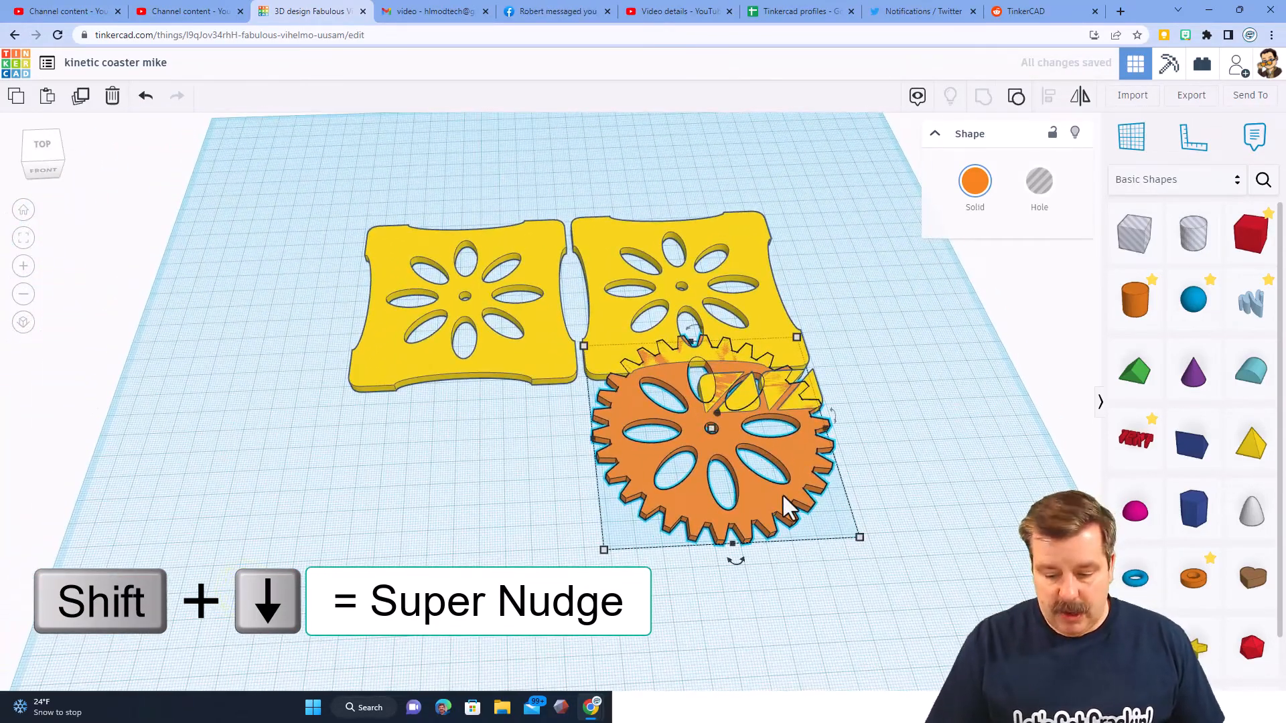
- Nudge the gear further forward and line the spacers and plates into one column
key("shift+down")
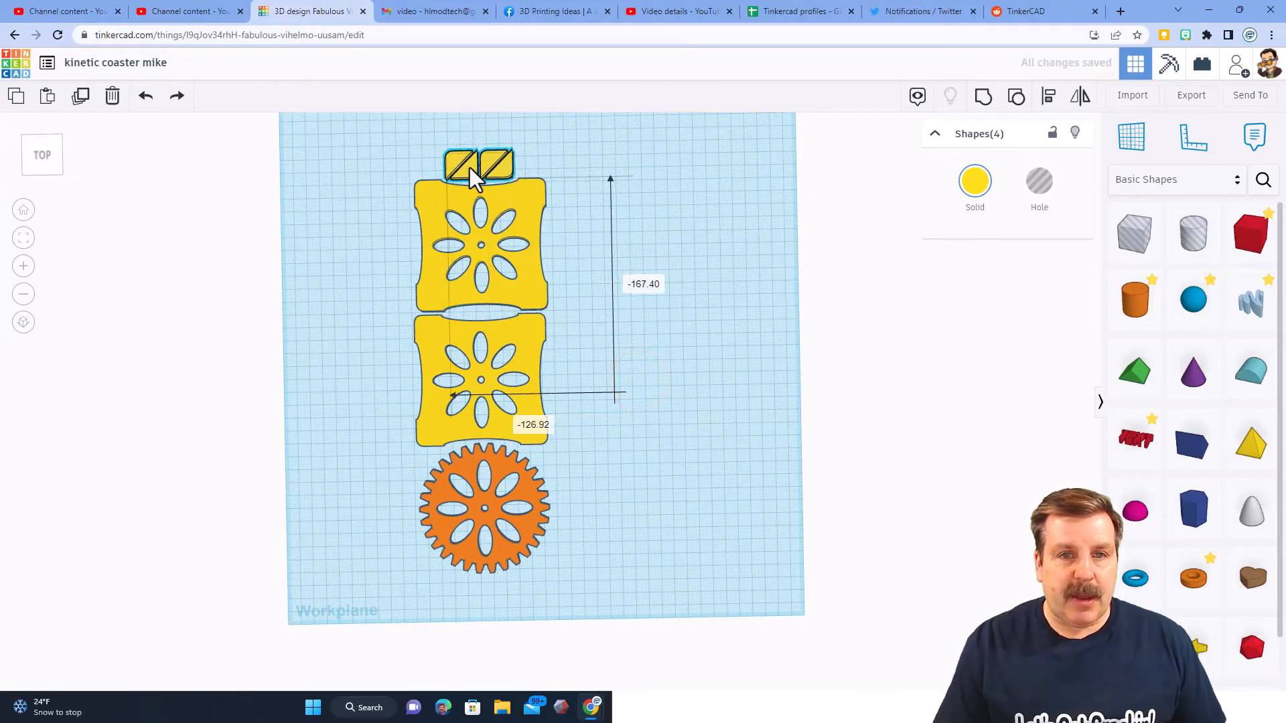
key("f")
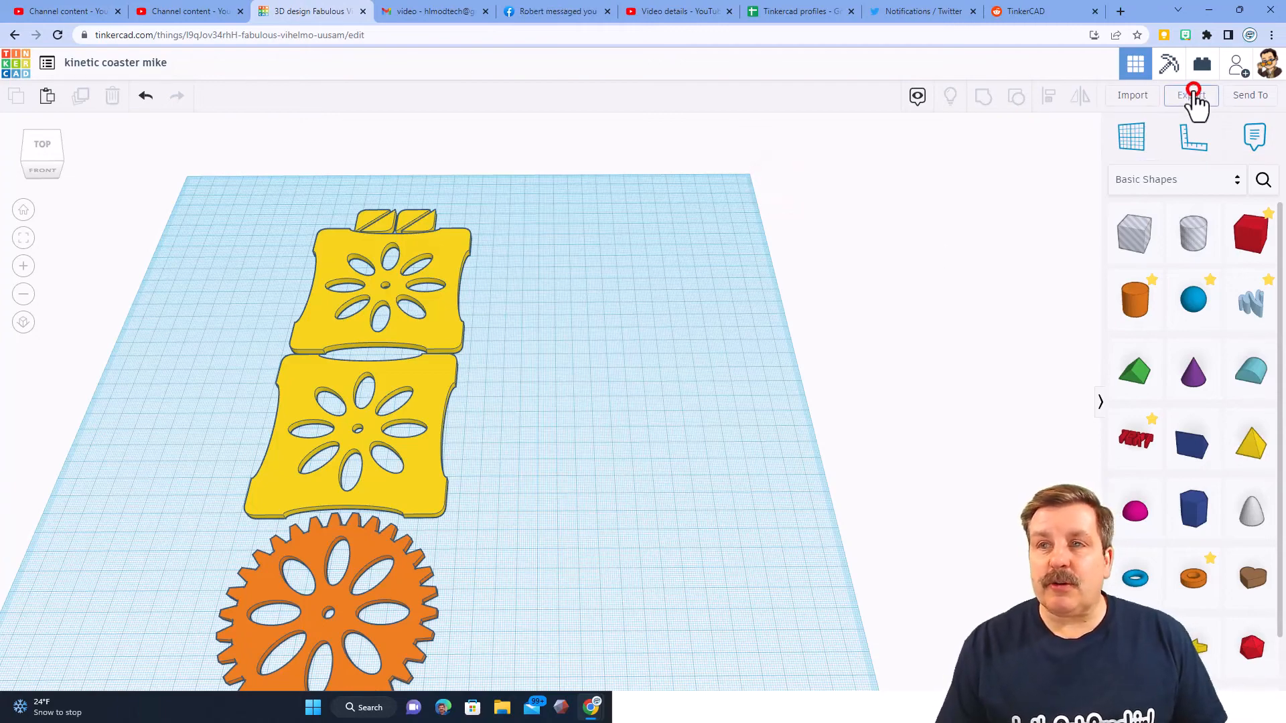
- Export the whole design as an .SVG for laser cutting, reaching the Save As dialog
left_click(1191, 94)
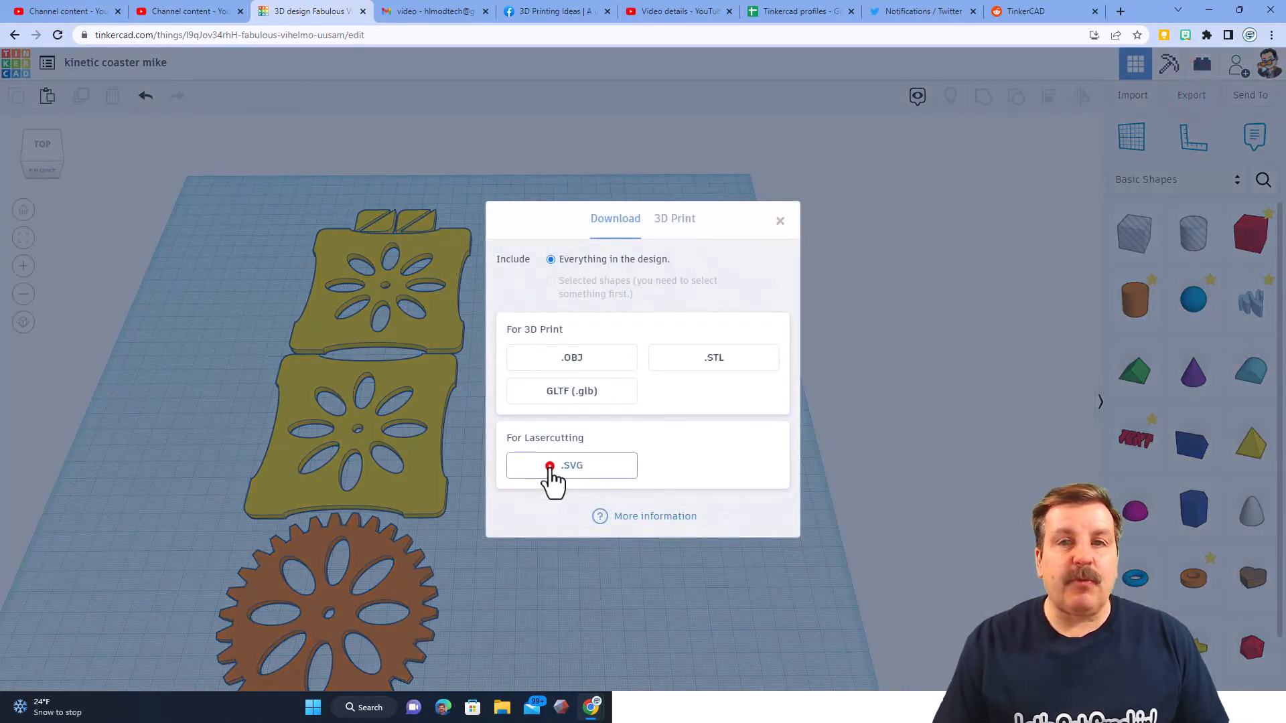
left_click(570, 465)
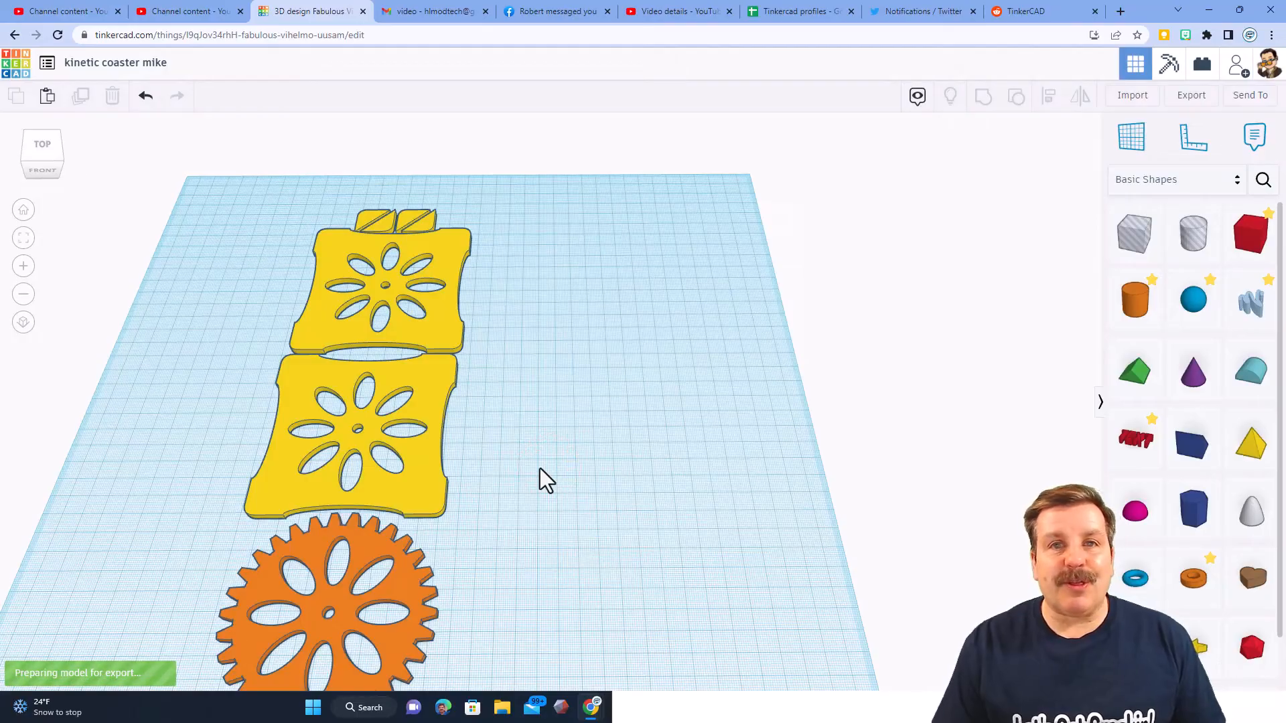
left_click(1191, 95)
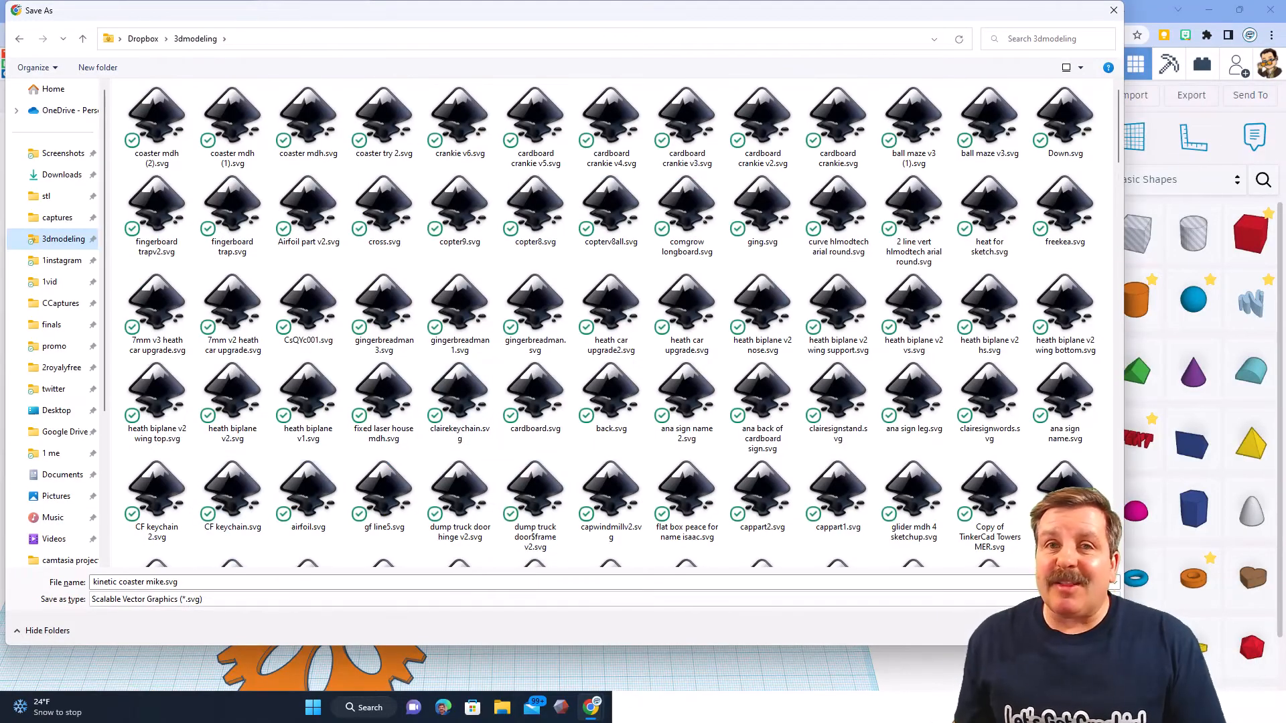